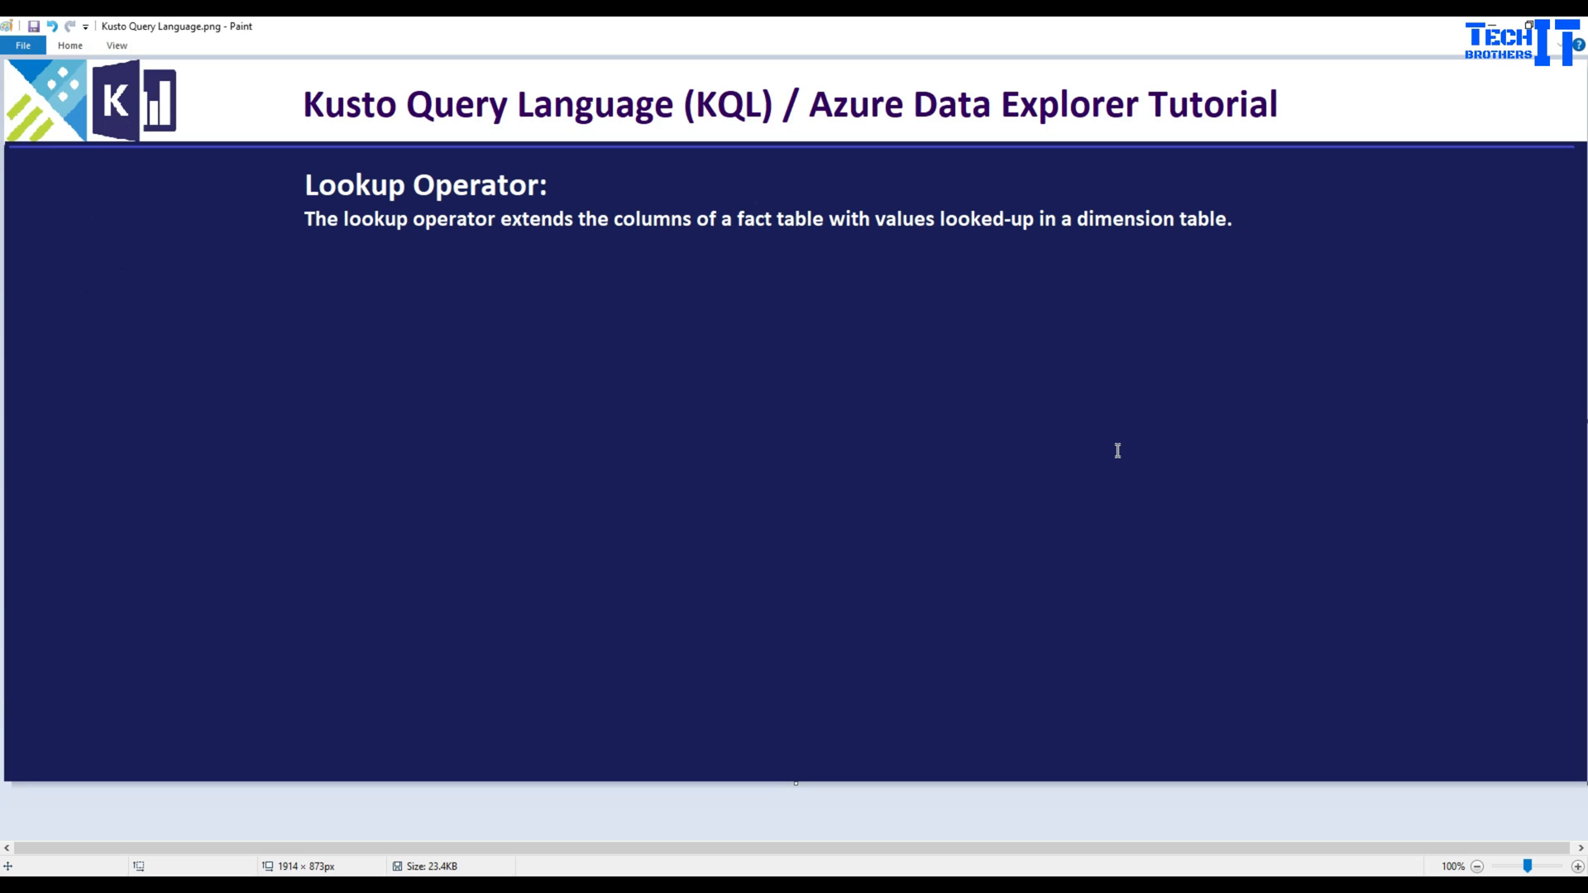
mouse_move(1070, 440)
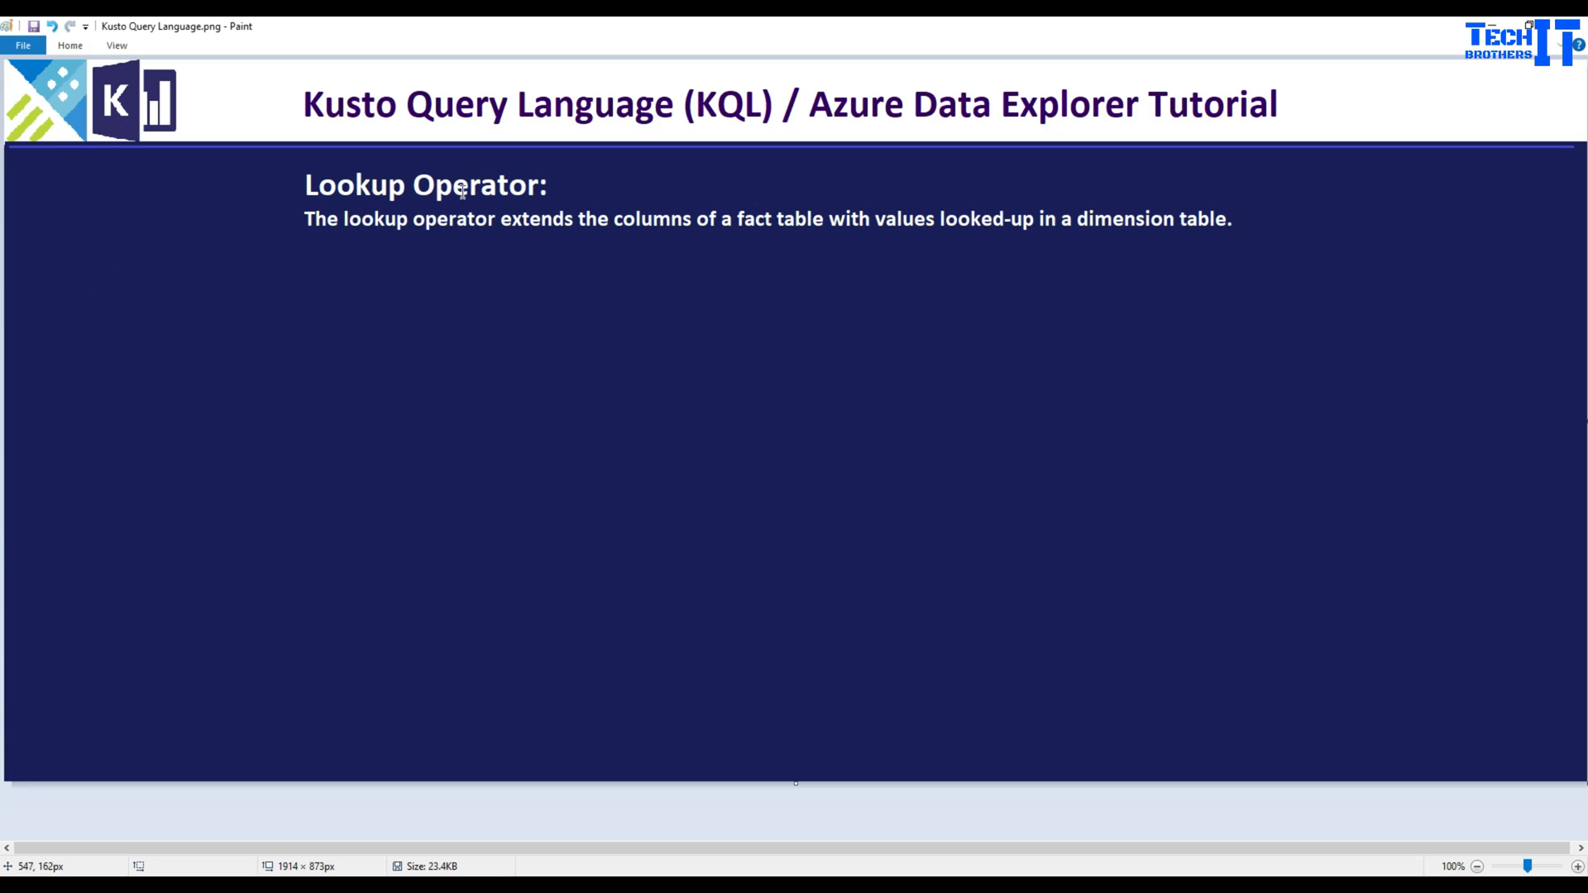
mouse_move(927, 779)
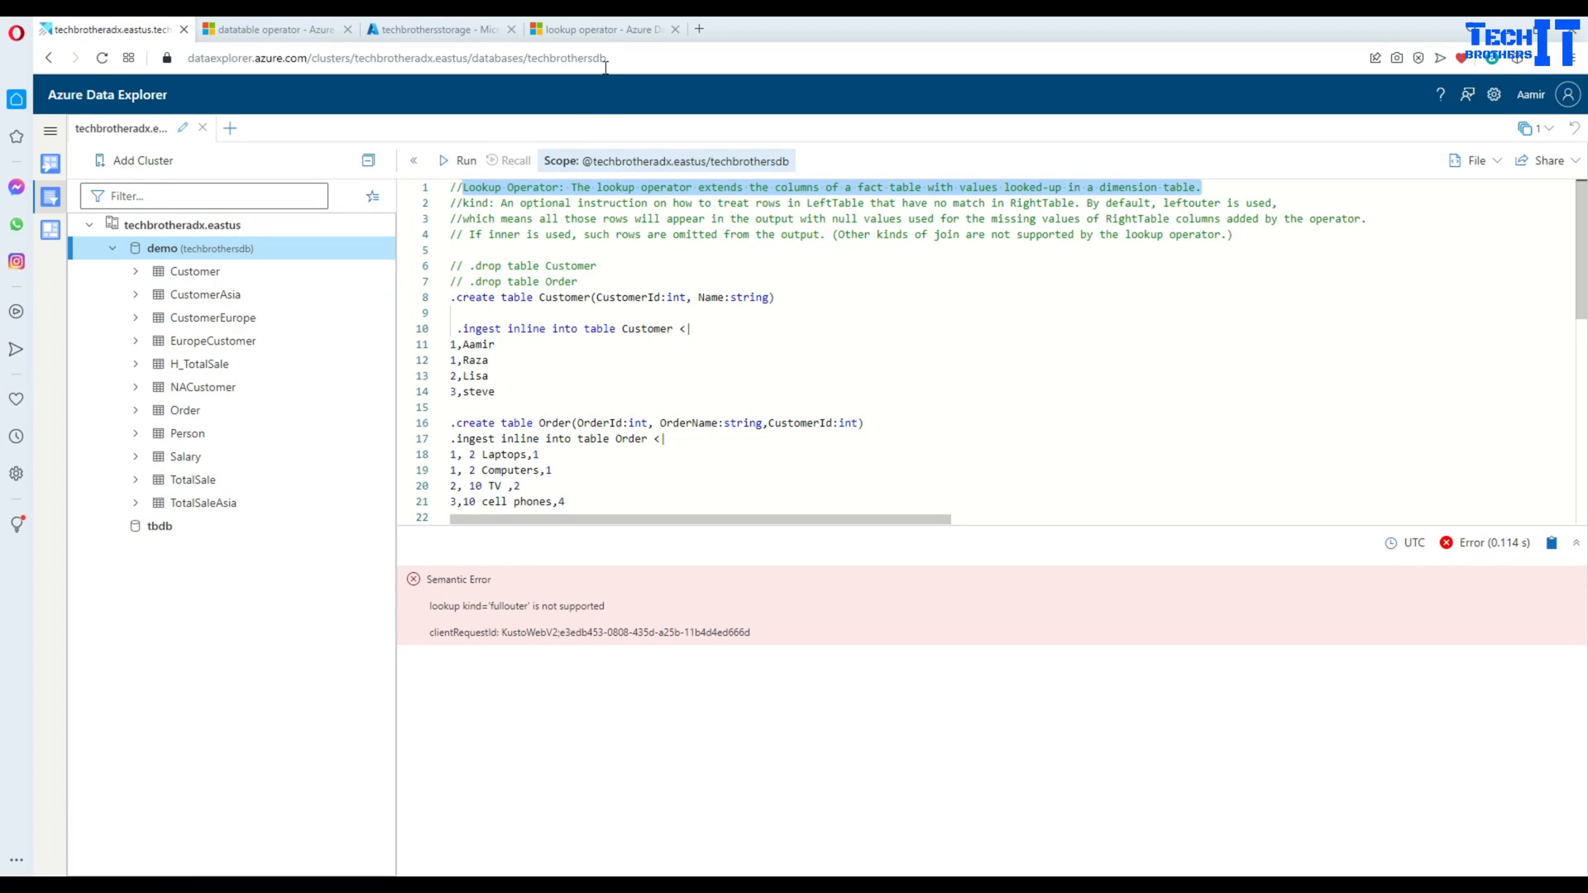
- Bring up the lookup operator Docs article and highlight lookup, leftouter and FactTable in its syntax line
click(597, 28)
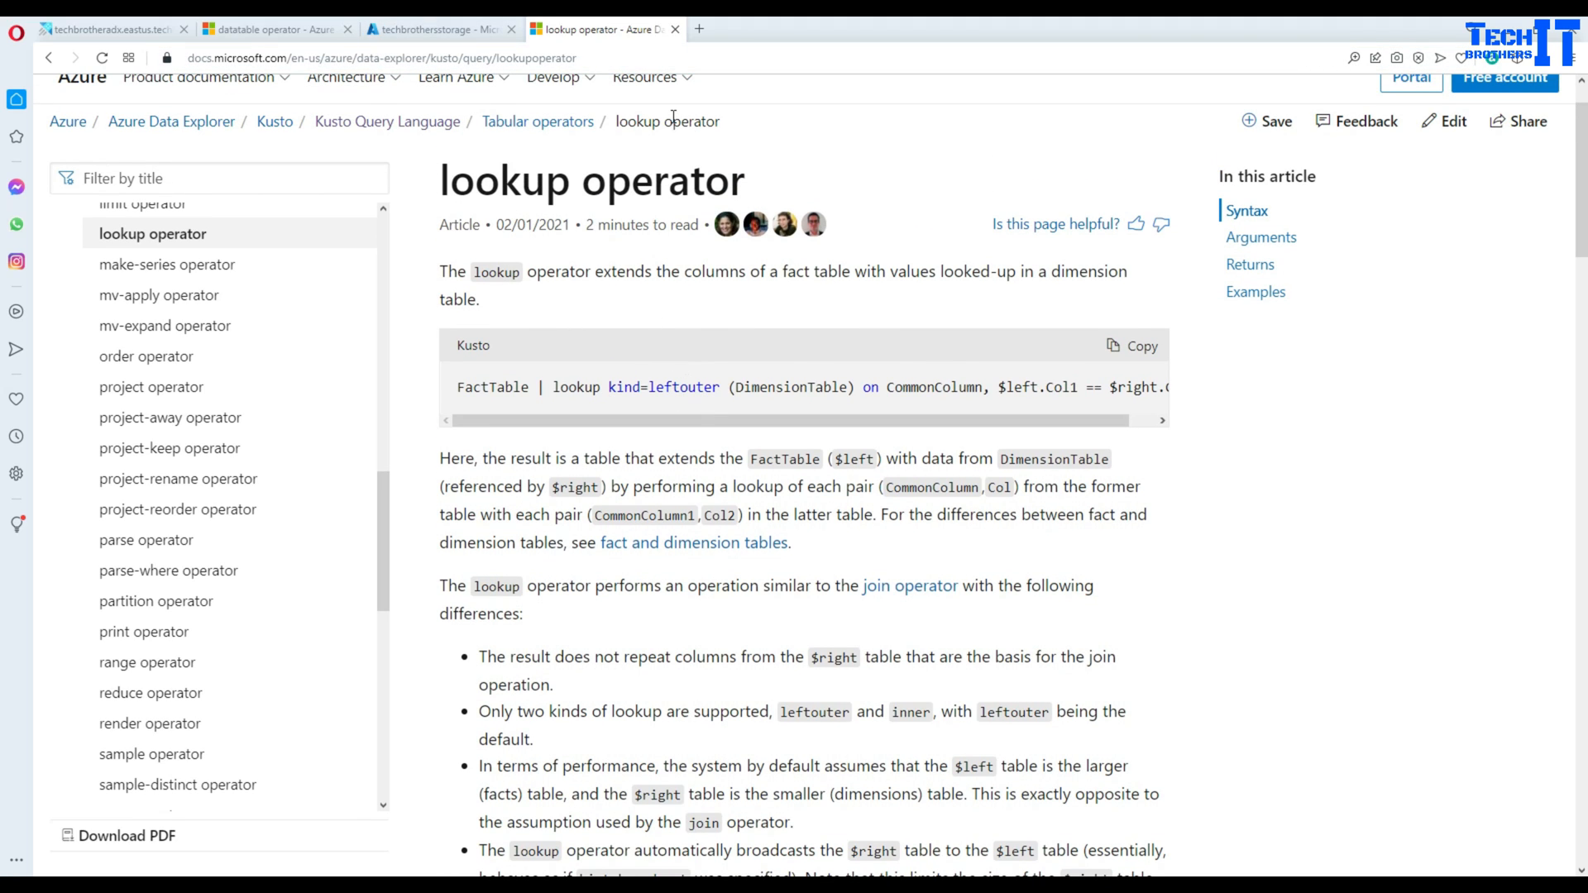
mouse_move(511, 301)
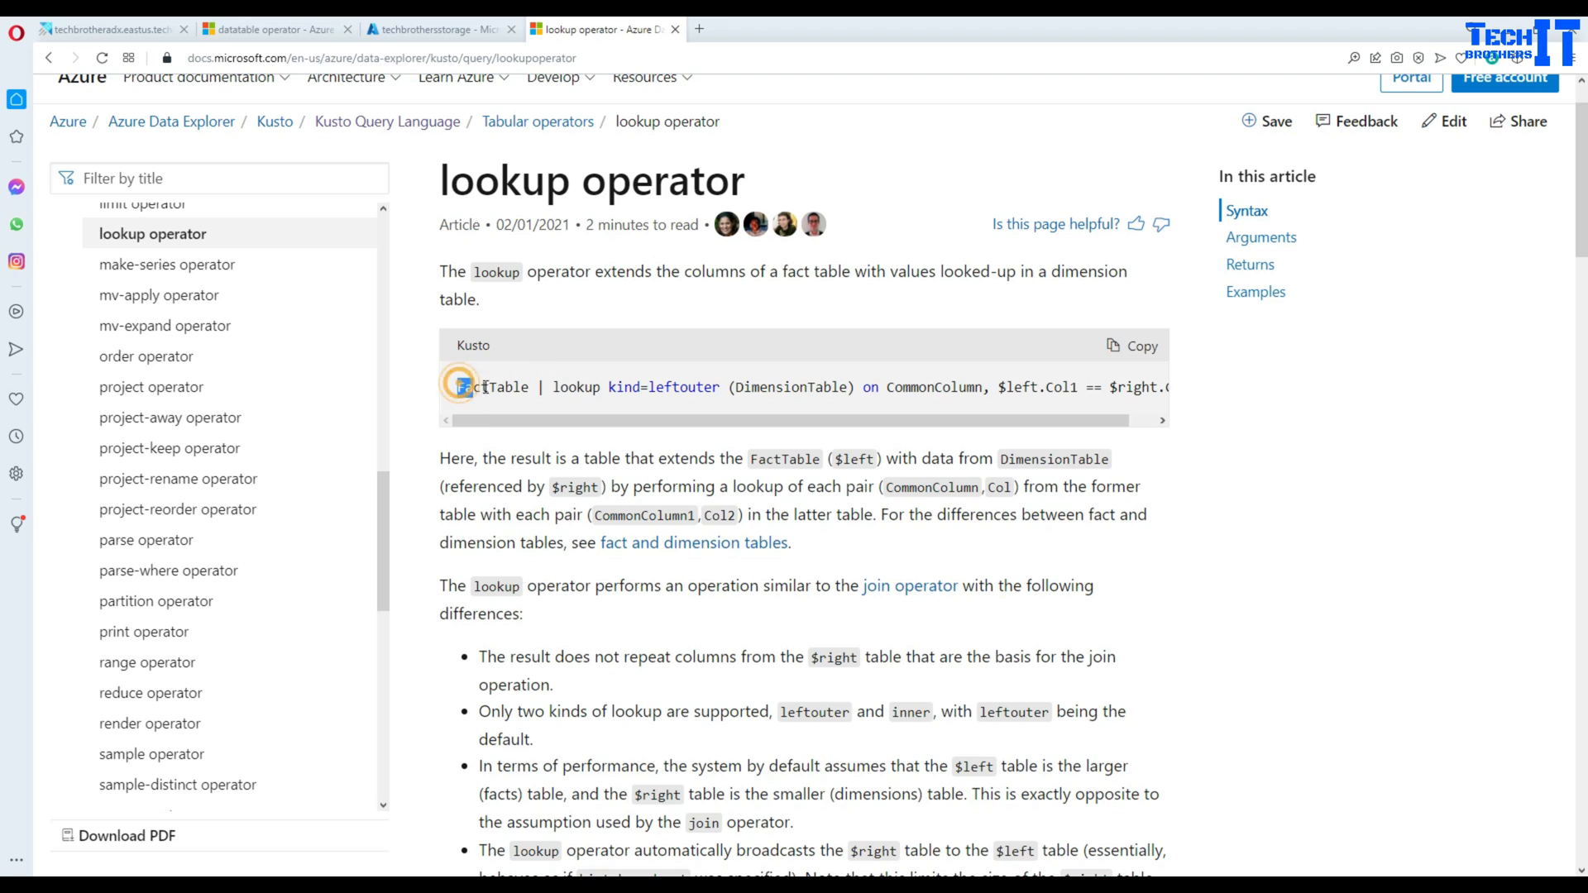
double_click(489, 387)
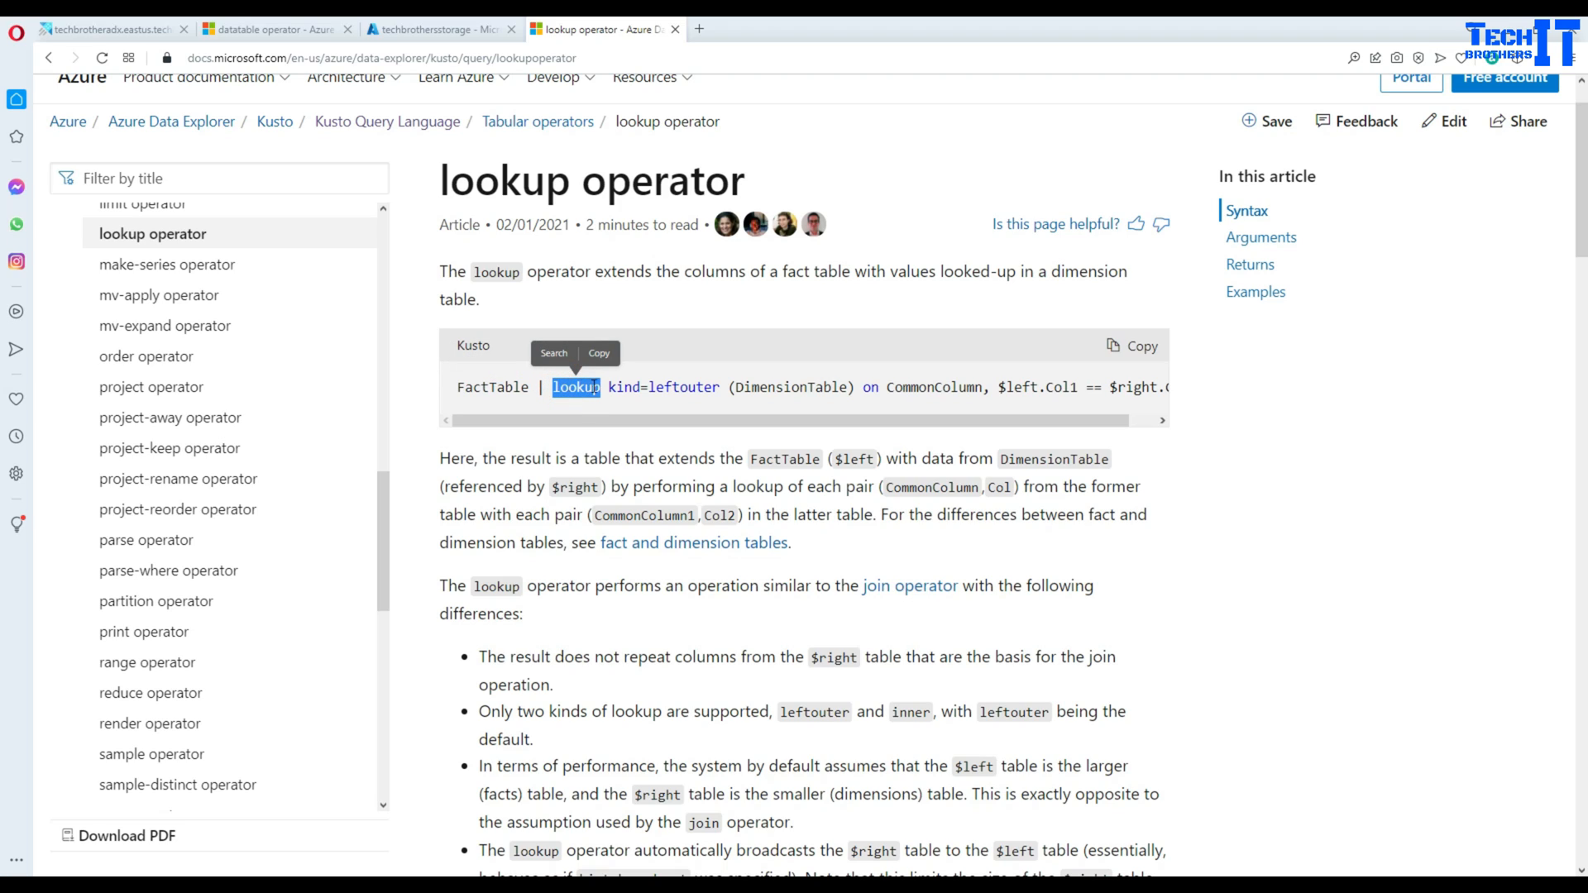
double_click(698, 387)
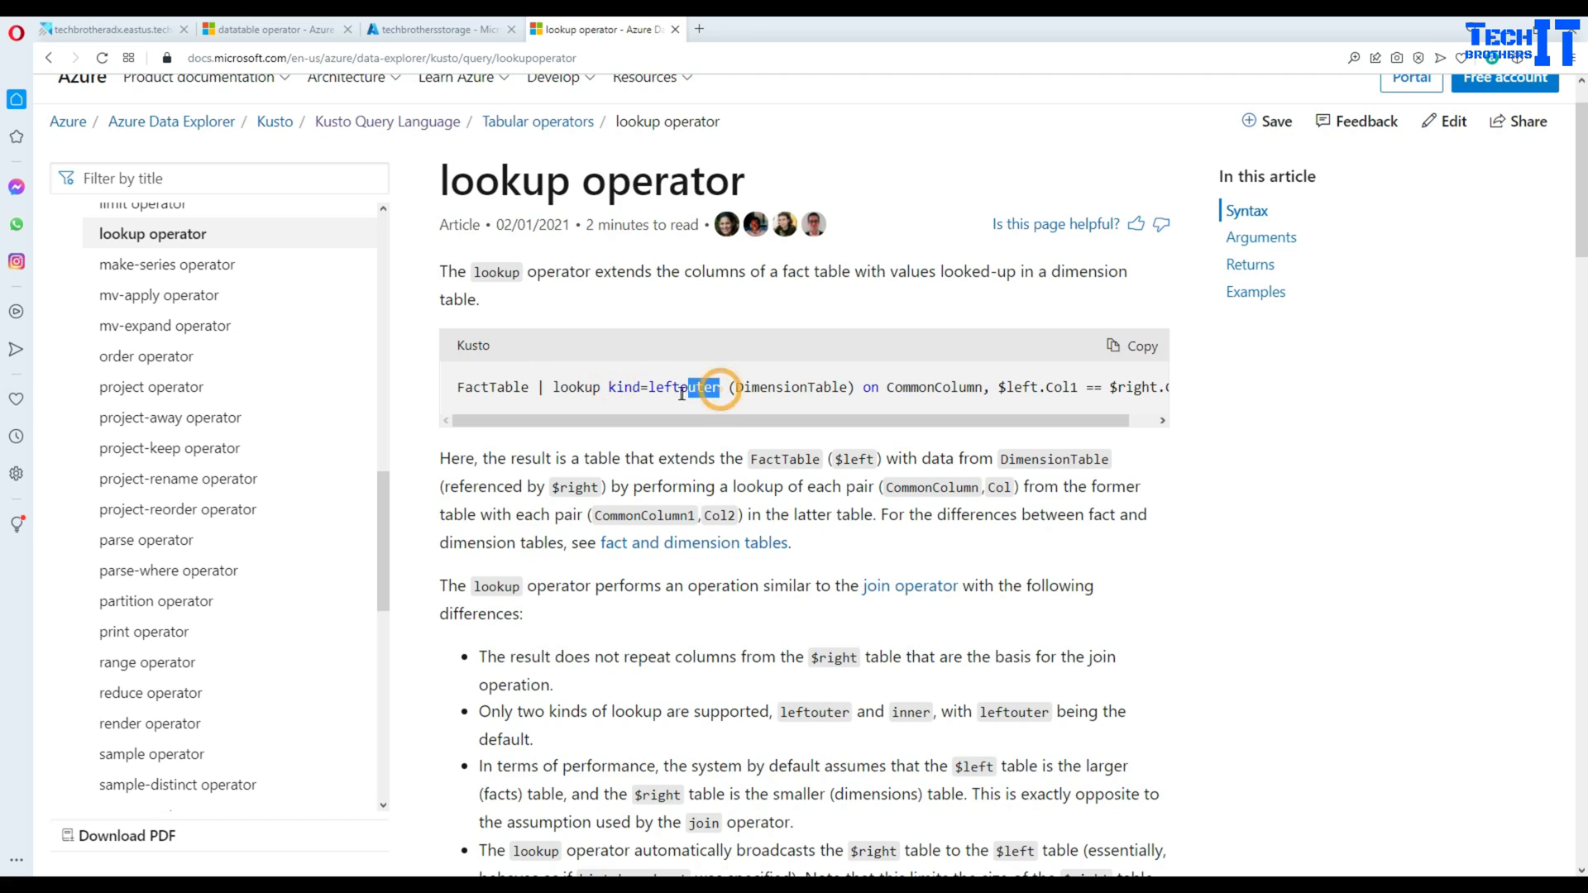
double_click(663, 387)
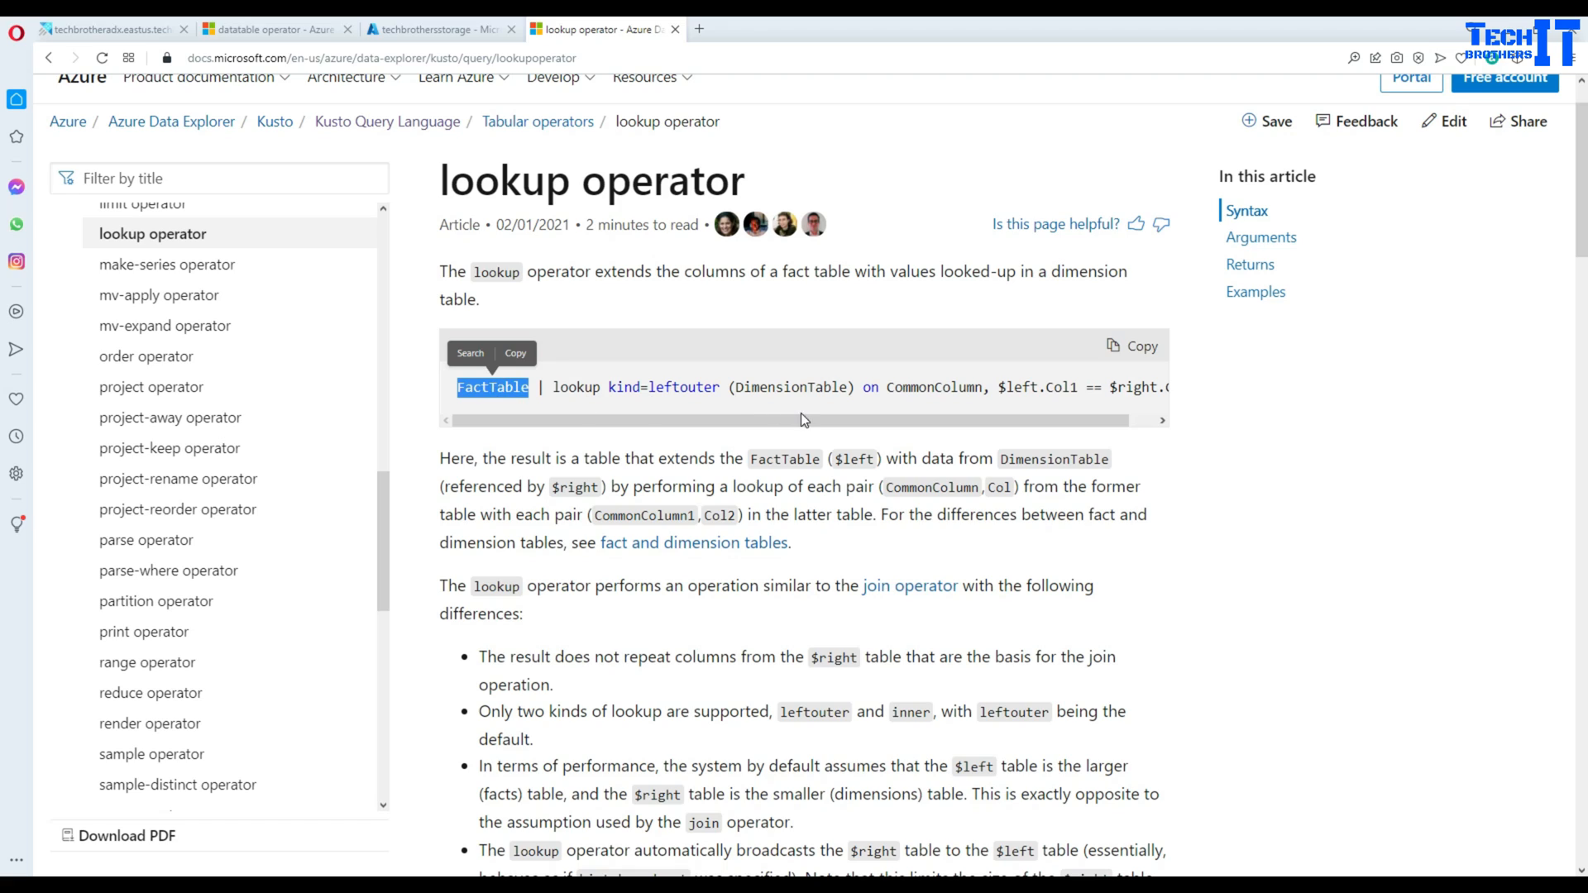
mouse_move(768, 387)
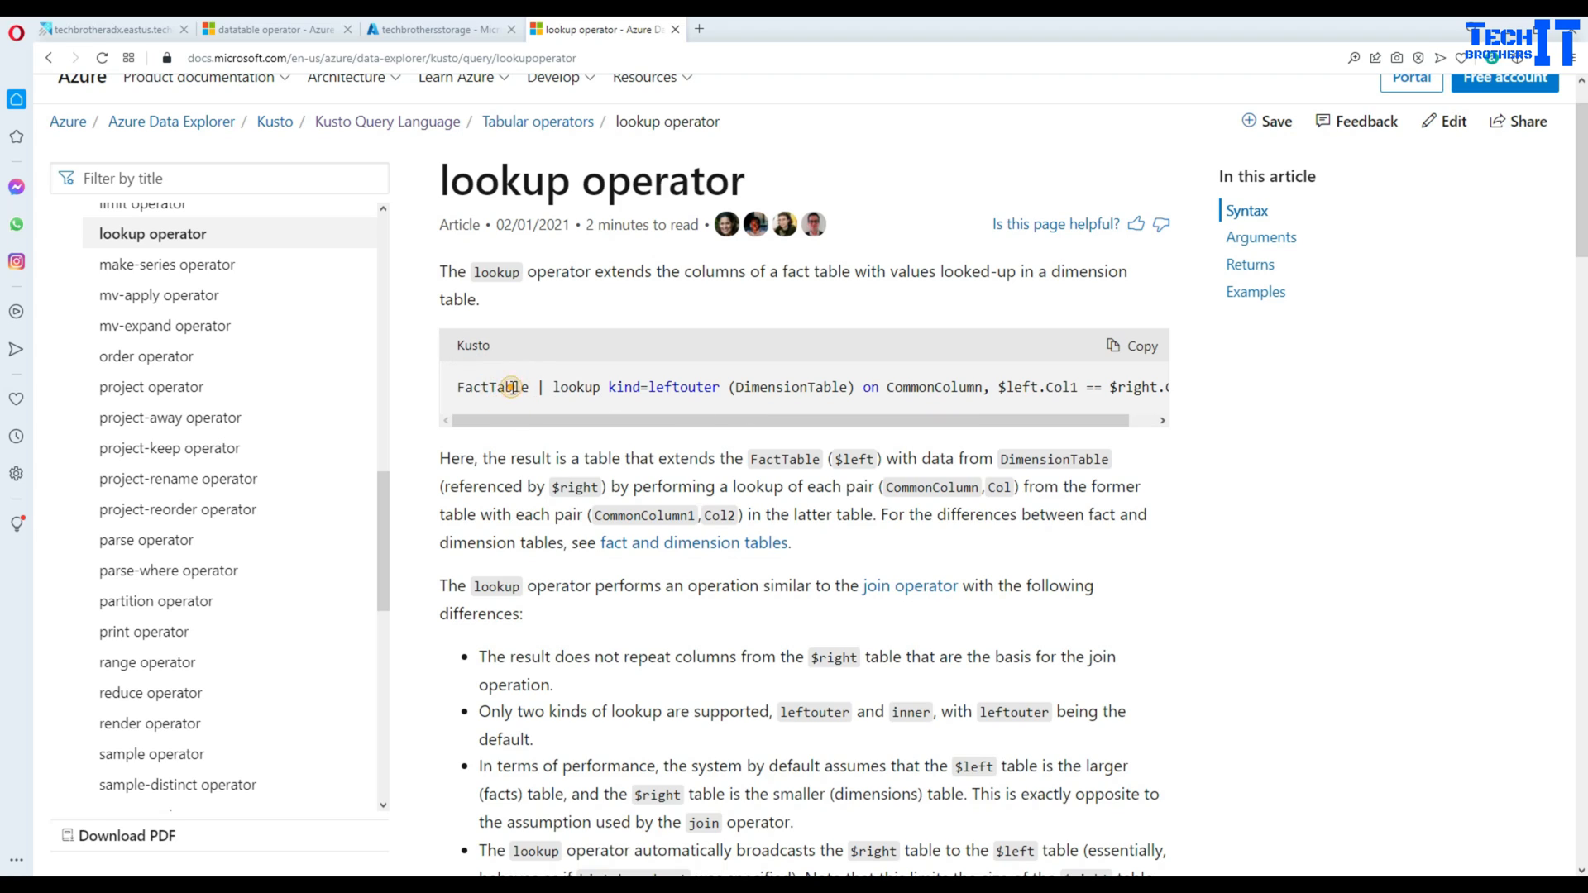
- Highlight DimensionTable and the join-condition portion of the lookup syntax line
double_click(495, 387)
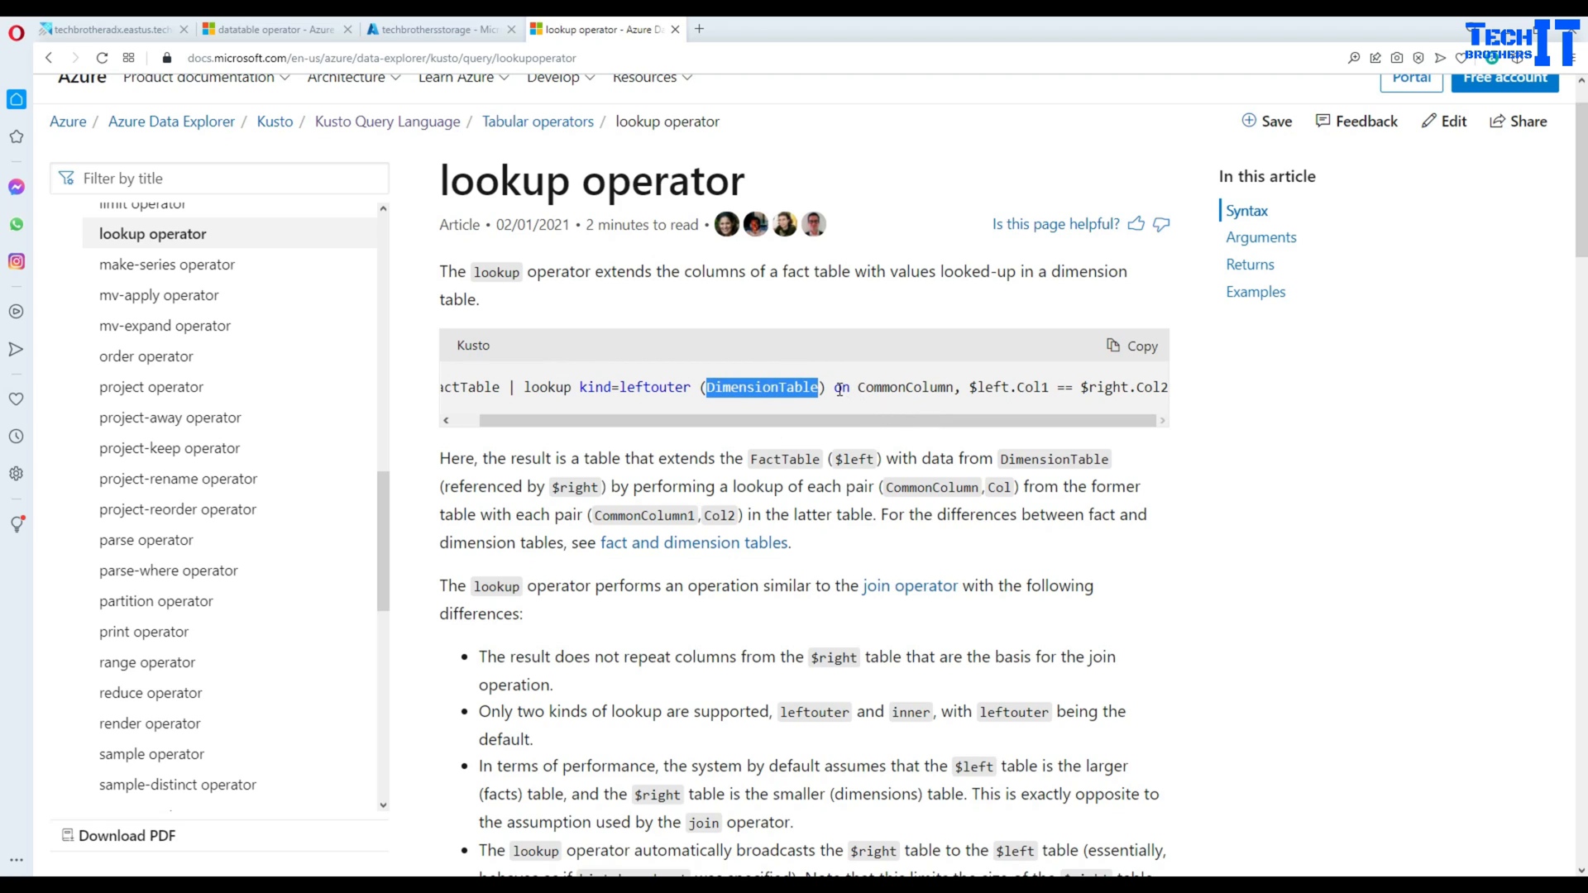
double_click(905, 387)
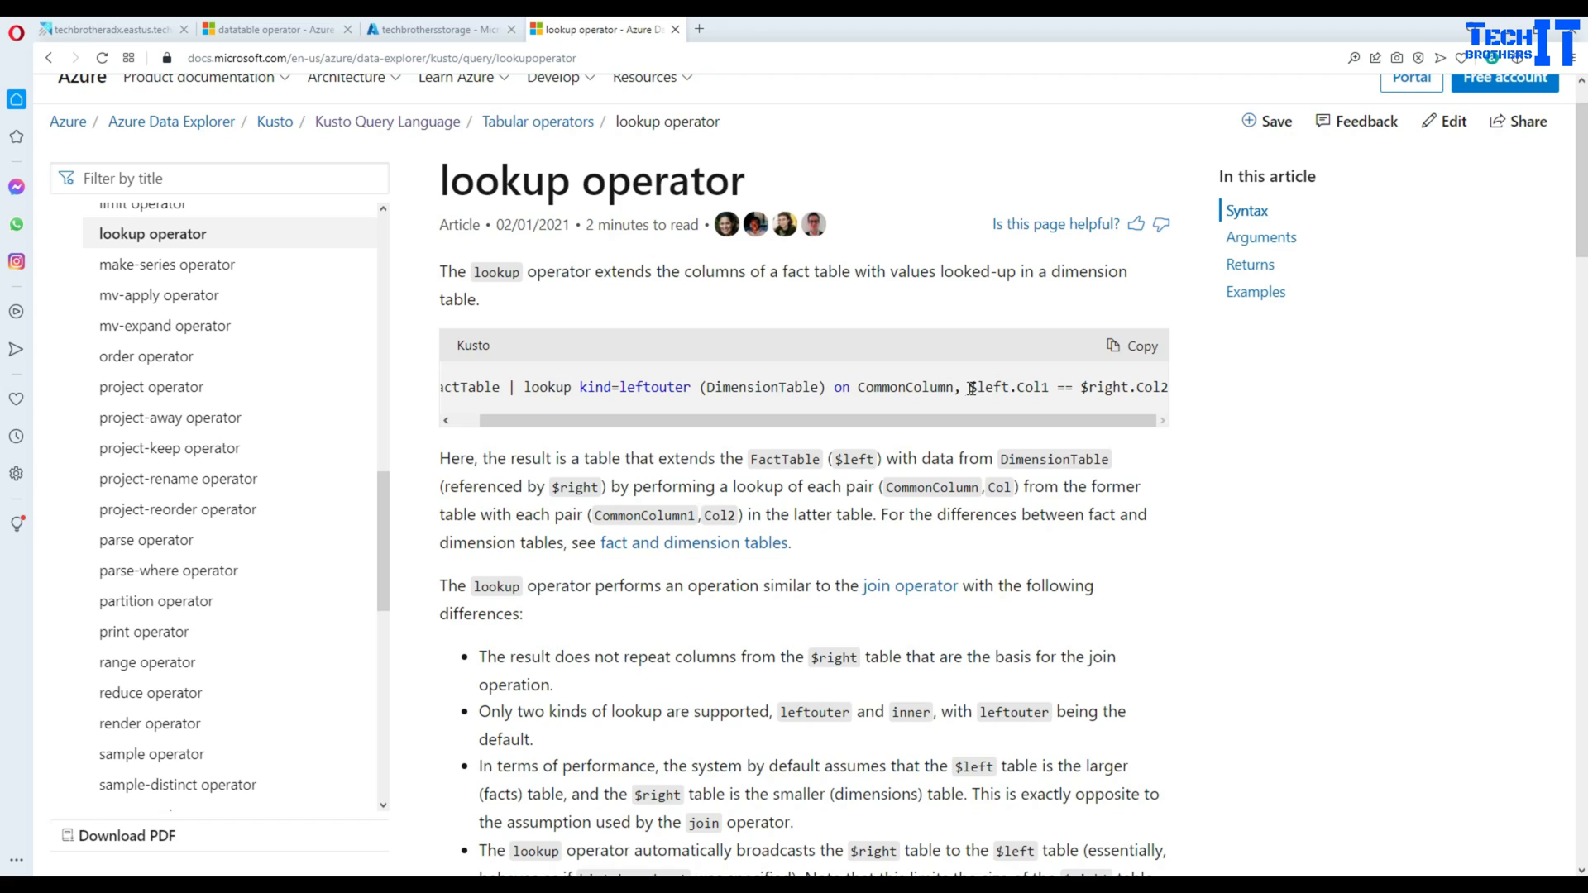
double_click(1003, 387)
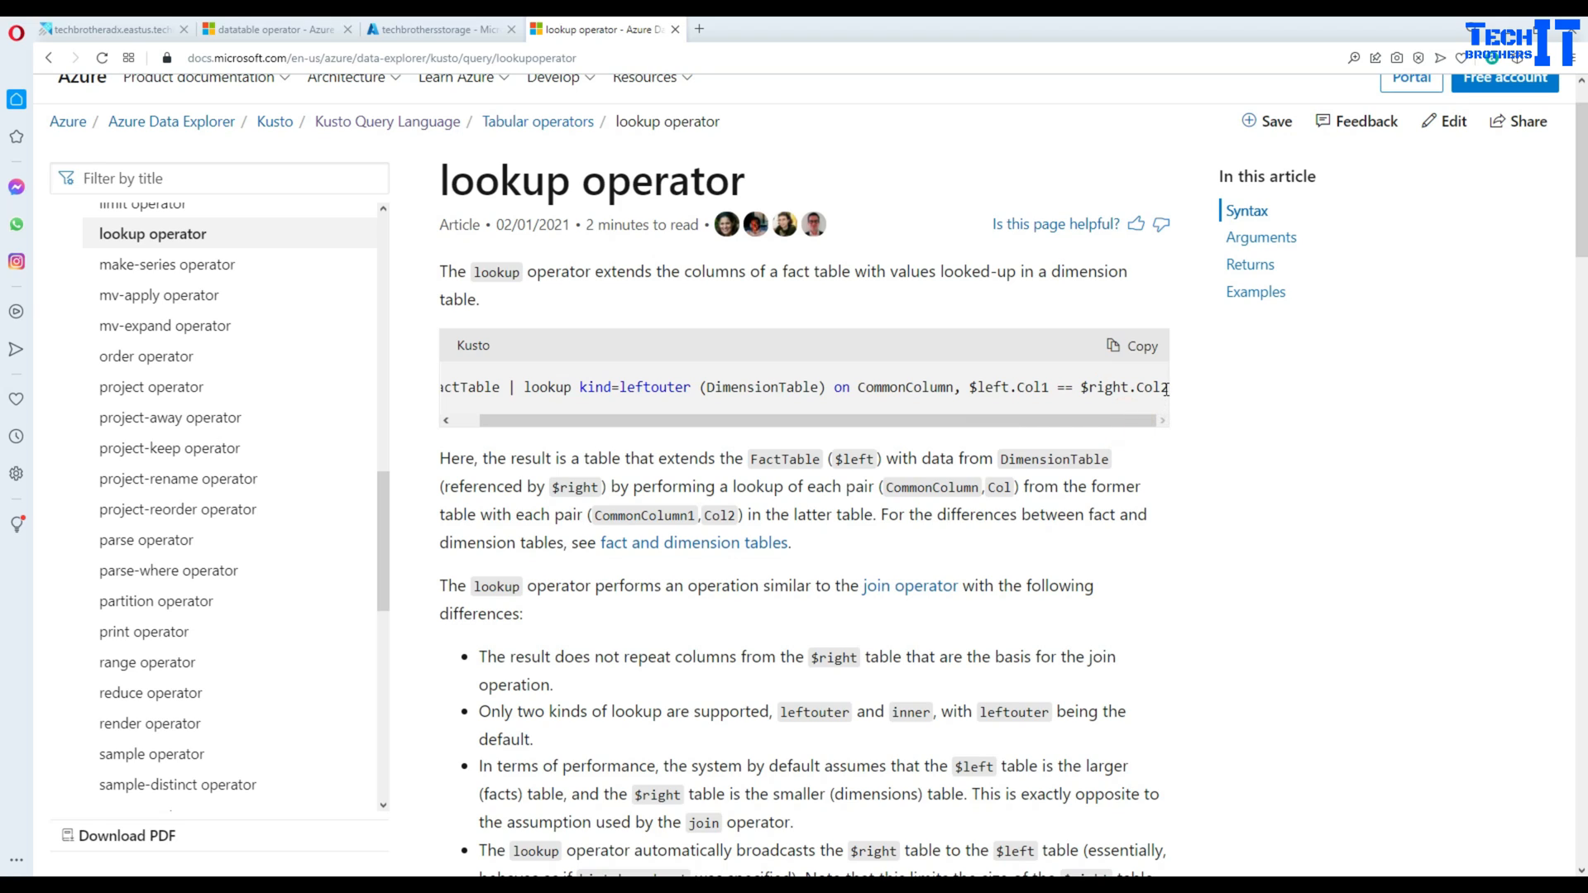
drag(855, 387, 1167, 387)
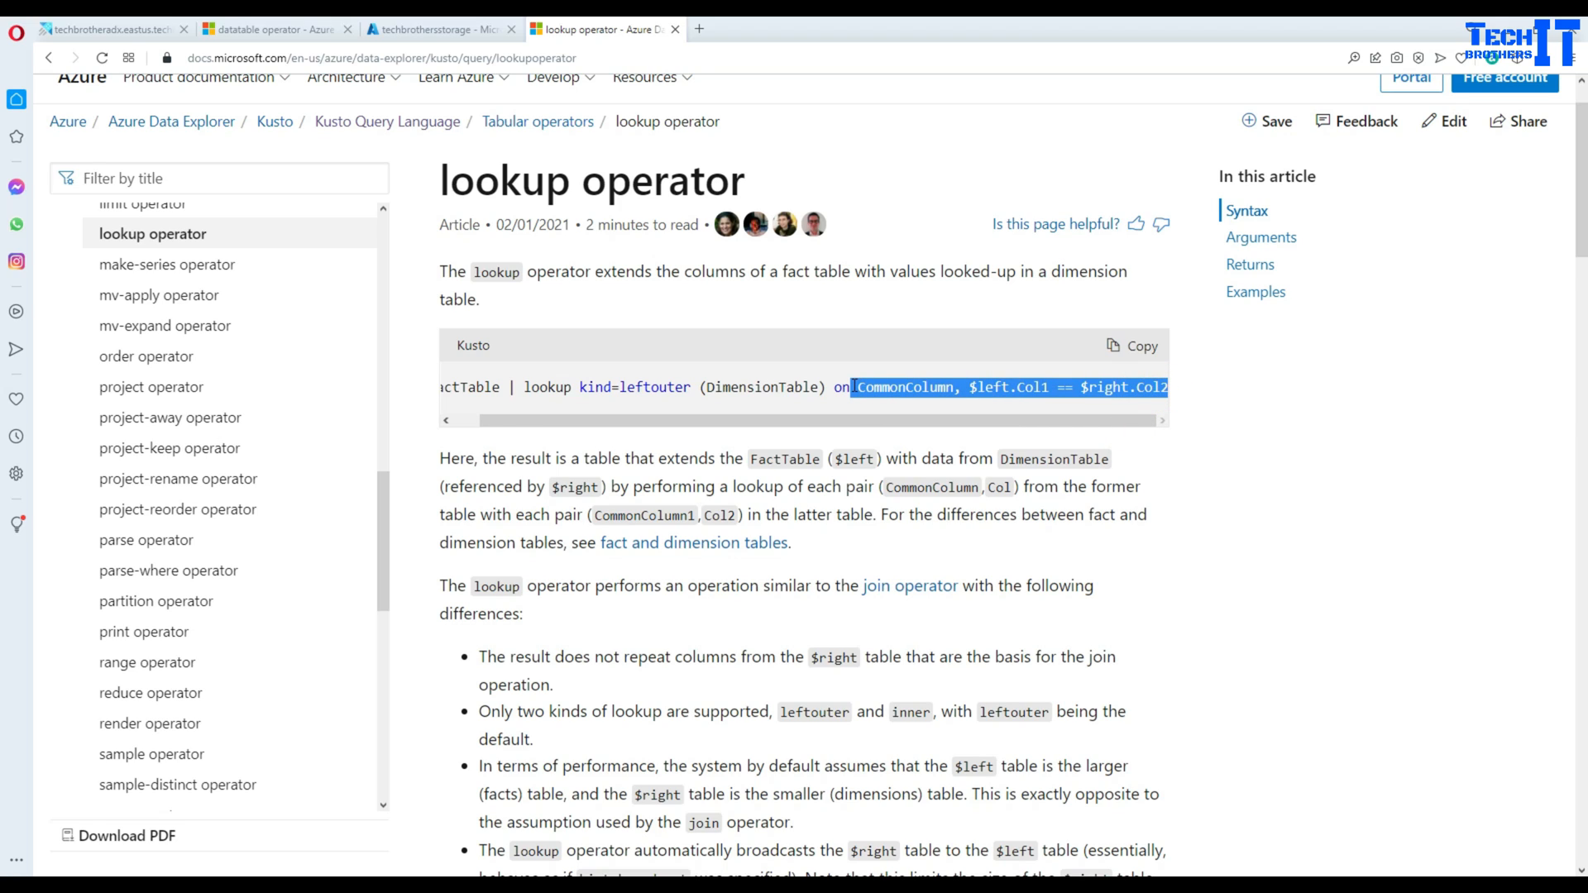
scroll(down, 3)
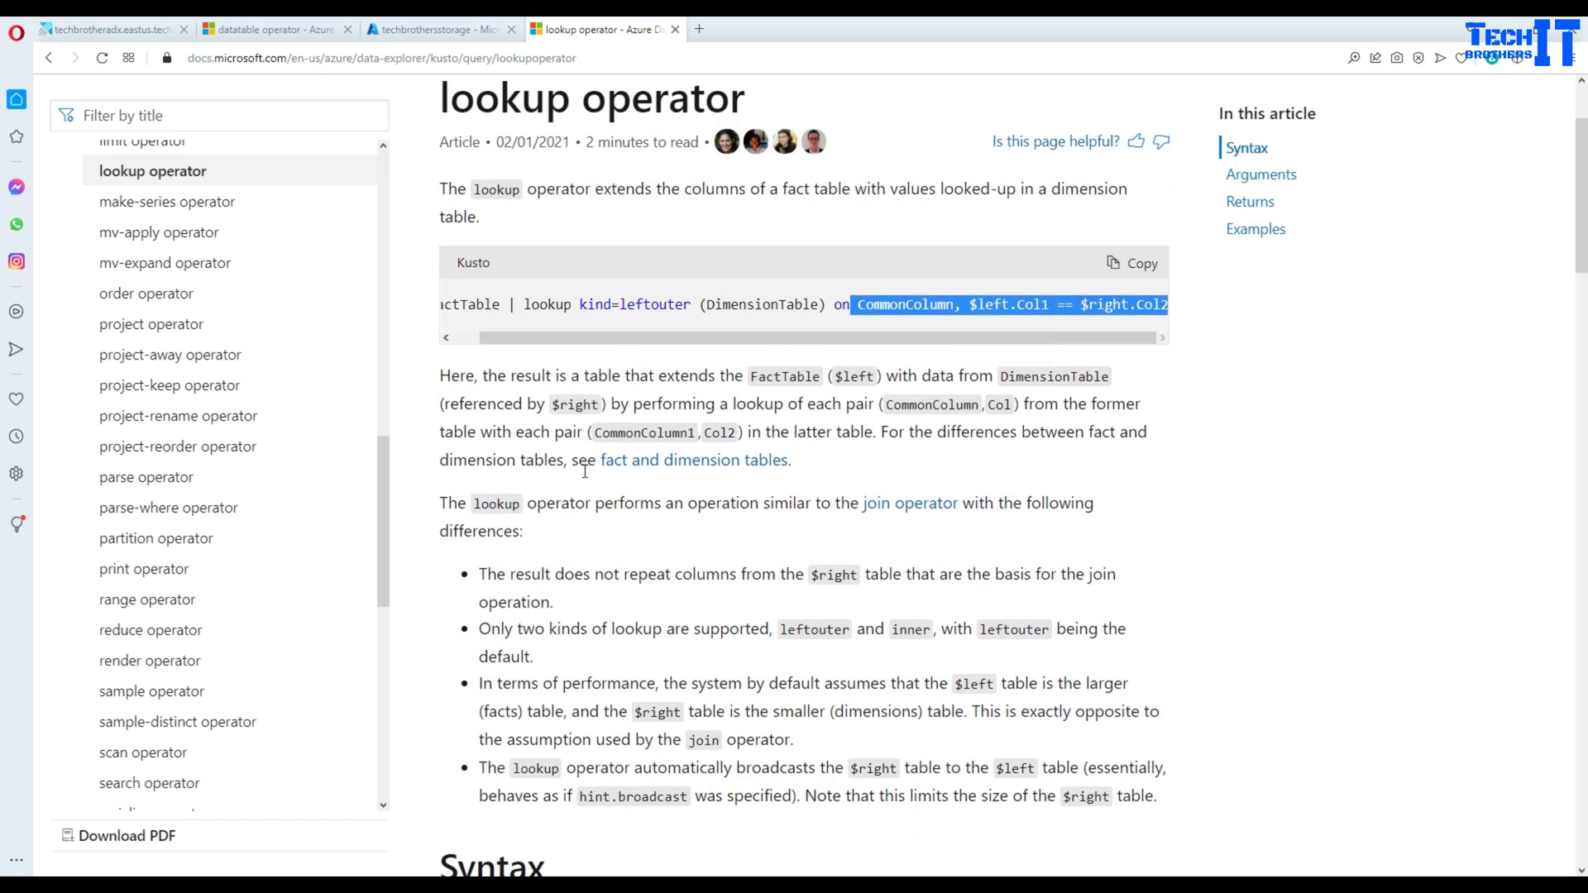
scroll(down, 3)
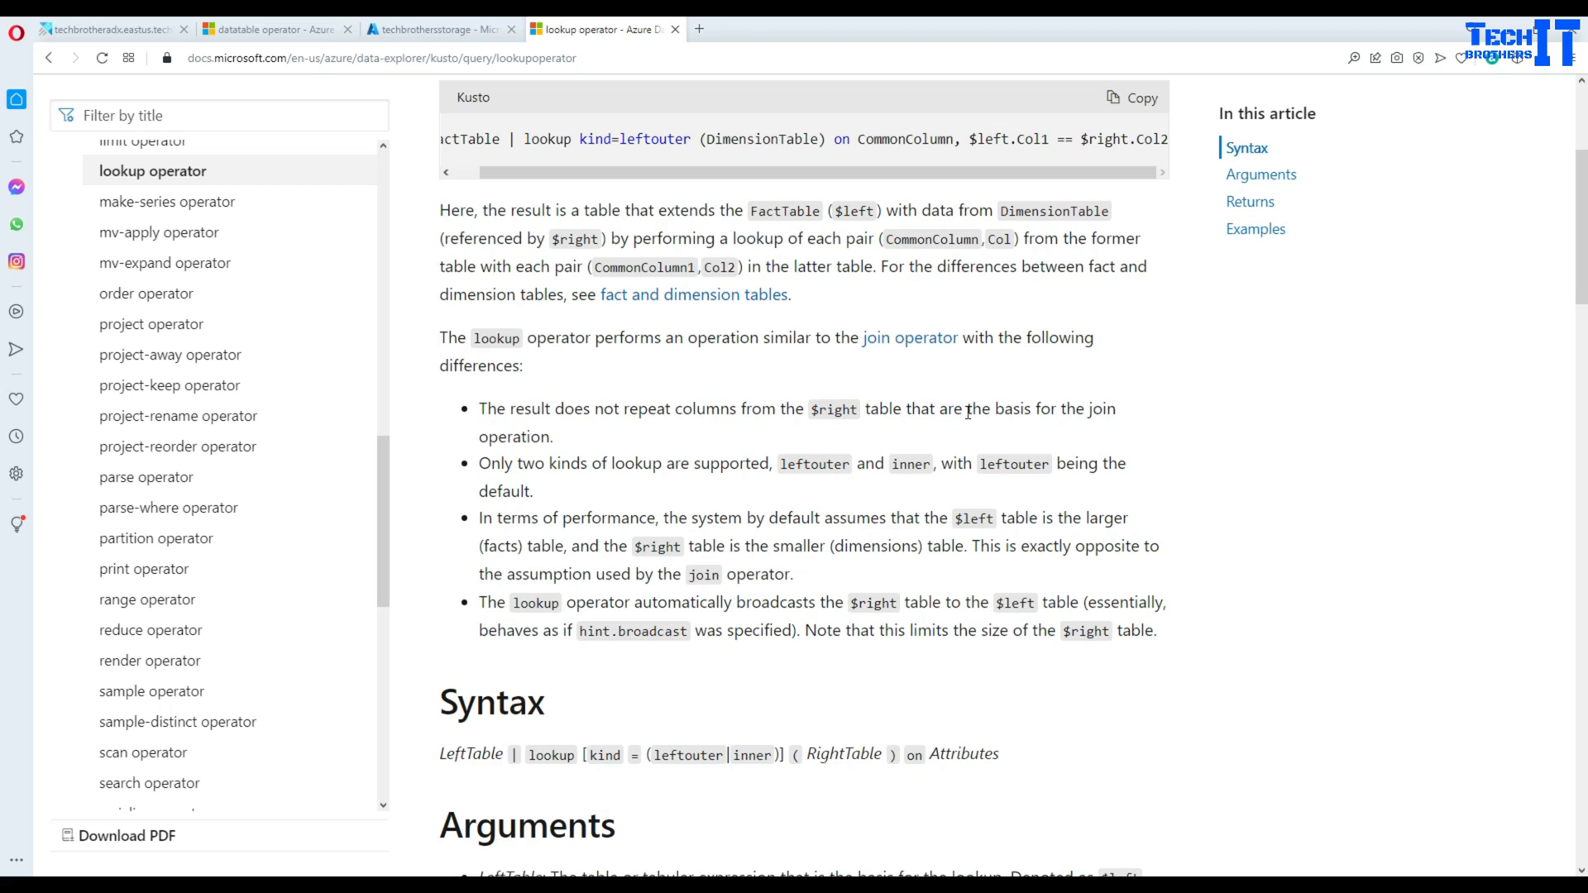
mouse_move(576, 441)
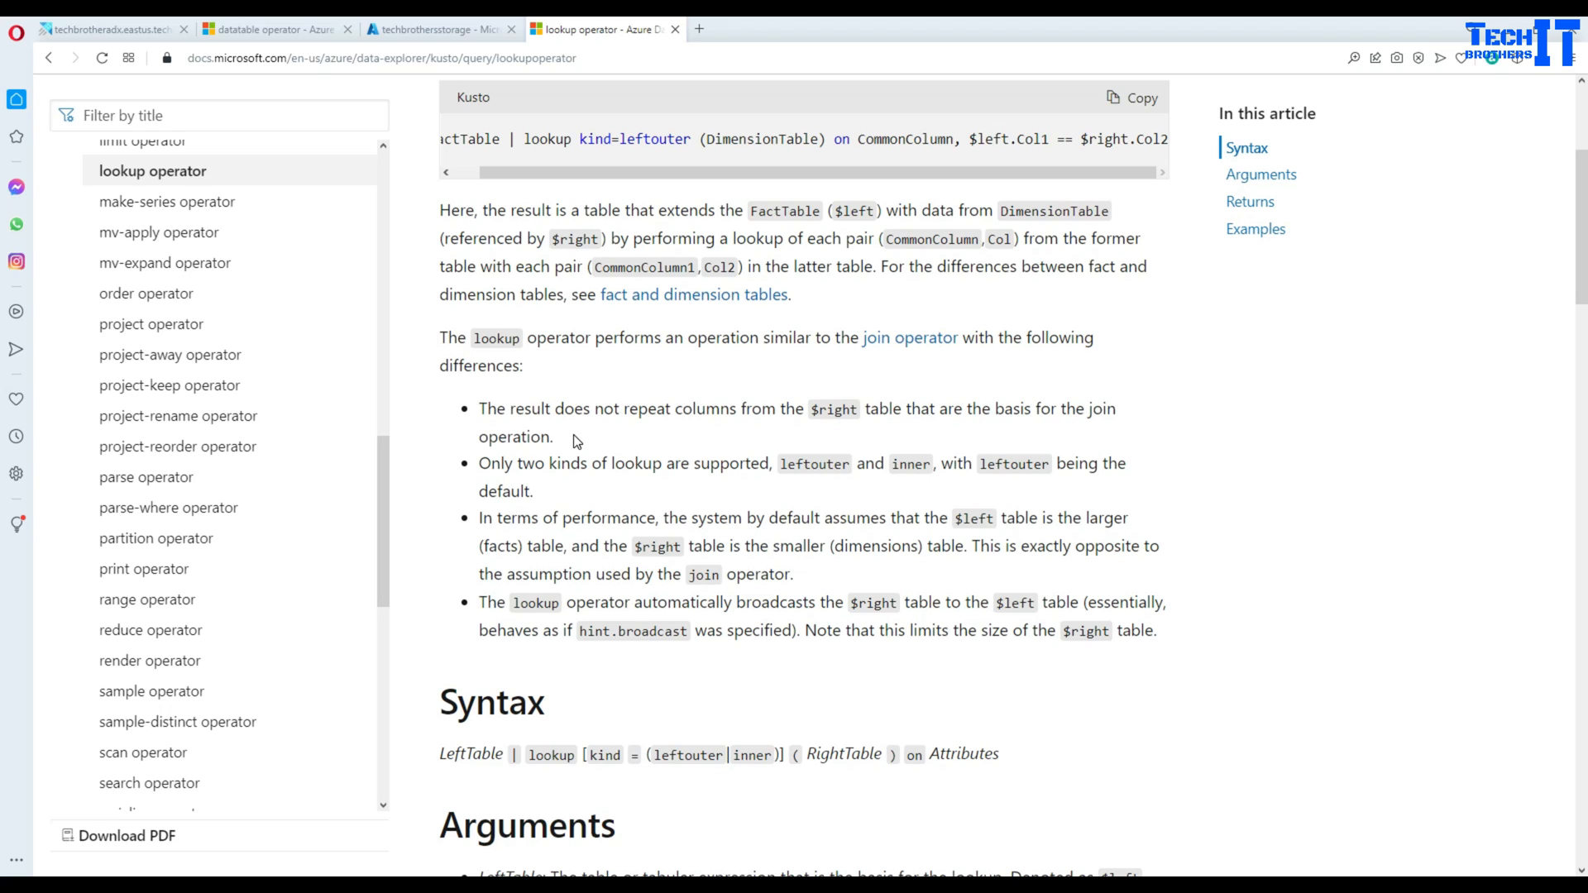
drag(476, 408, 554, 437)
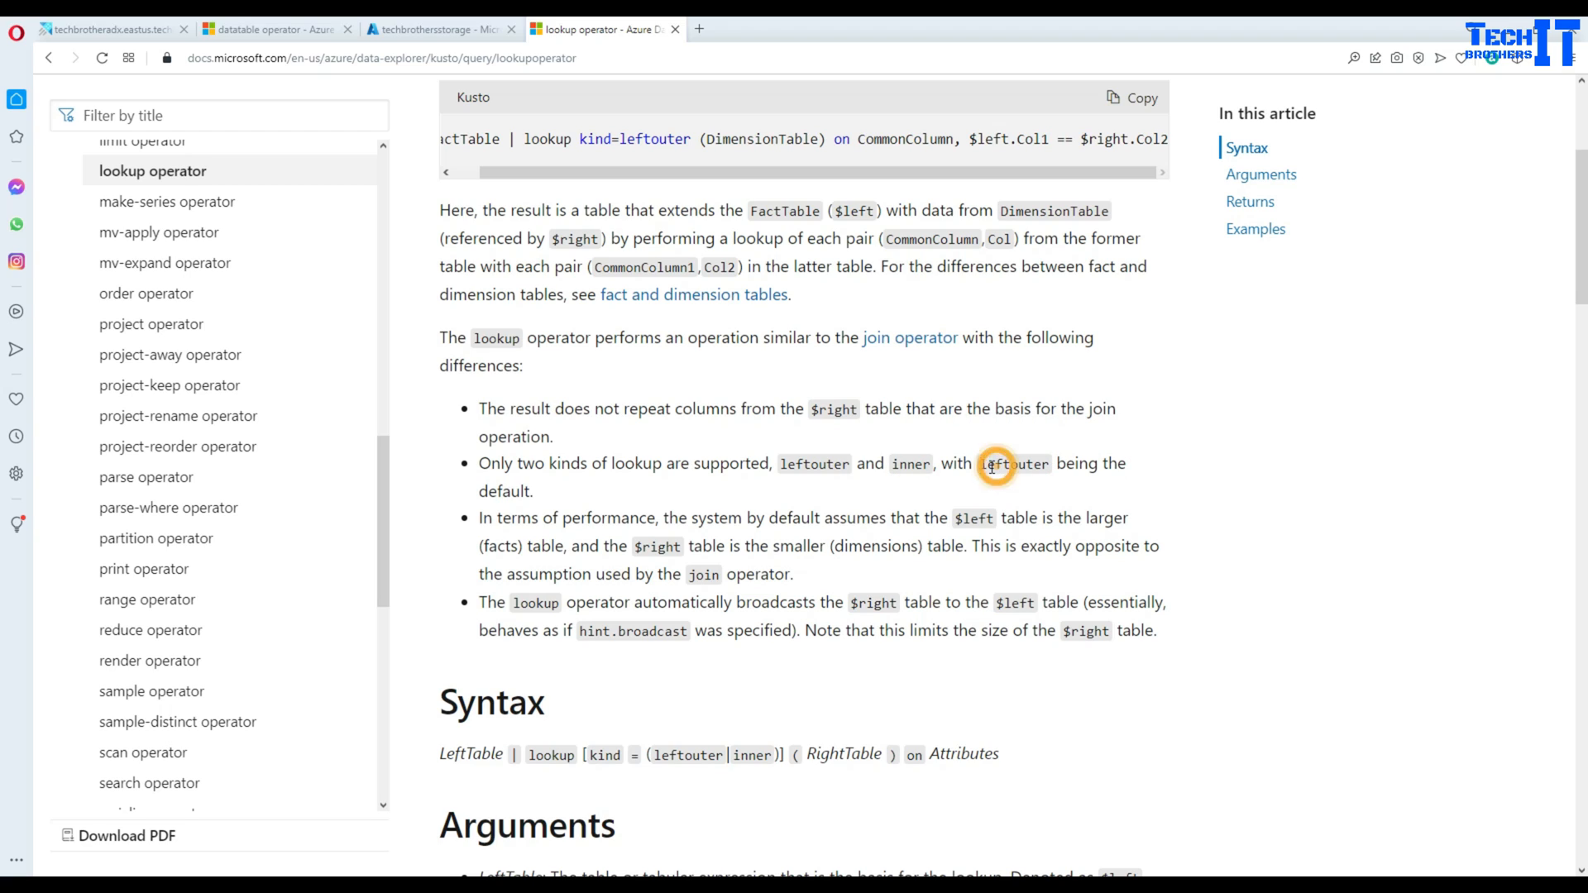
double_click(1014, 463)
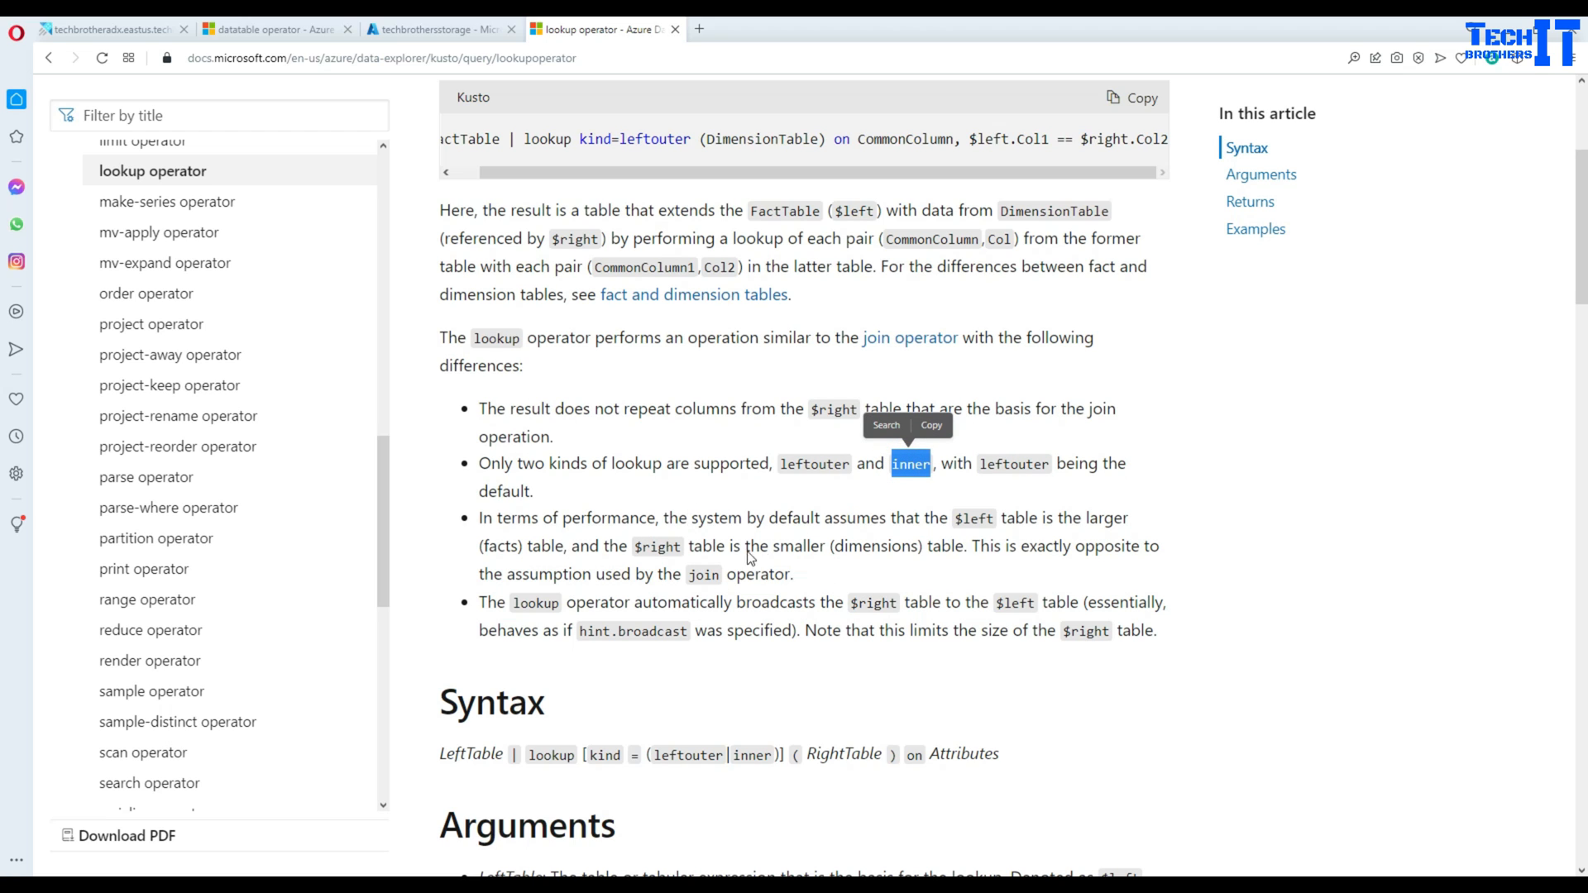
scroll(down, 3)
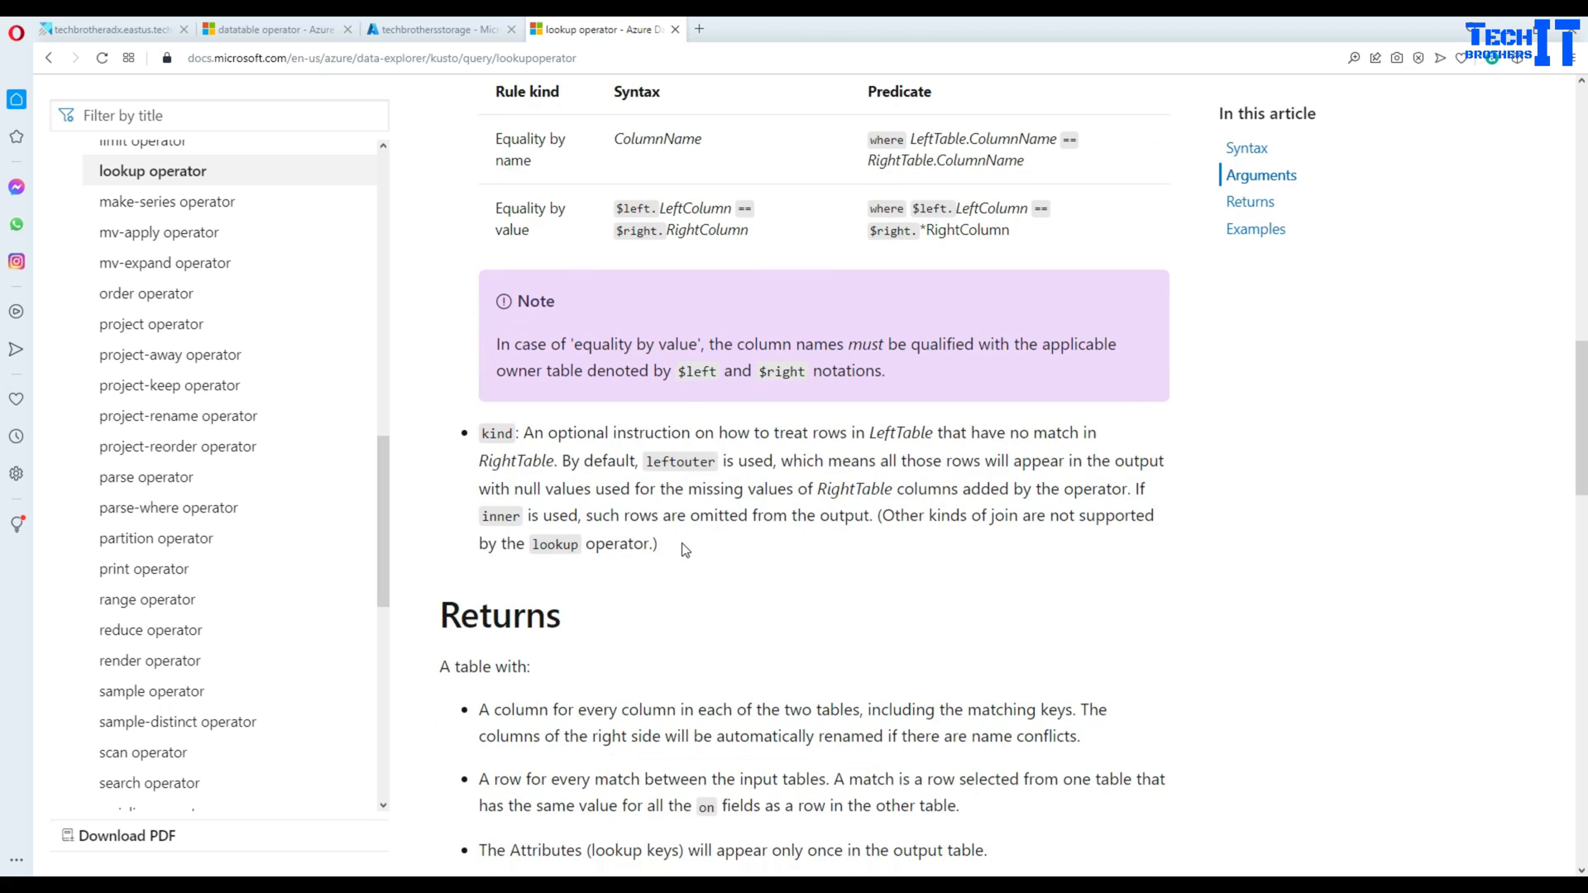
scroll(down, 3)
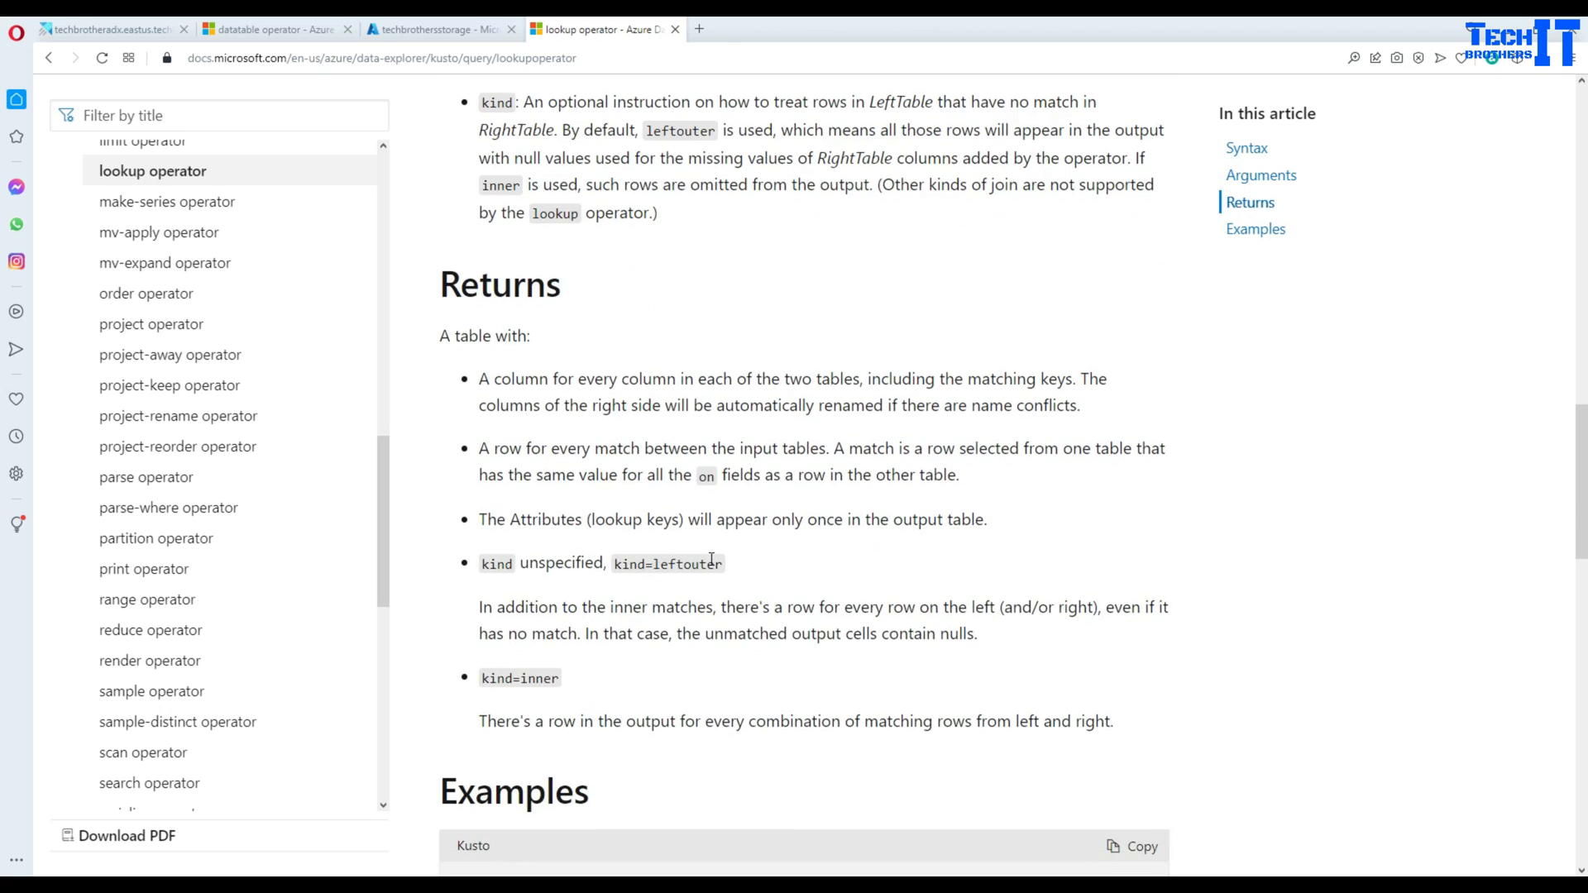
scroll(down, 3)
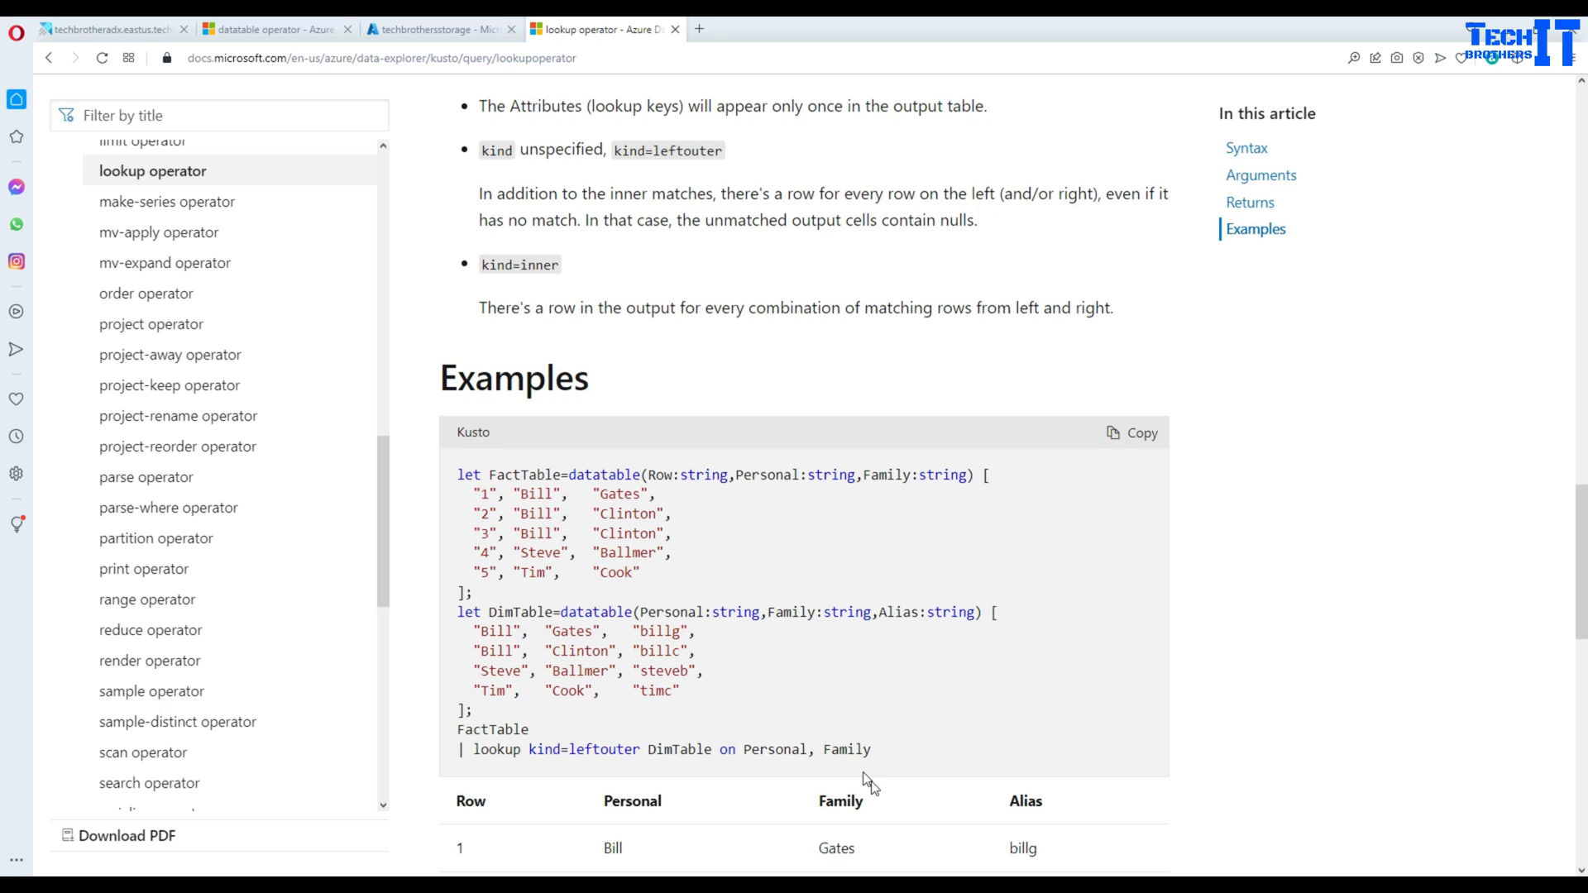
- Switch to the ADX query editor, highlight the Customer table and CustomerId column, and scroll to the lookup queries
click(109, 28)
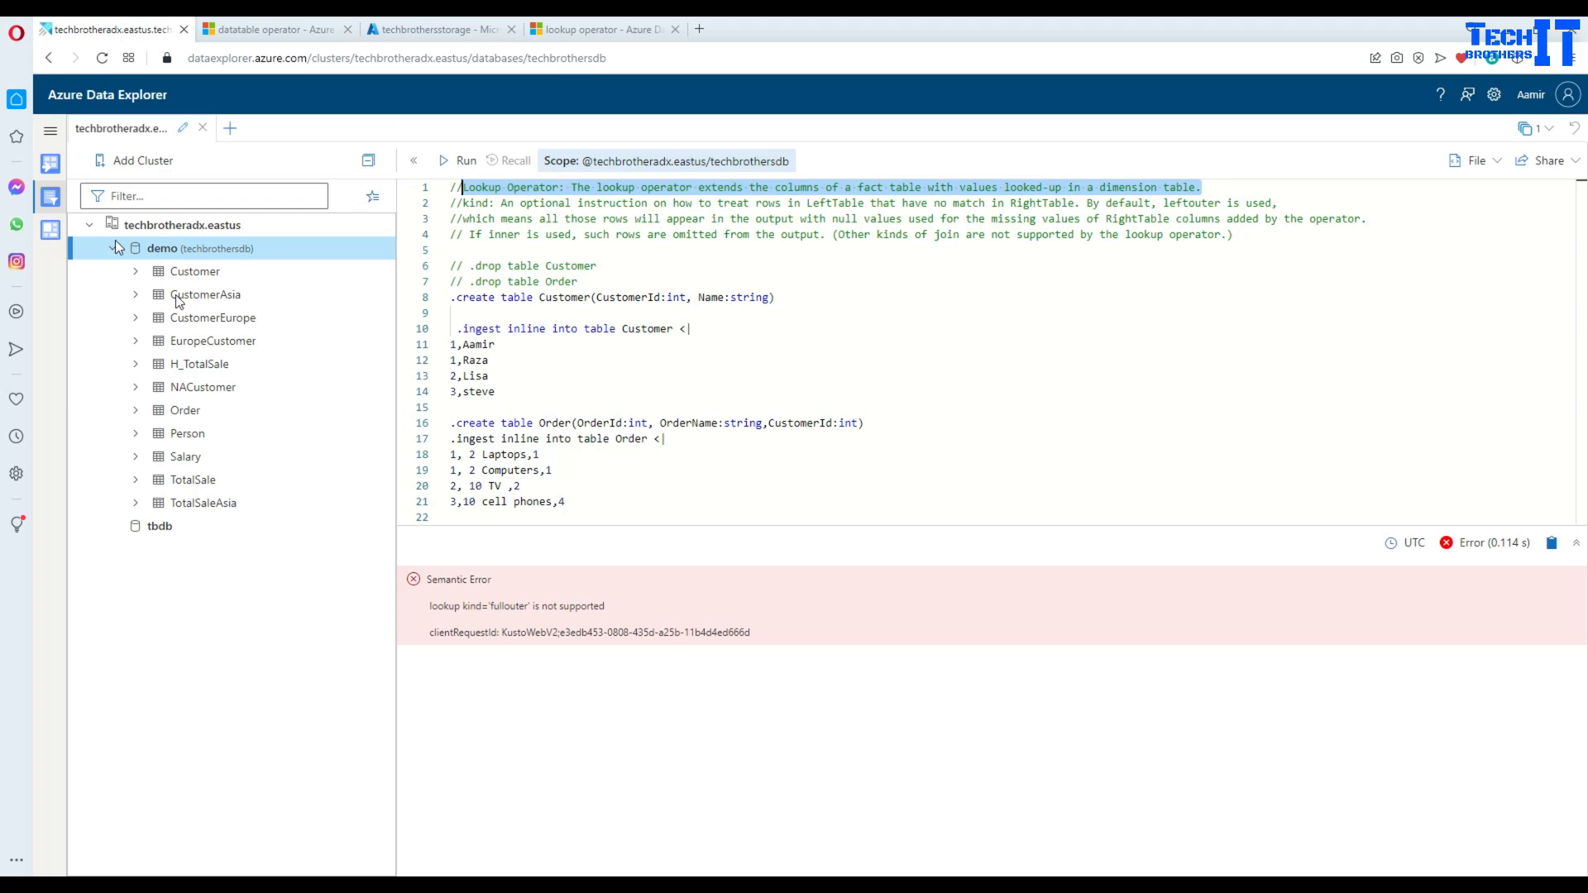
double_click(570, 298)
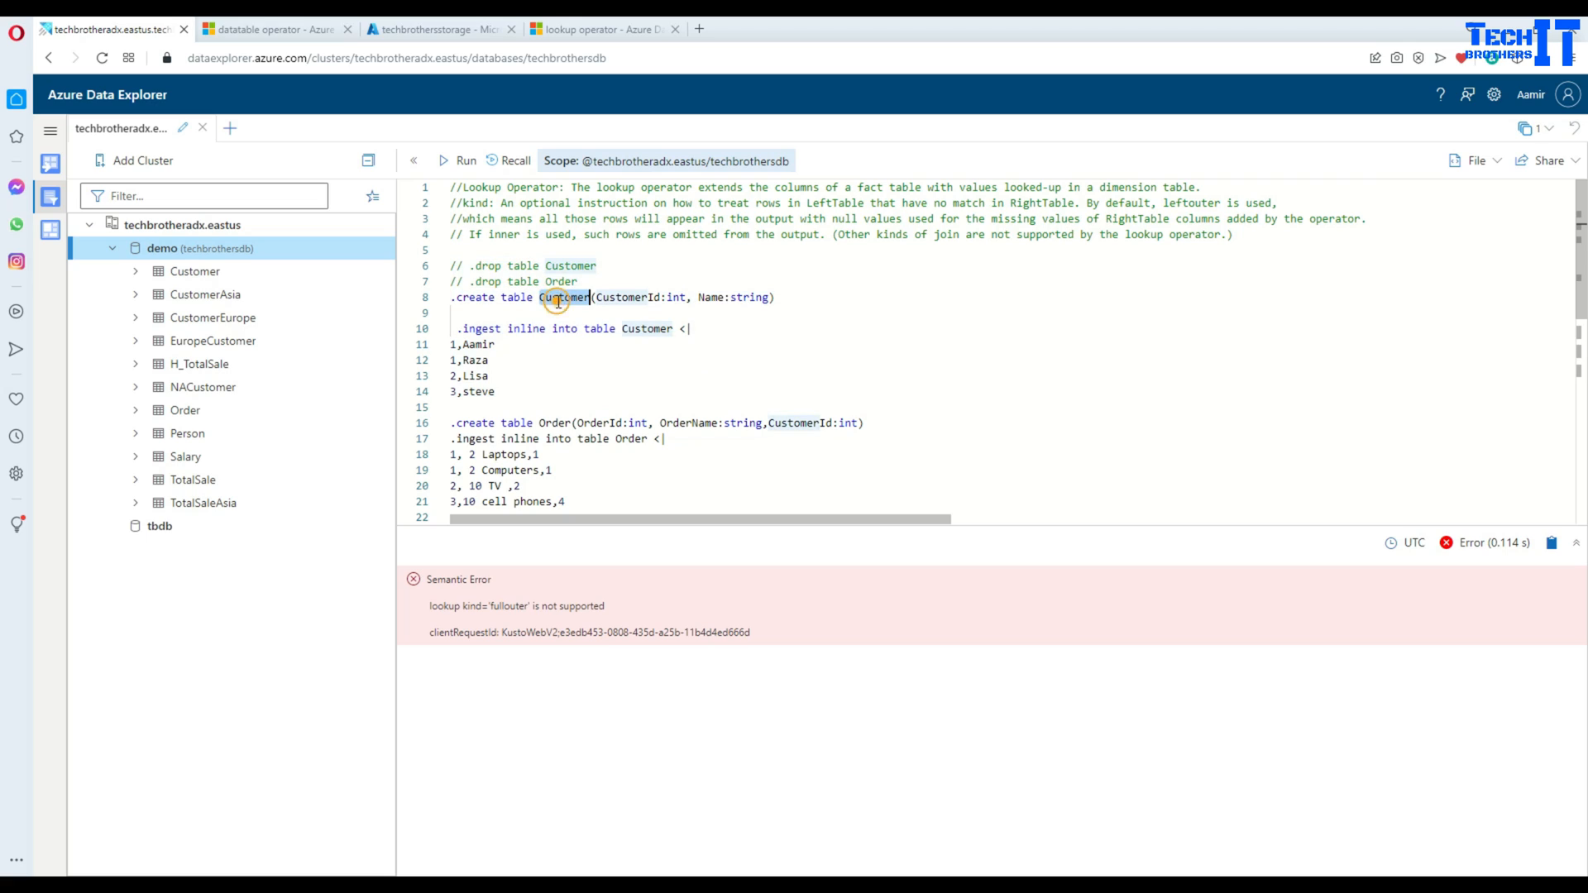
double_click(567, 296)
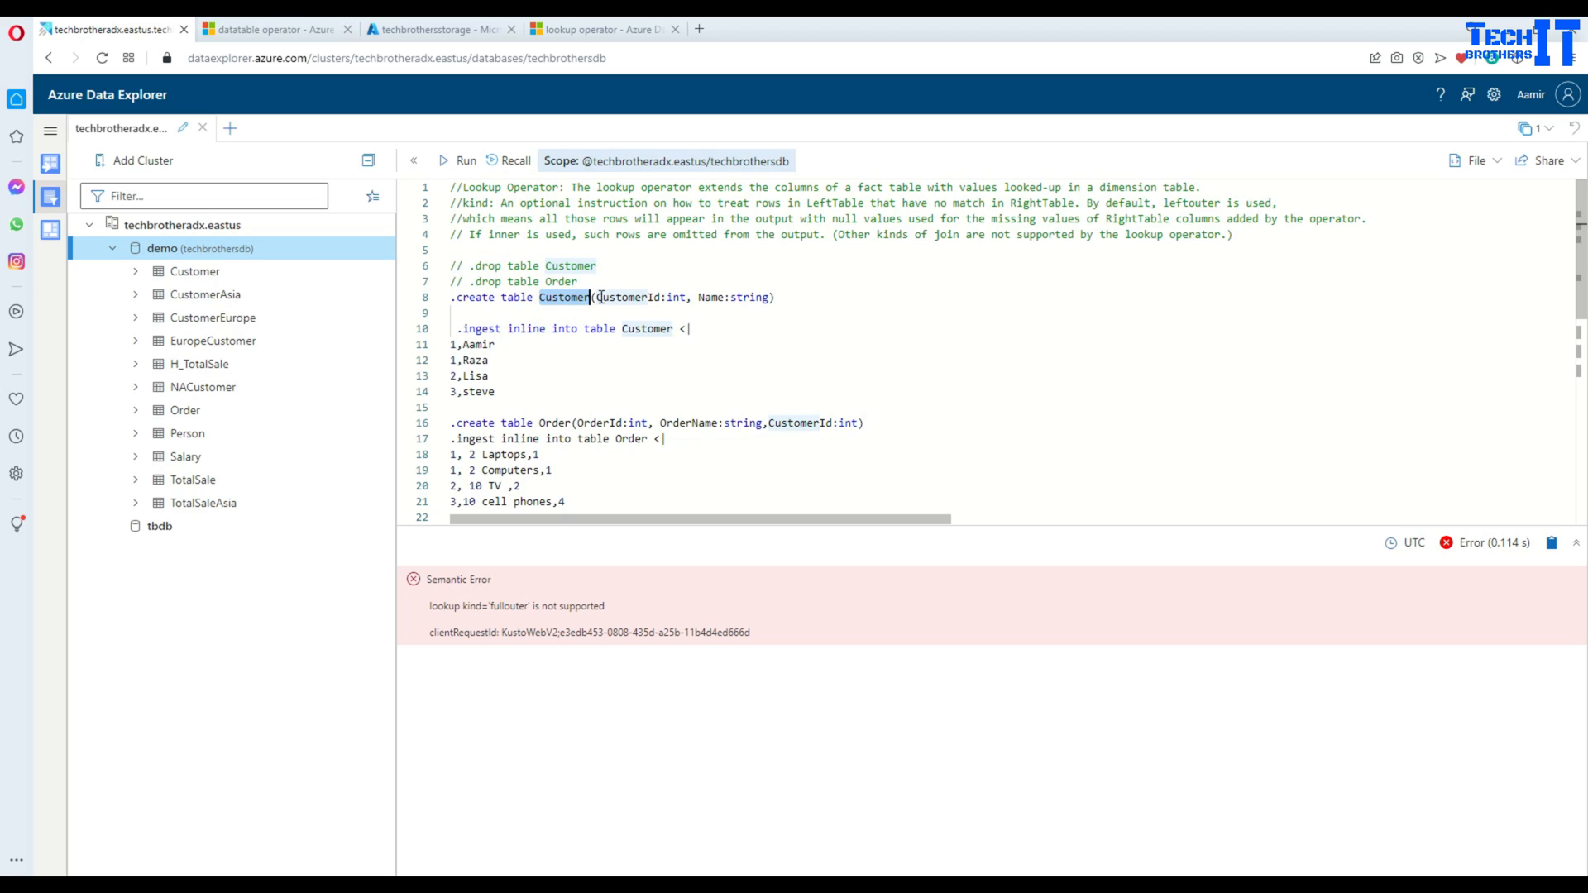
double_click(712, 296)
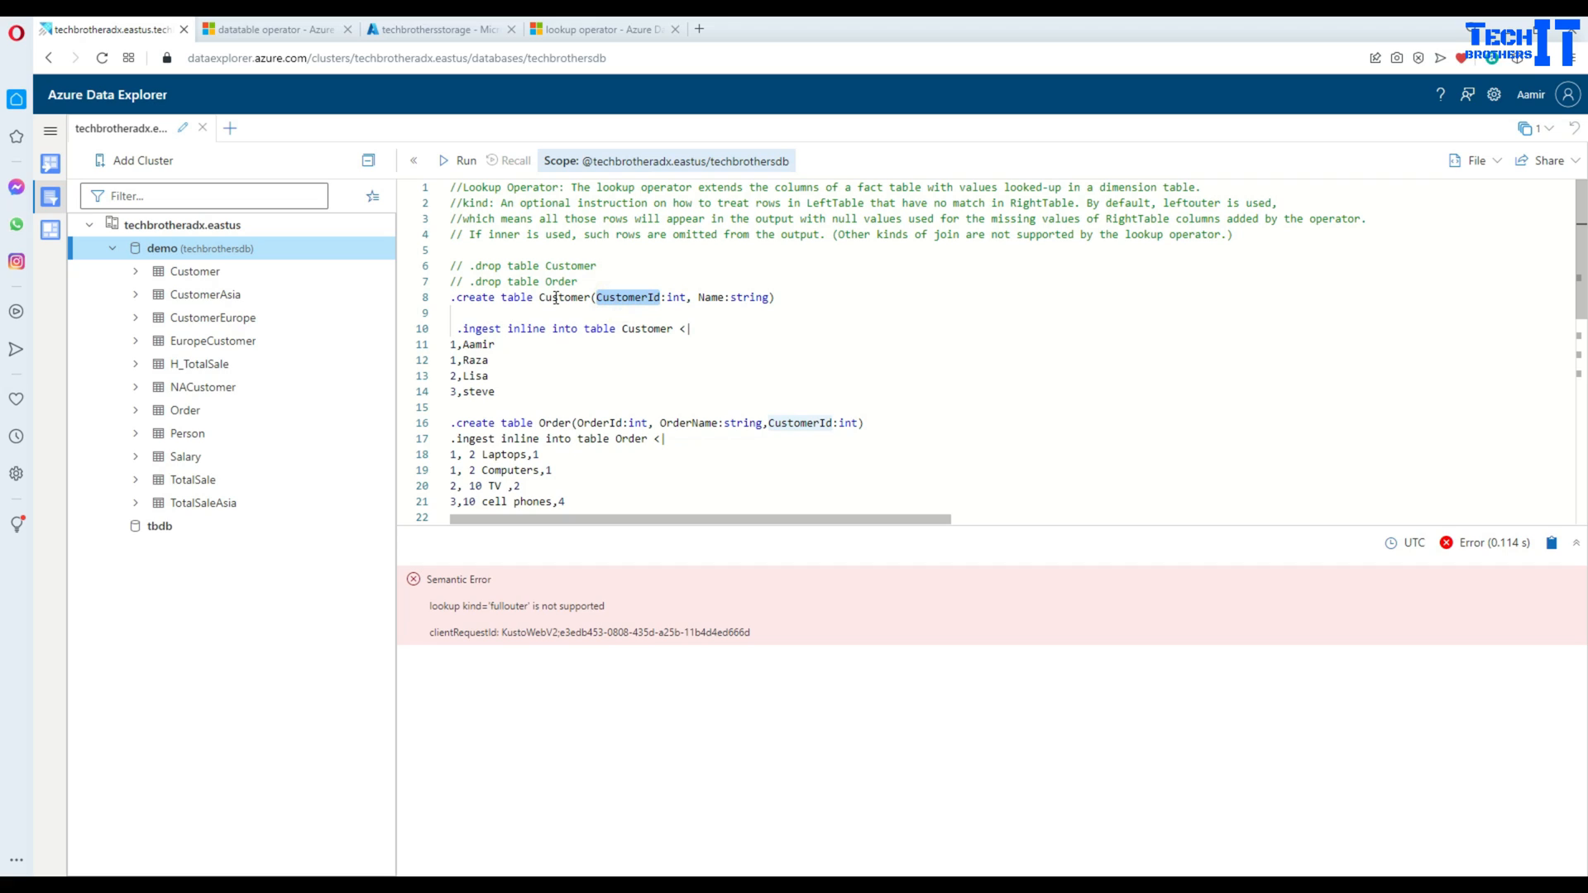
mouse_move(556, 309)
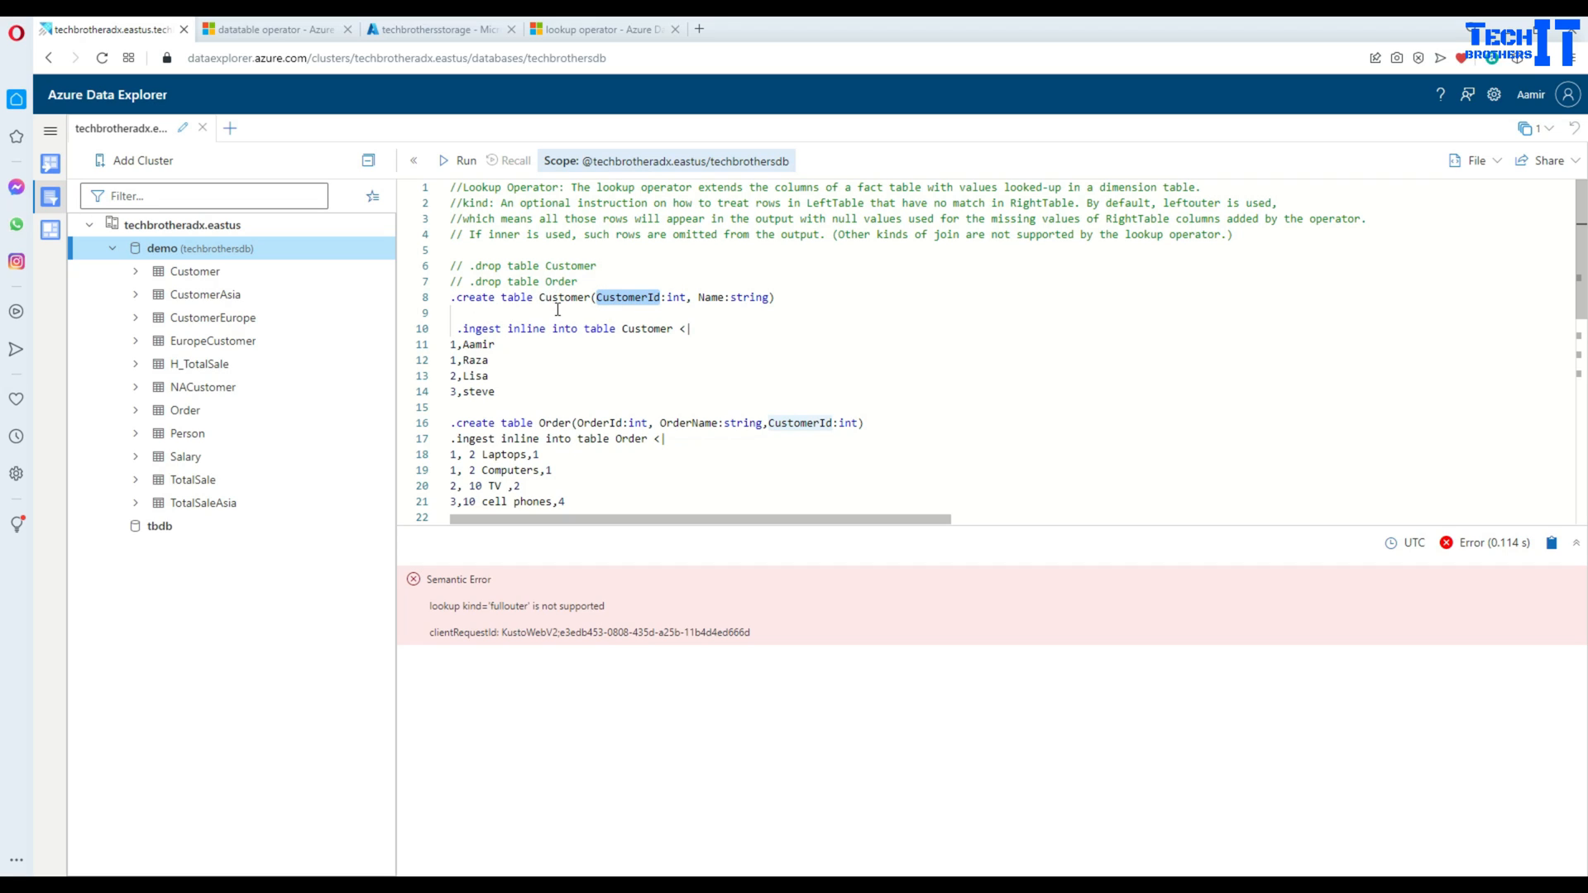
mouse_move(573, 354)
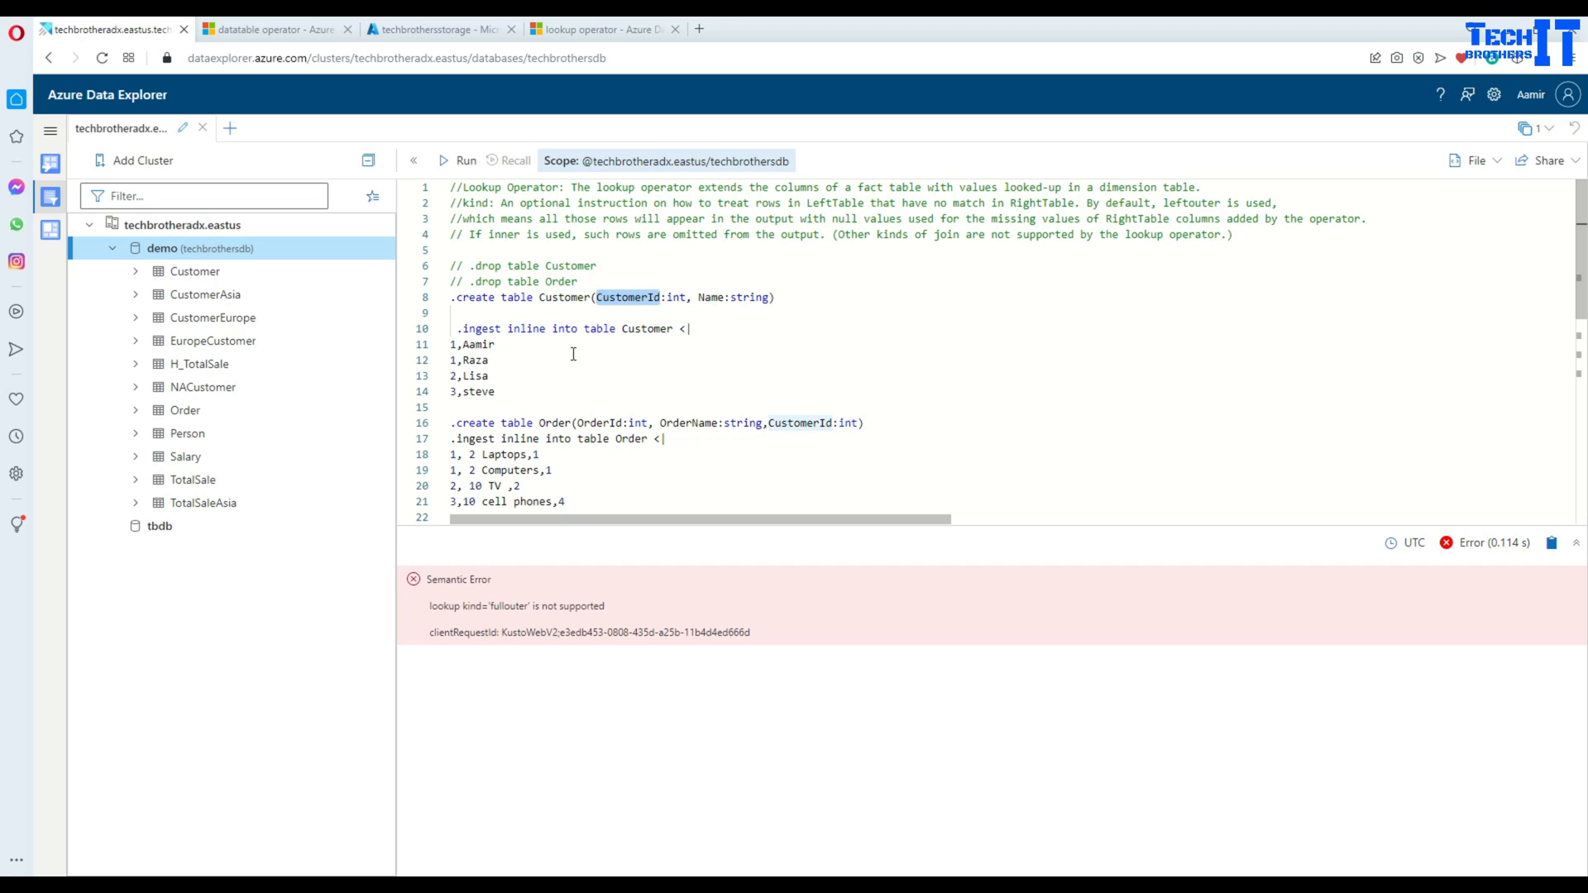
scroll(down, 3)
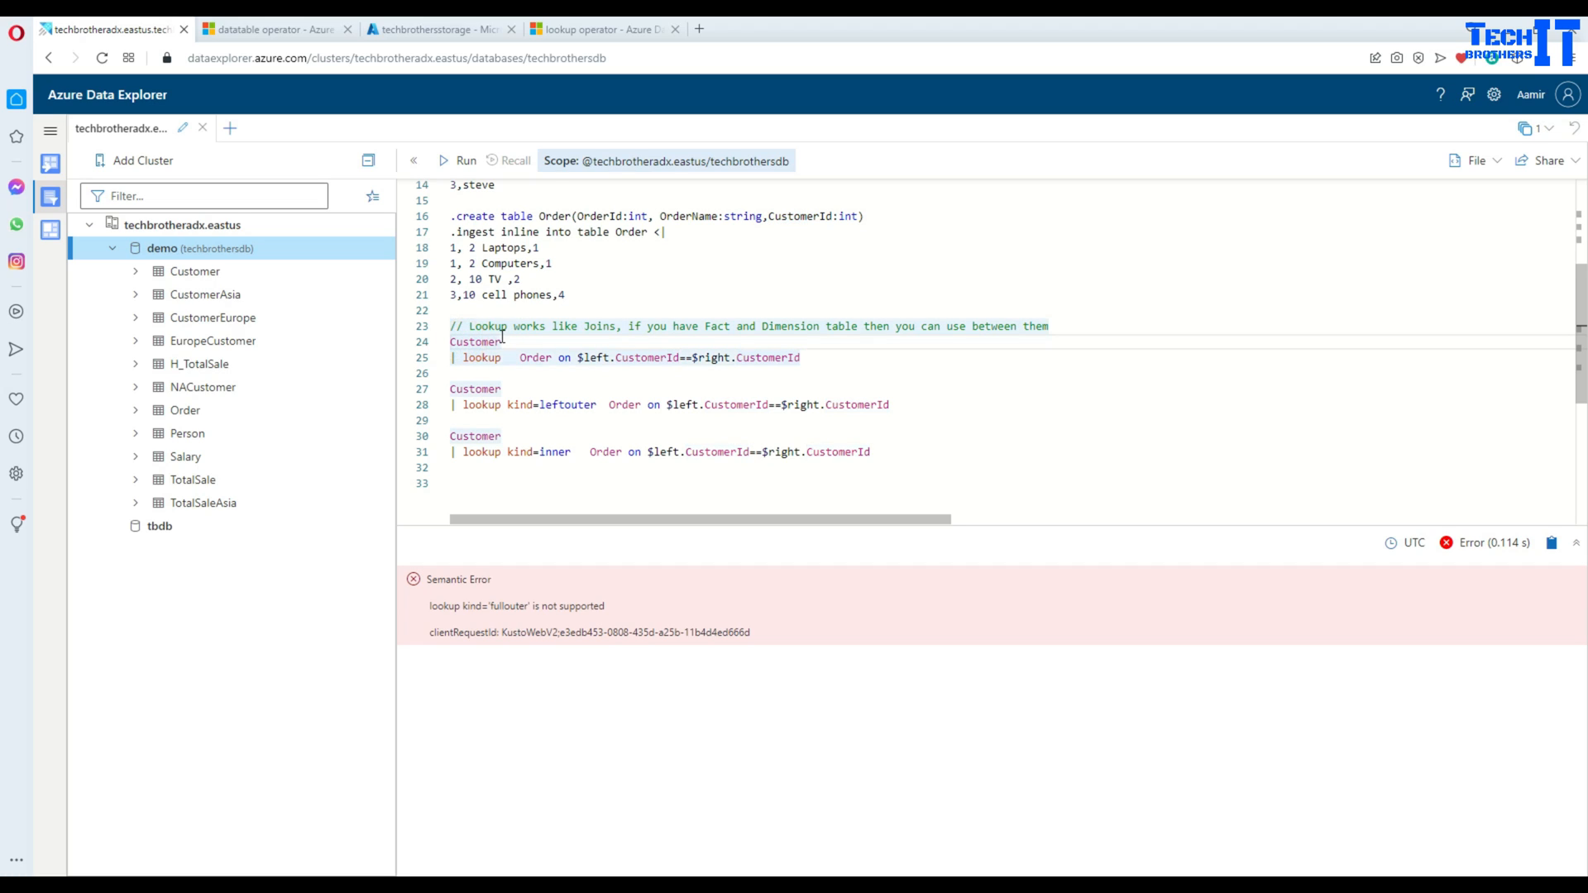
double_click(475, 343)
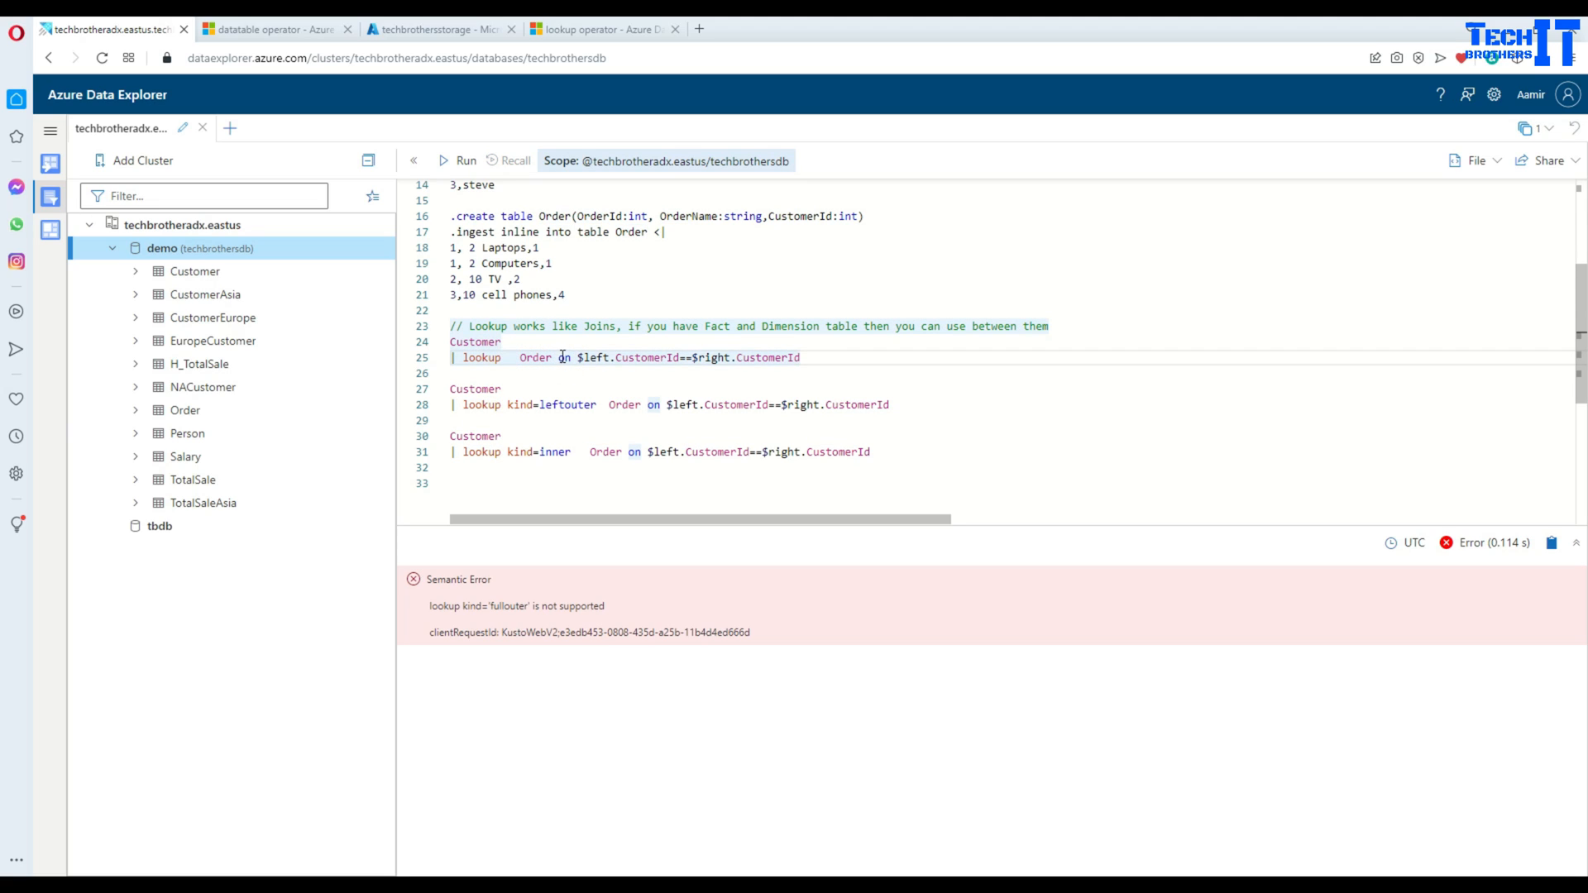
right_click(557, 357)
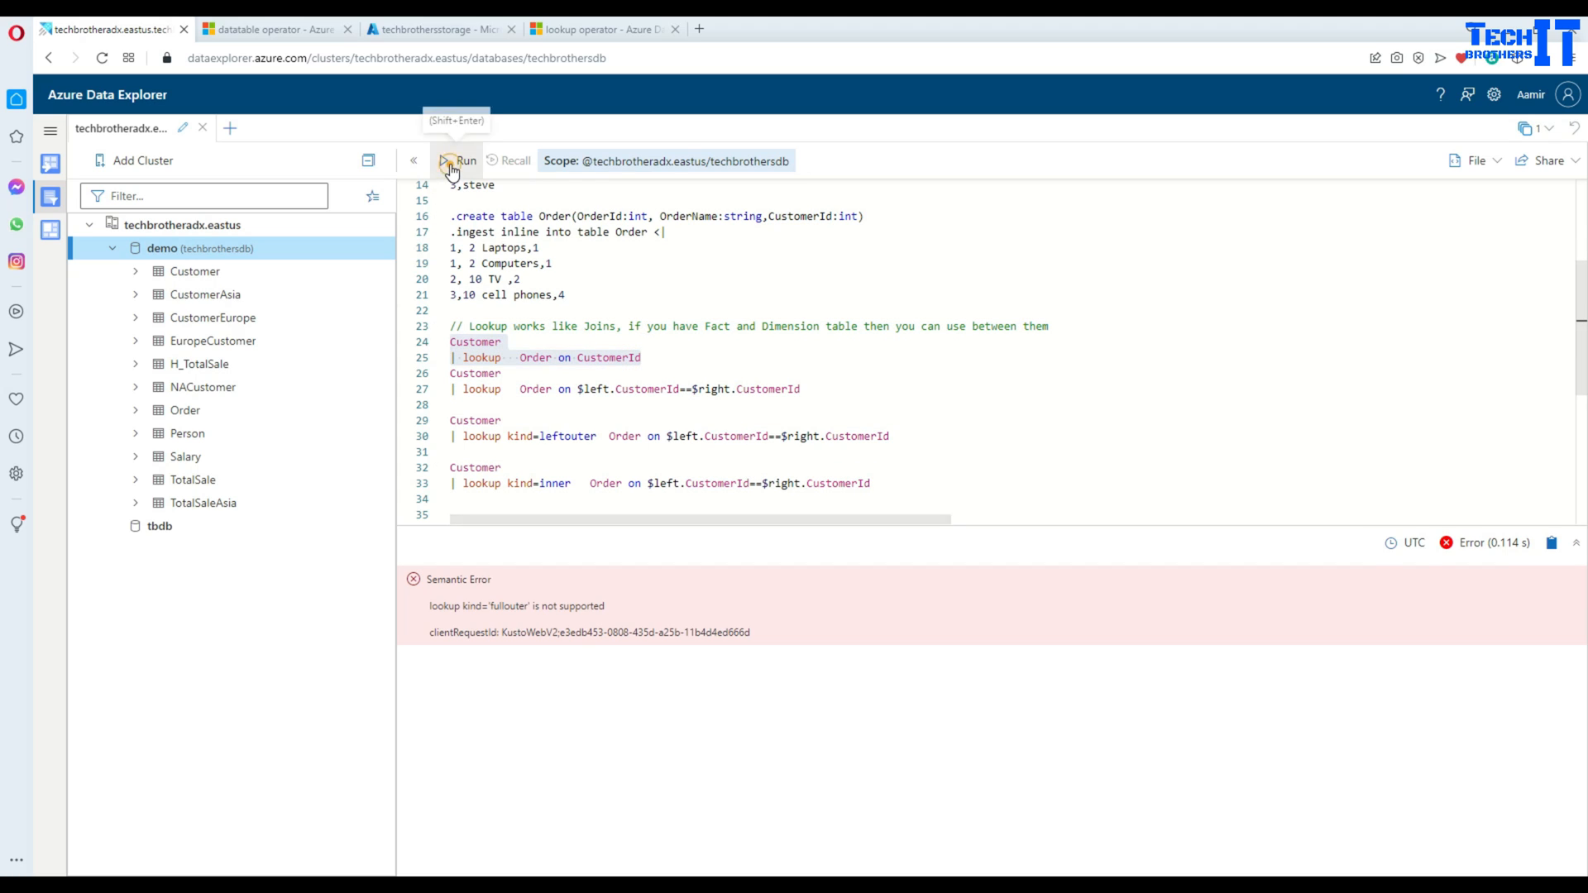
click(458, 161)
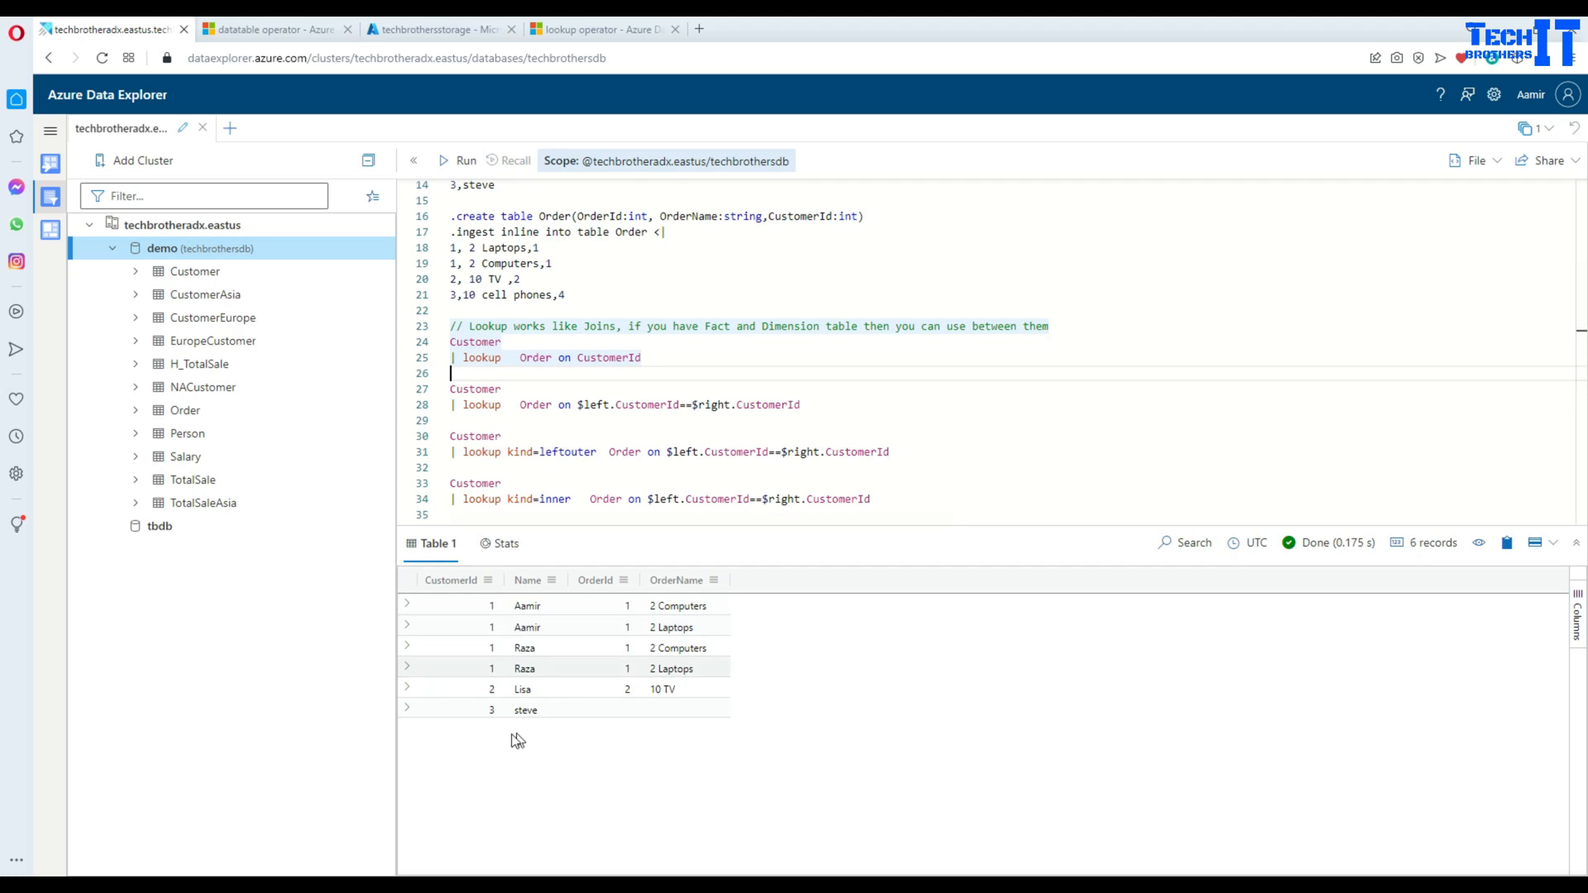
mouse_move(498, 640)
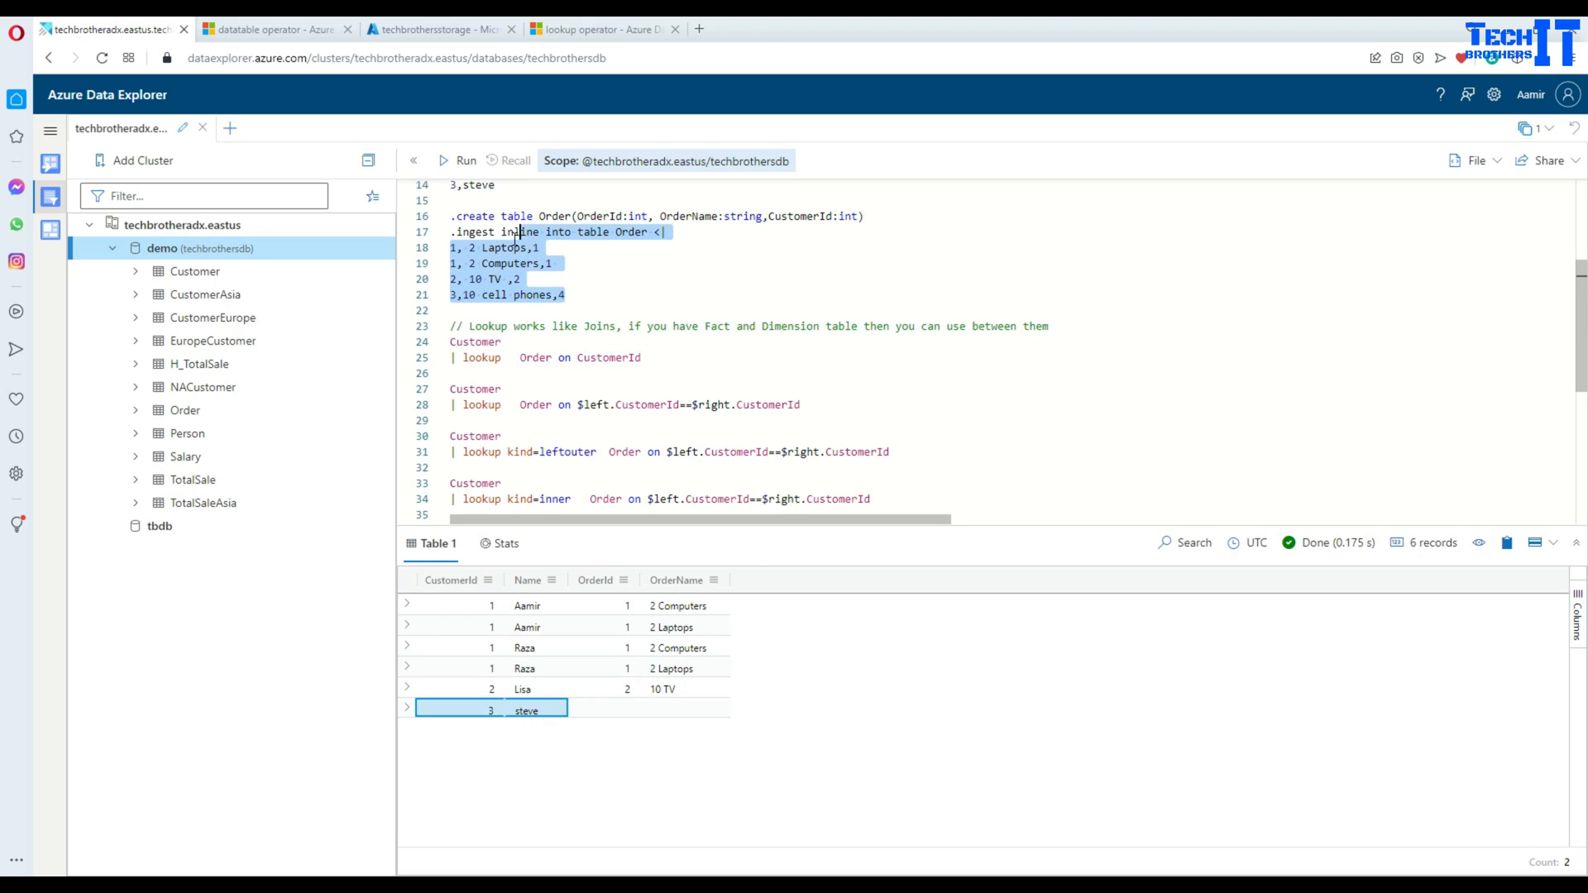
mouse_move(777, 207)
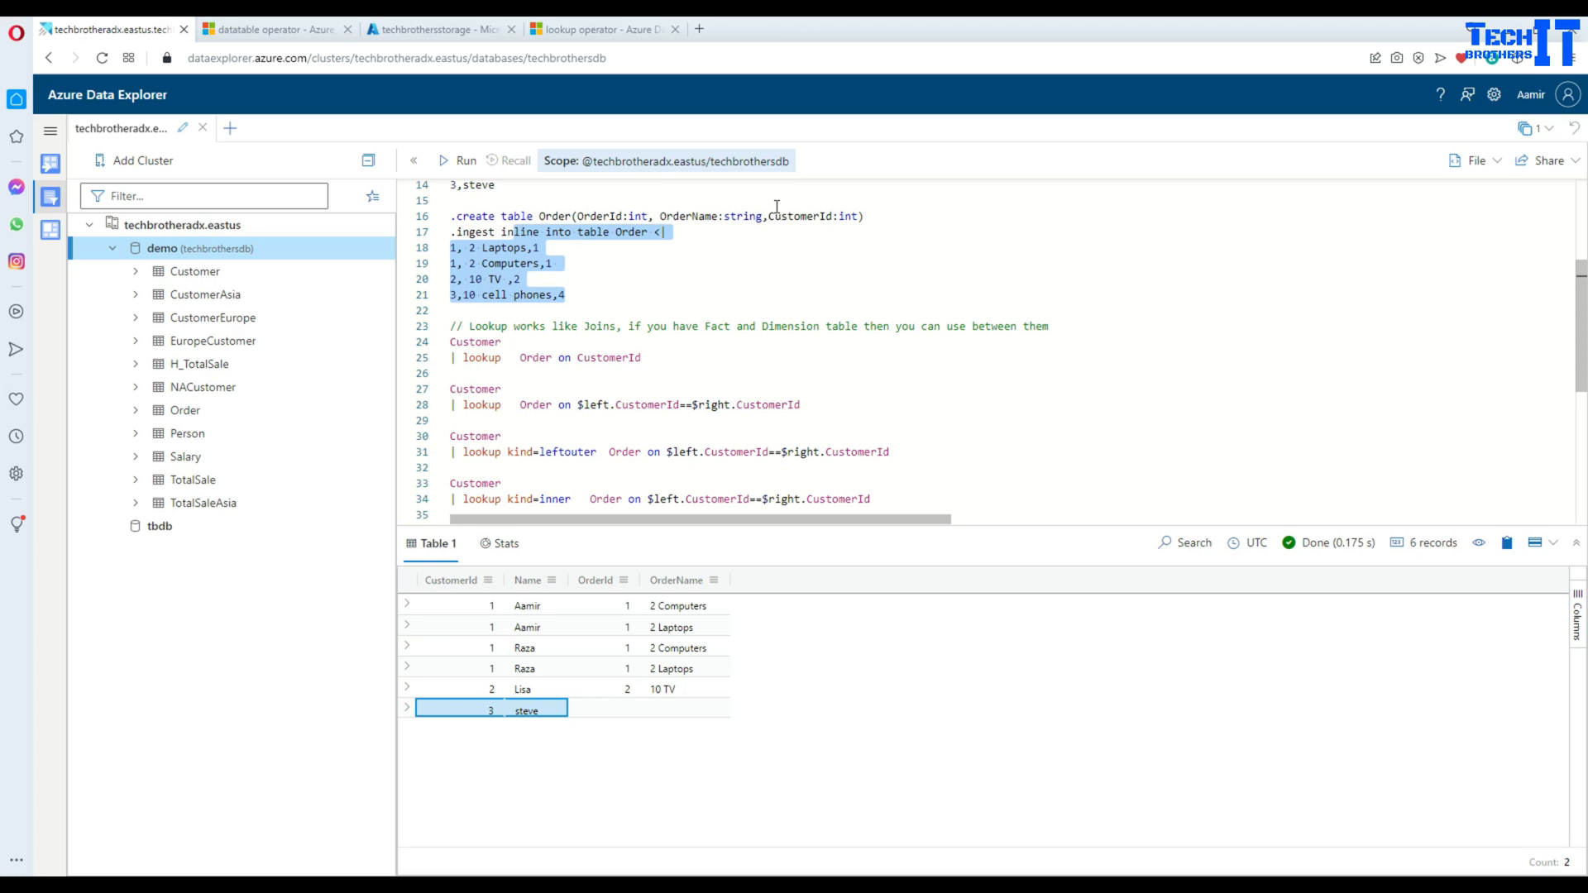
click(547, 263)
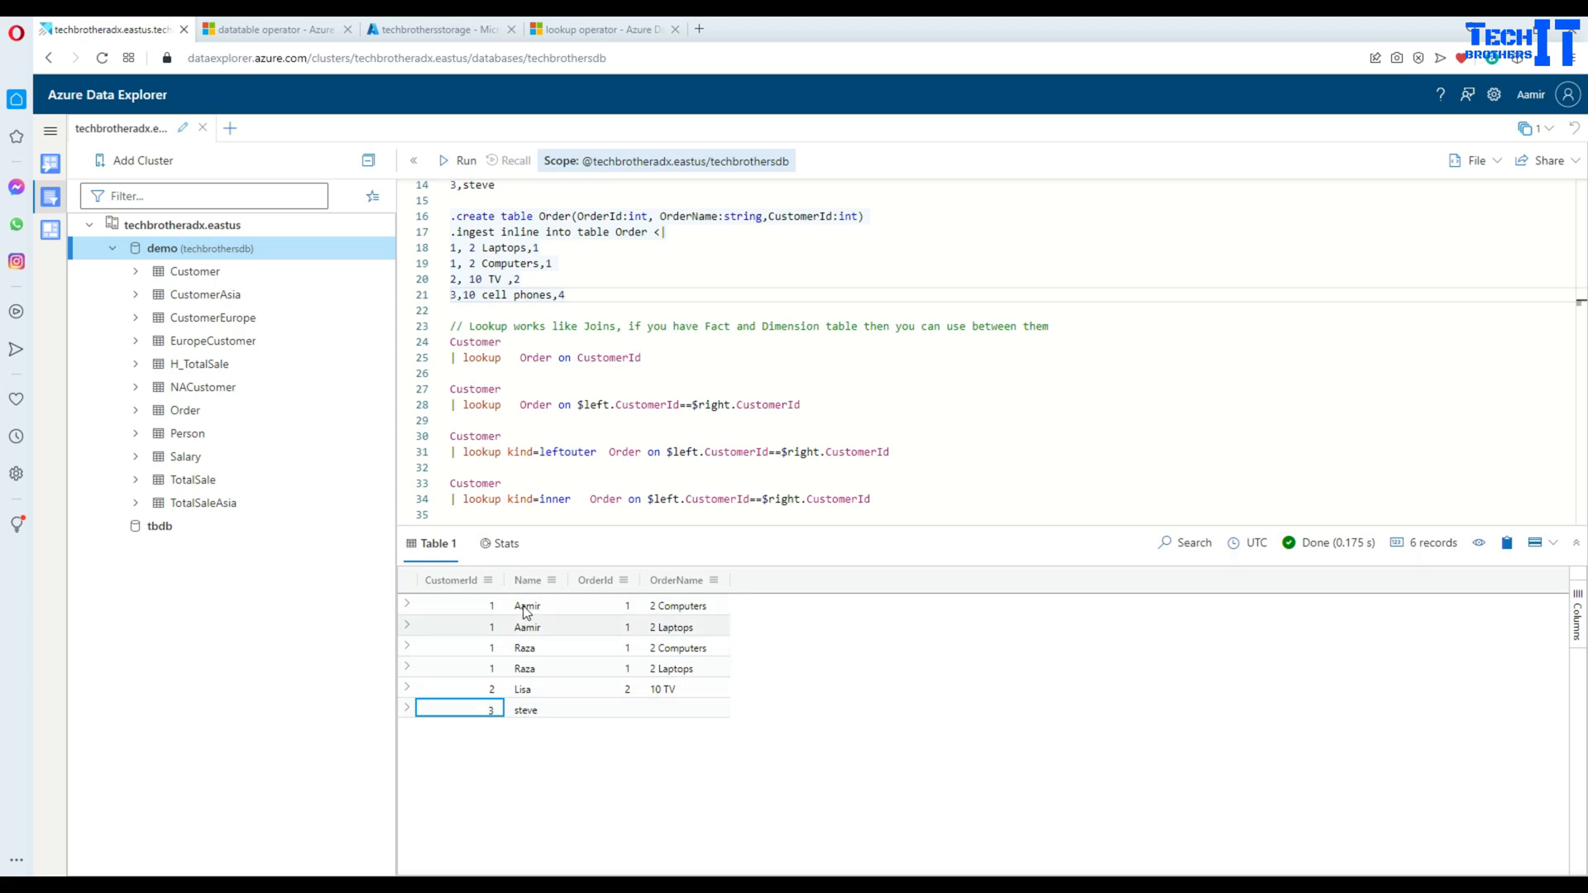
mouse_move(488, 625)
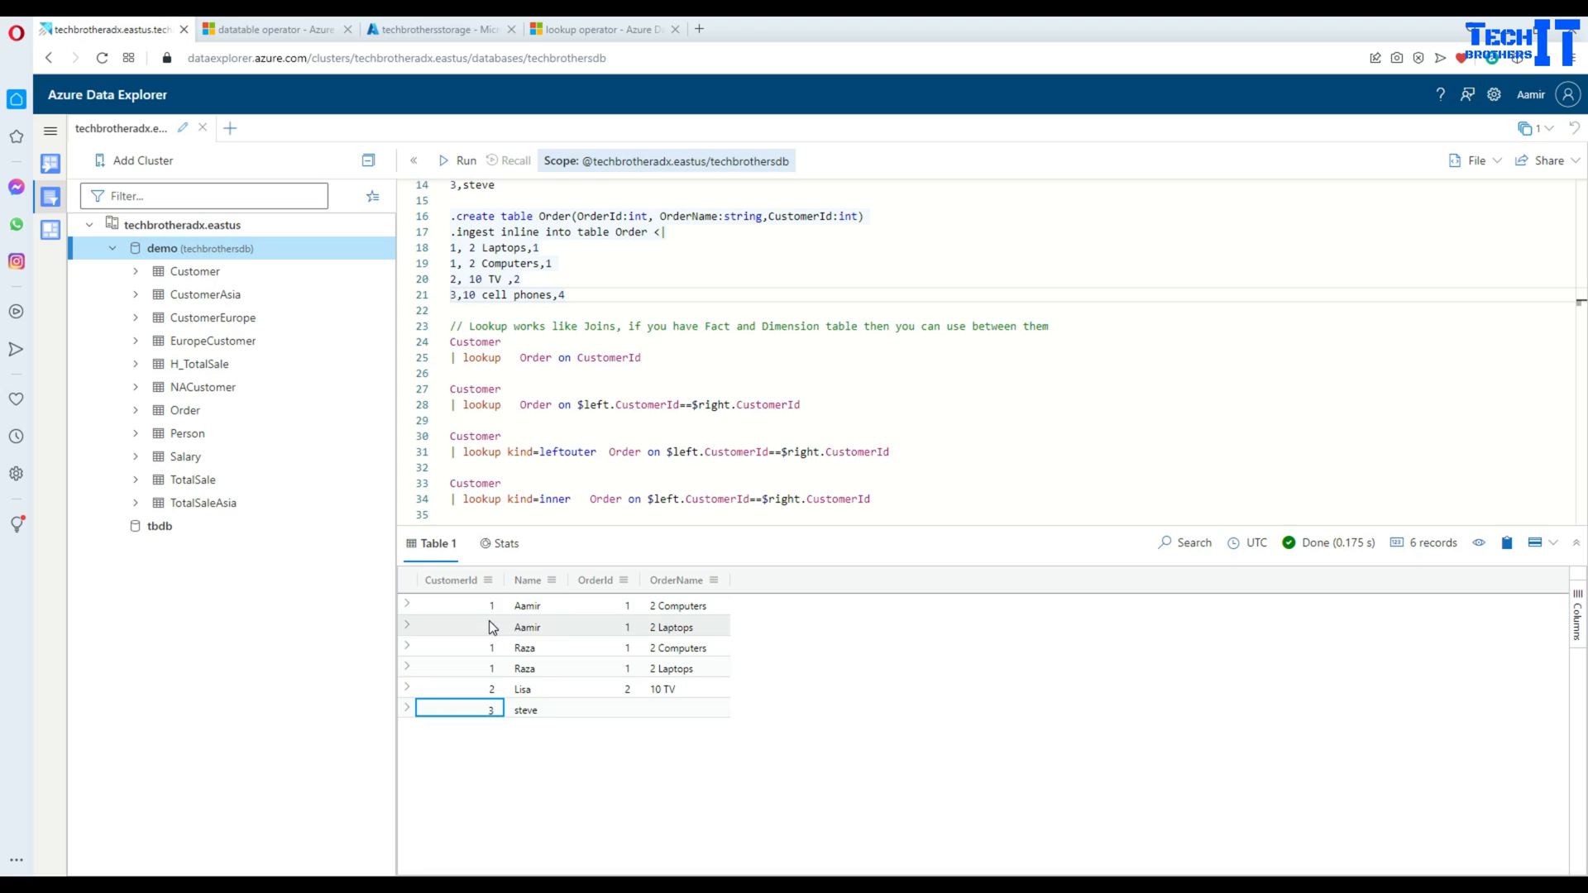
mouse_move(680, 579)
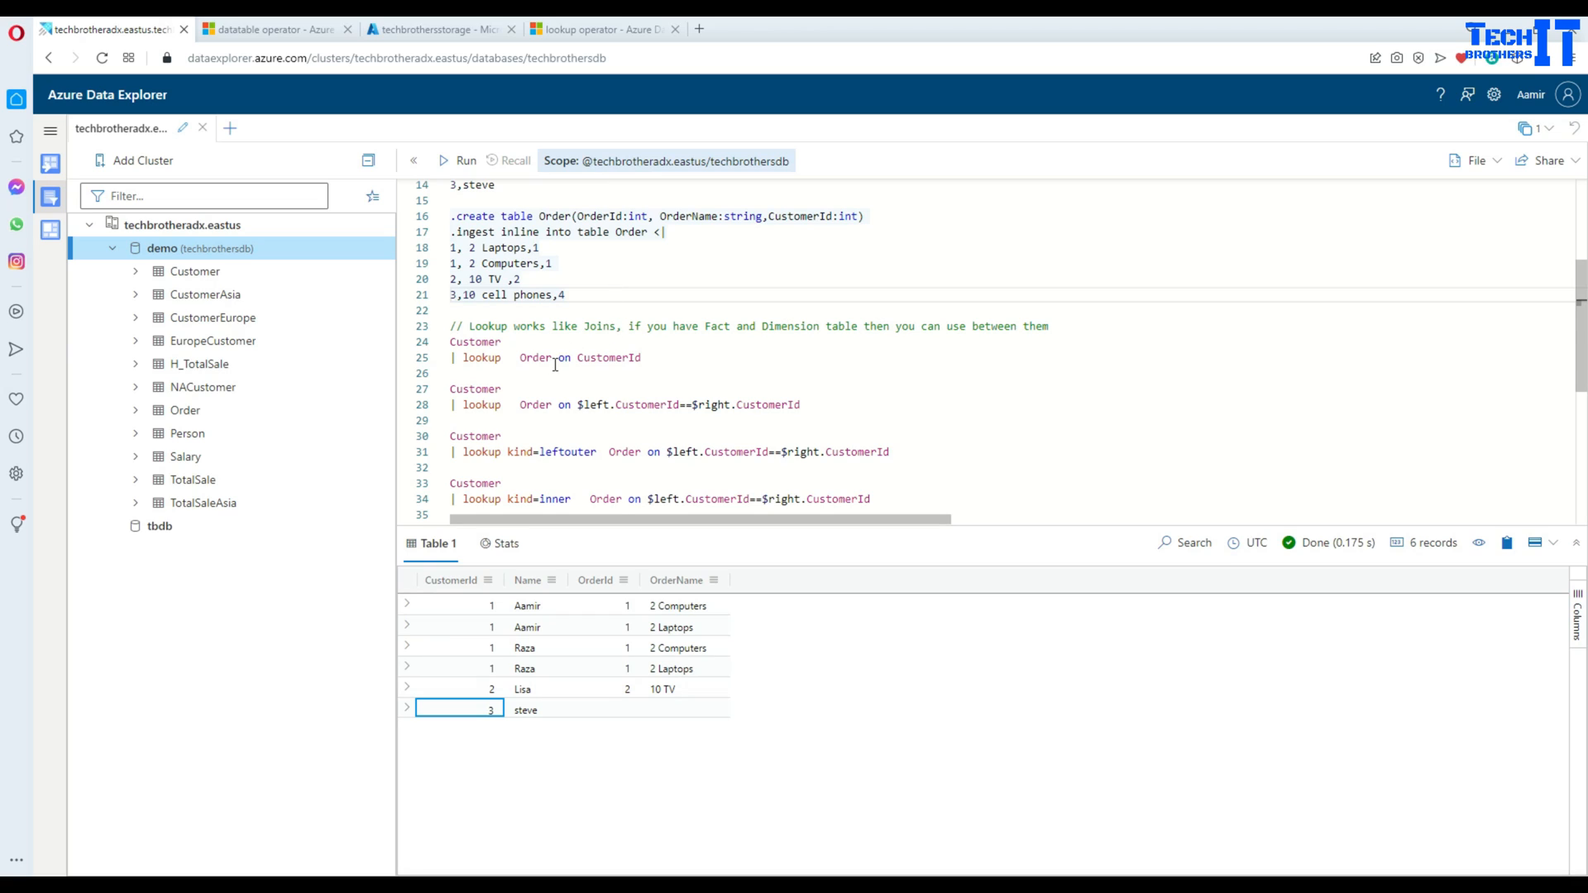
- Run 'Customer | lookup Order on $left.CustomerId==$right.CustomerId' and view its six result rows
double_click(644, 403)
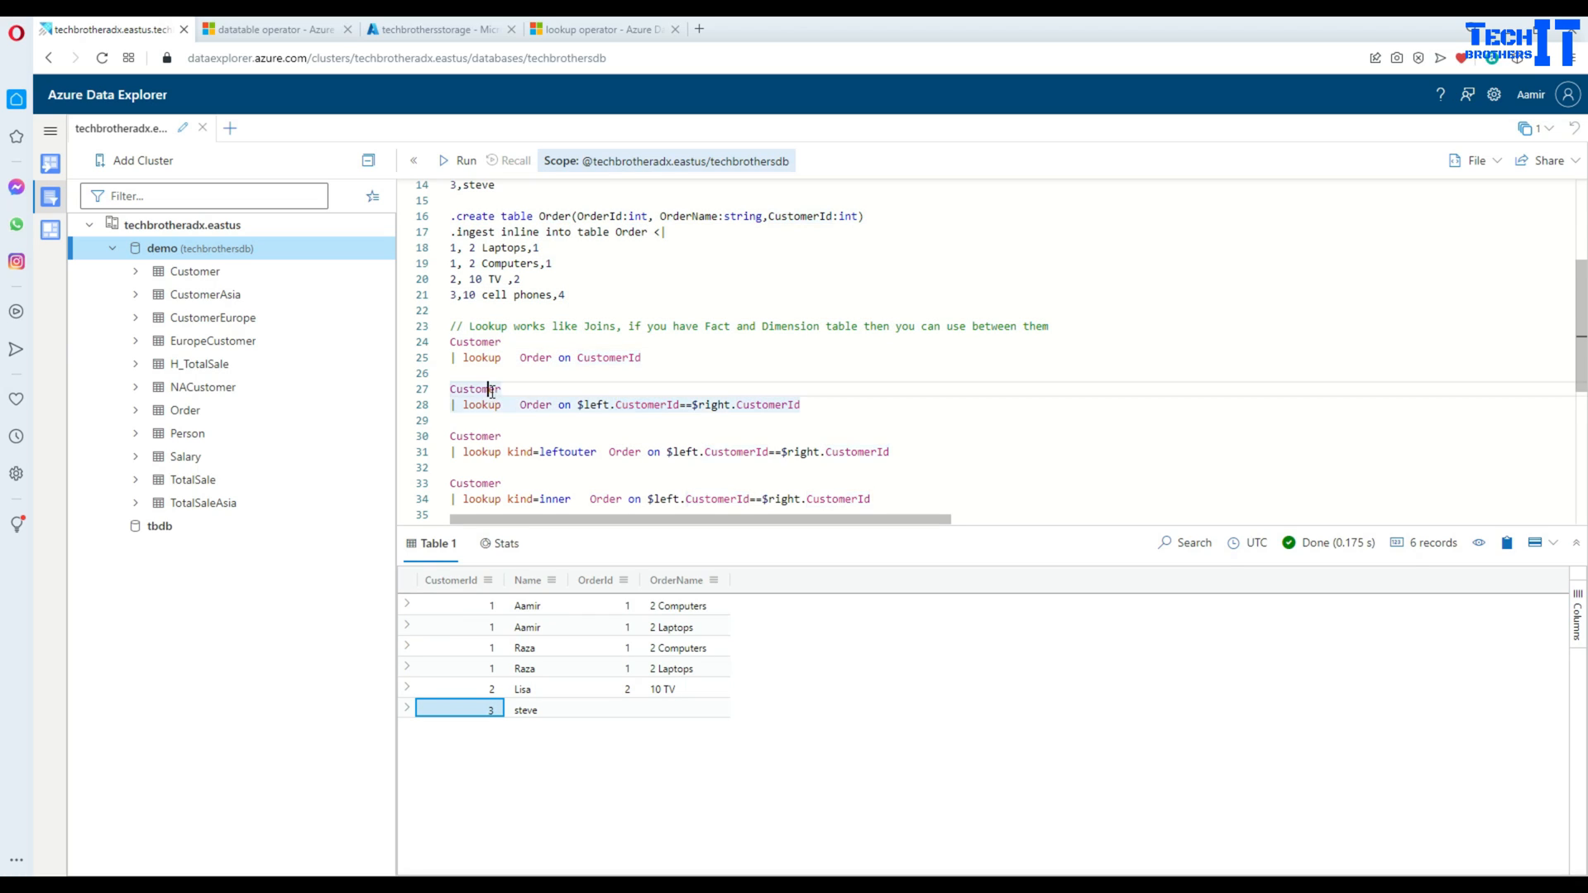
double_click(479, 404)
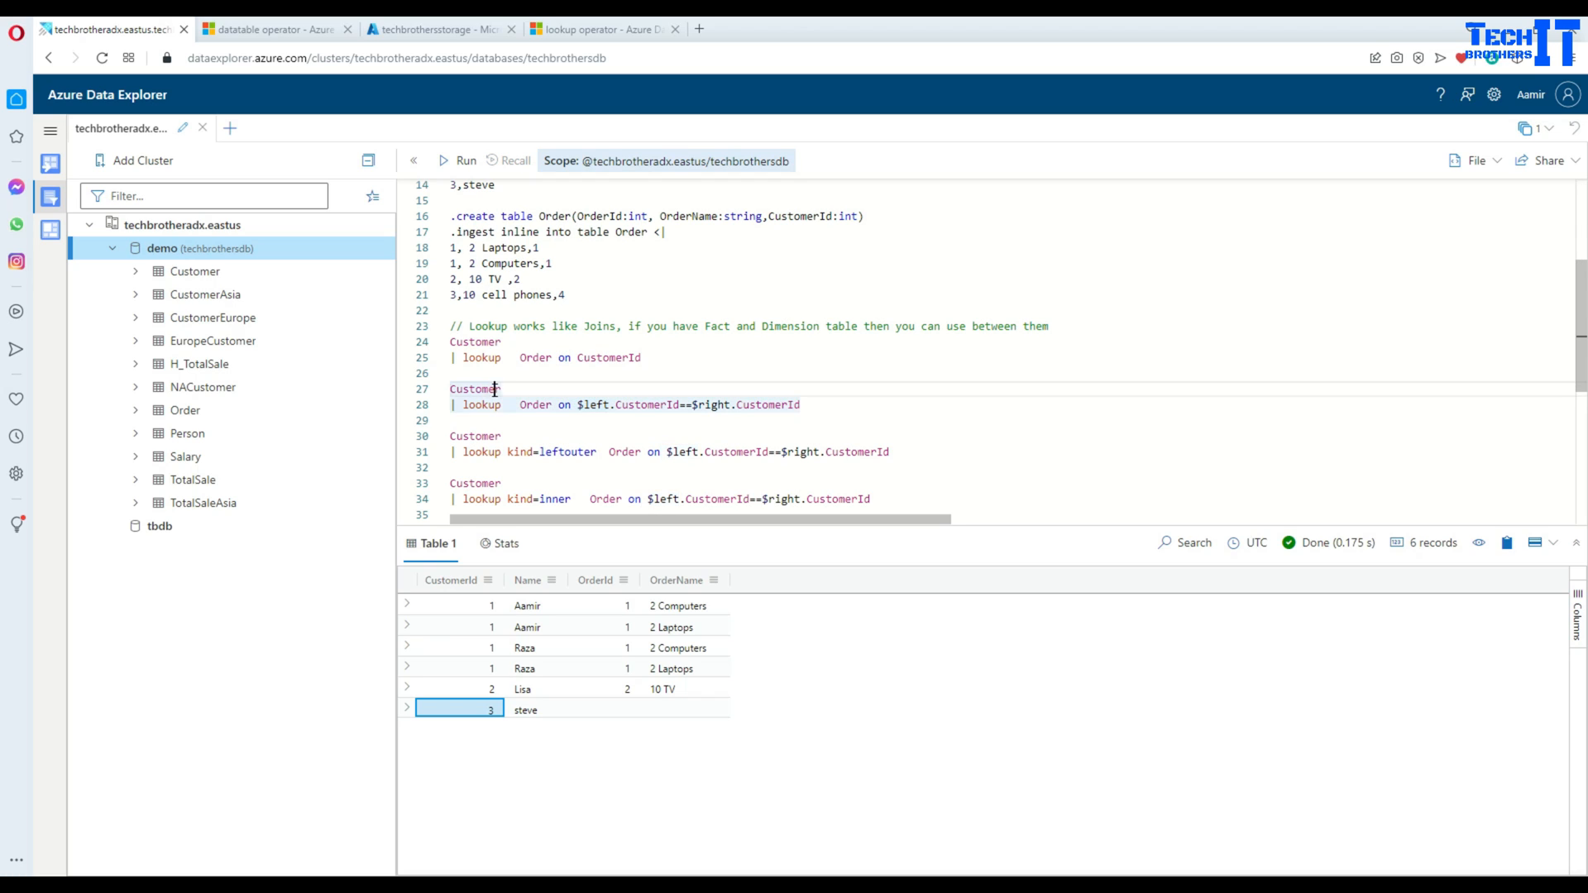
double_click(647, 404)
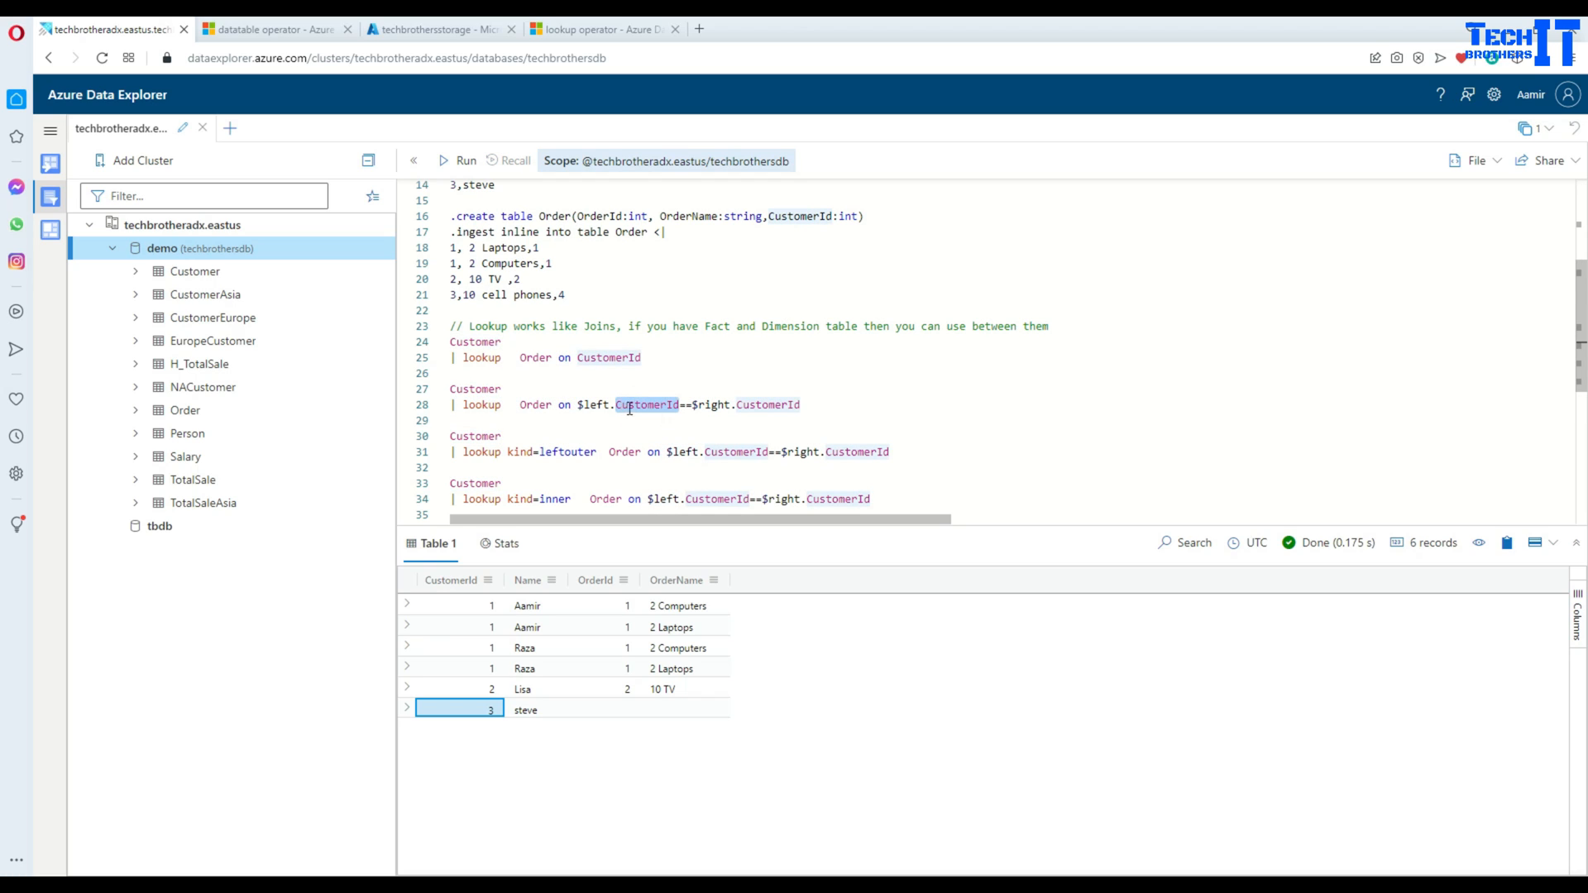
mouse_move(683, 404)
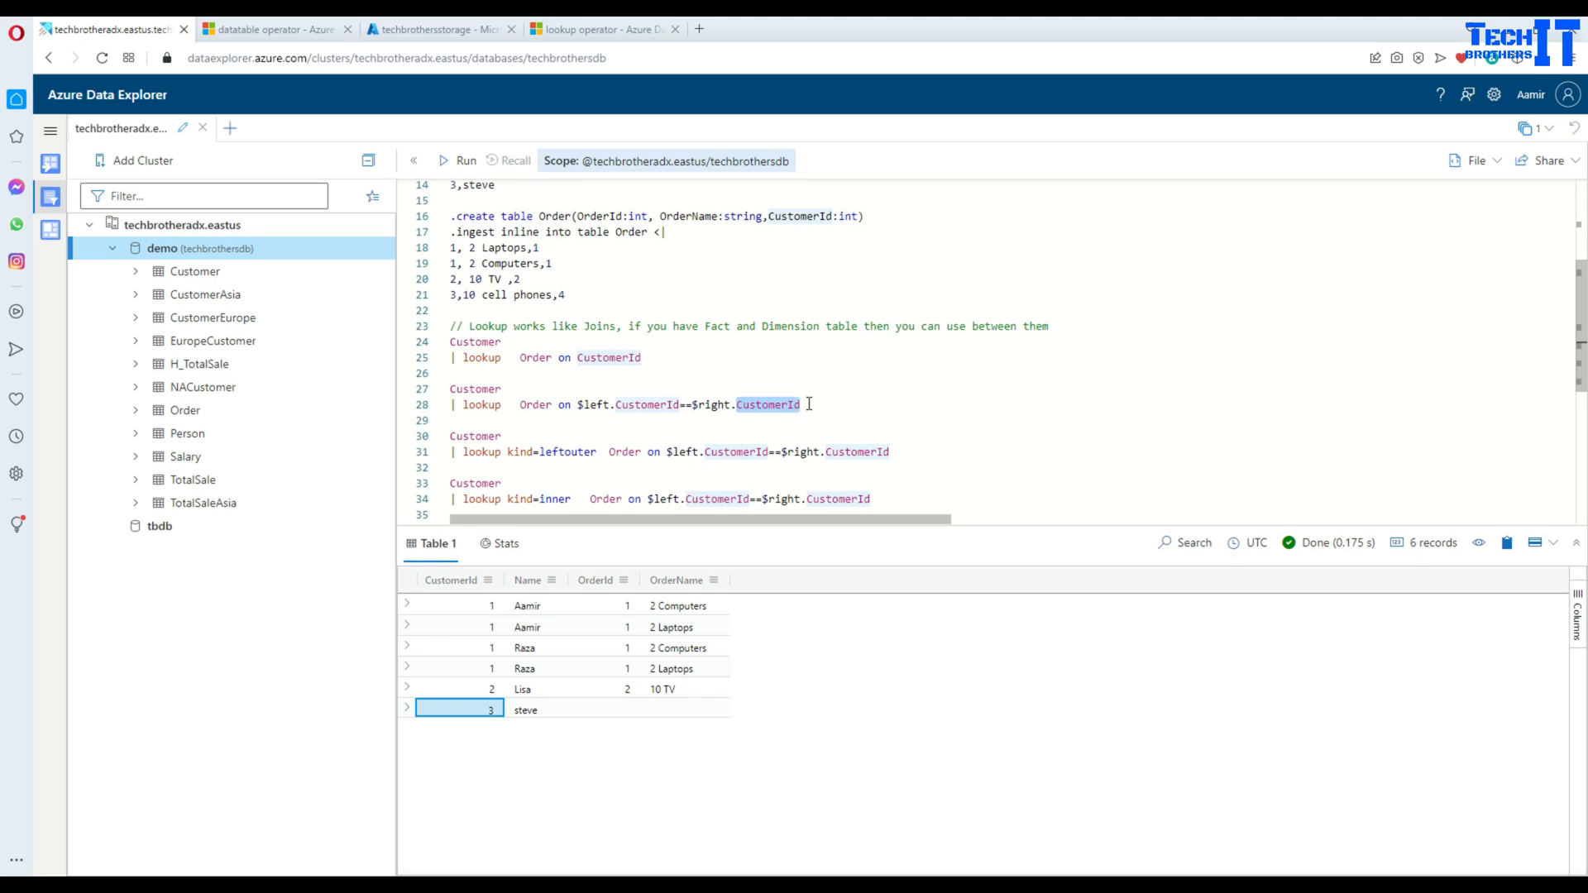
click(457, 161)
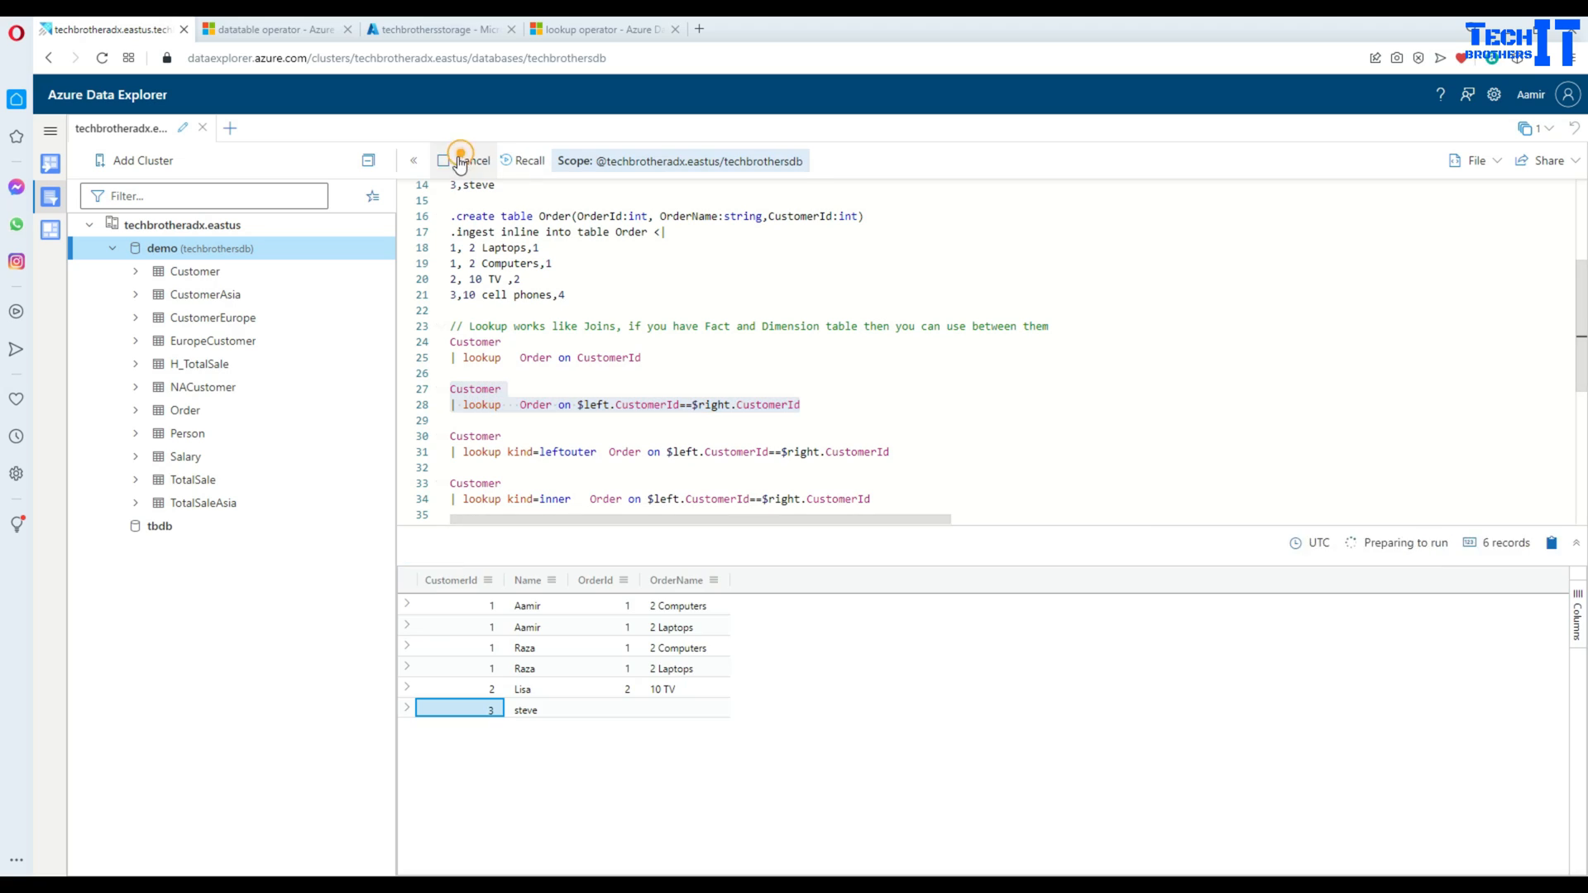
click(465, 160)
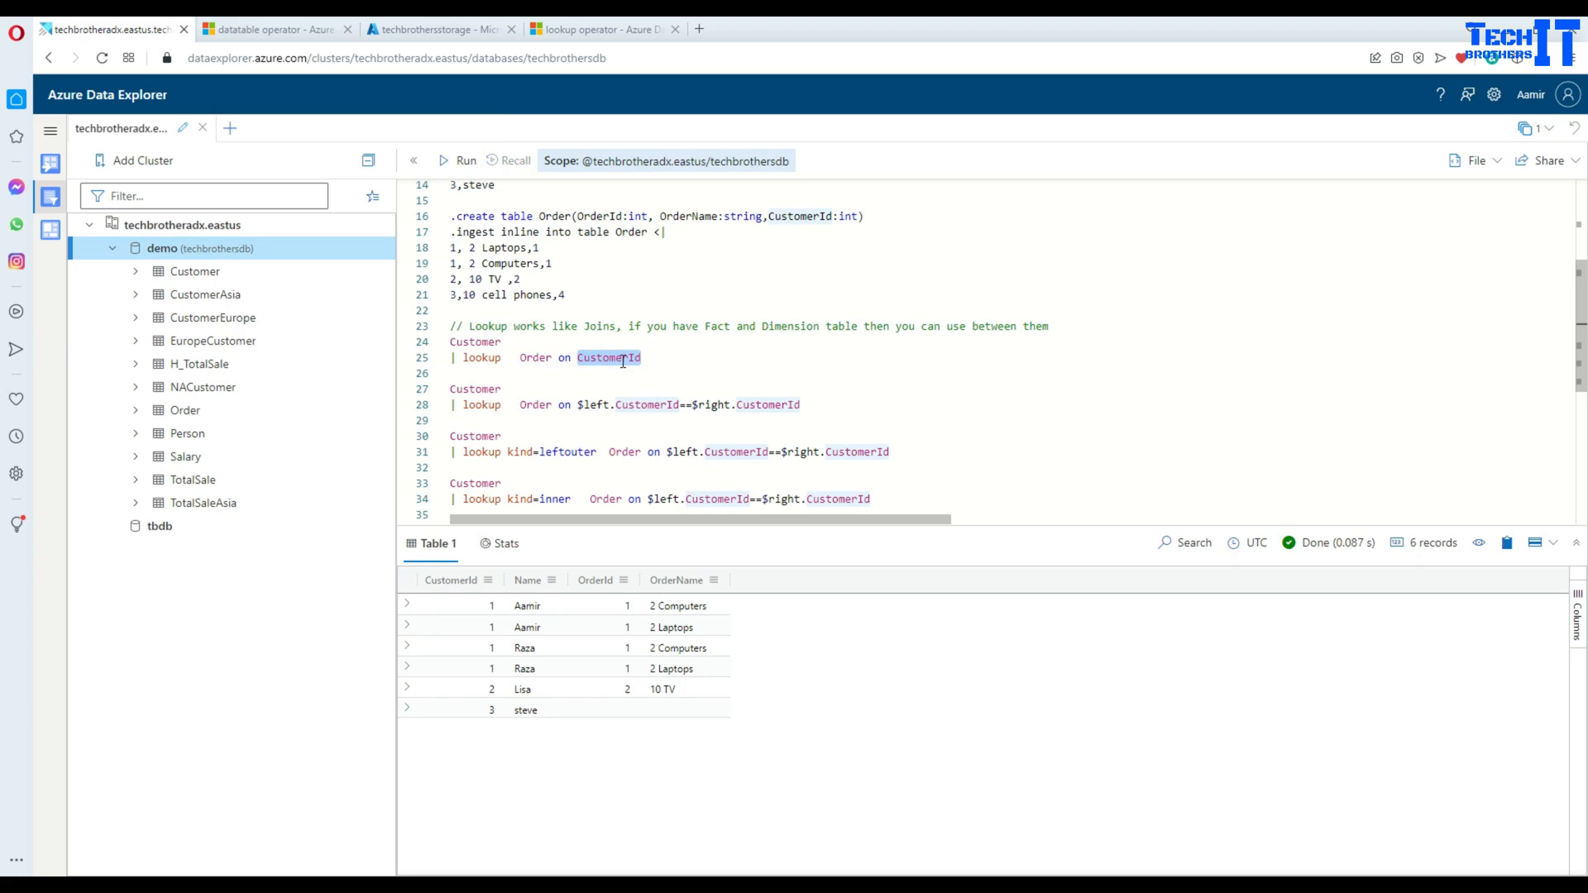
mouse_move(649, 404)
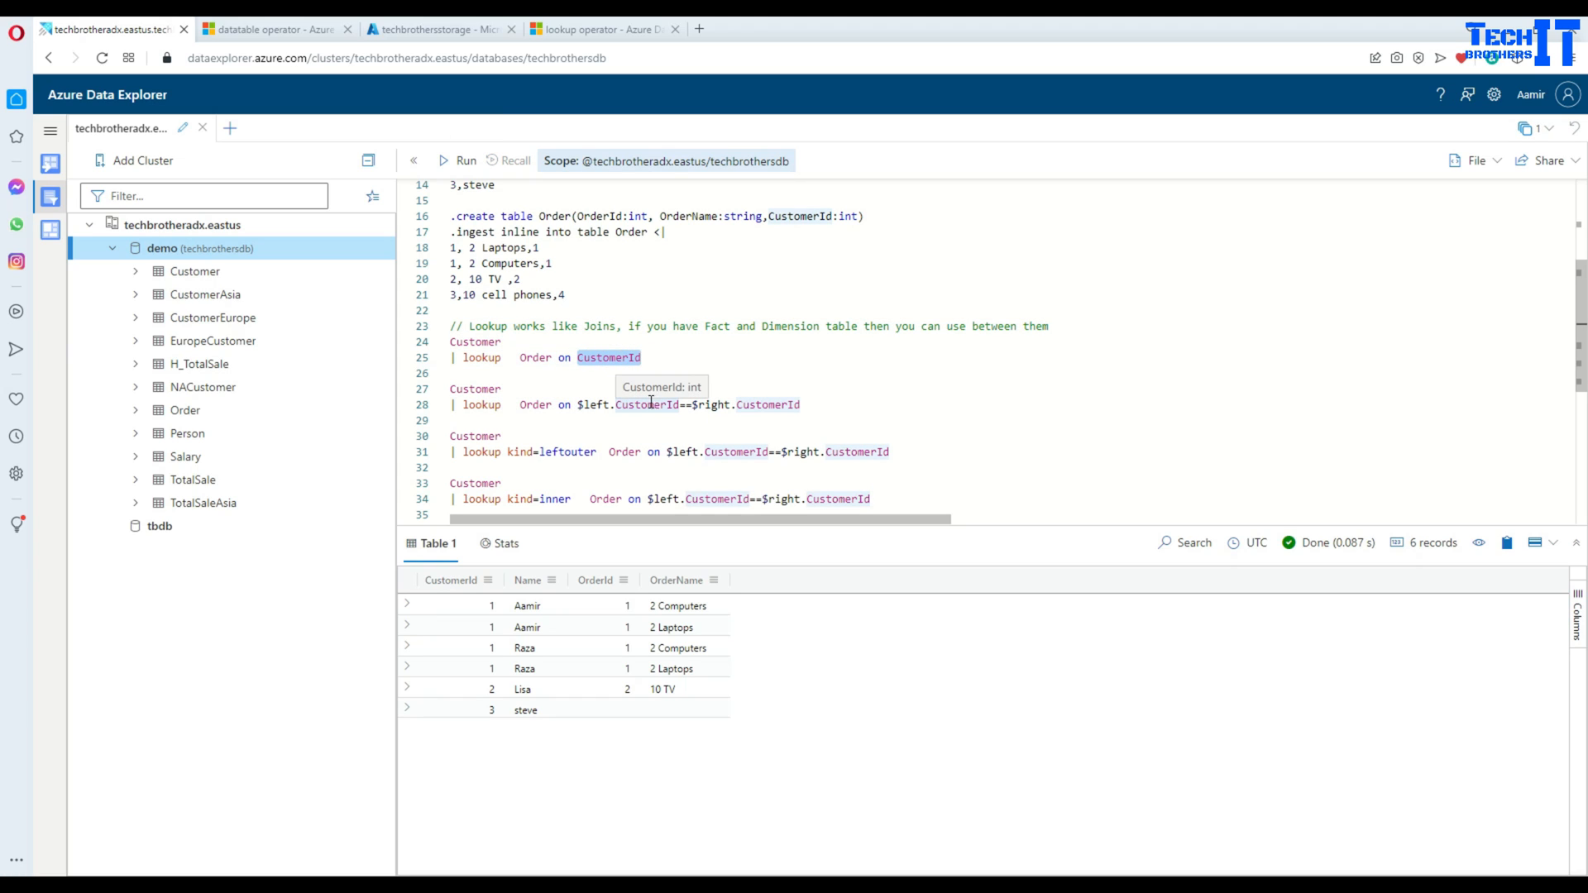
scroll(down, 3)
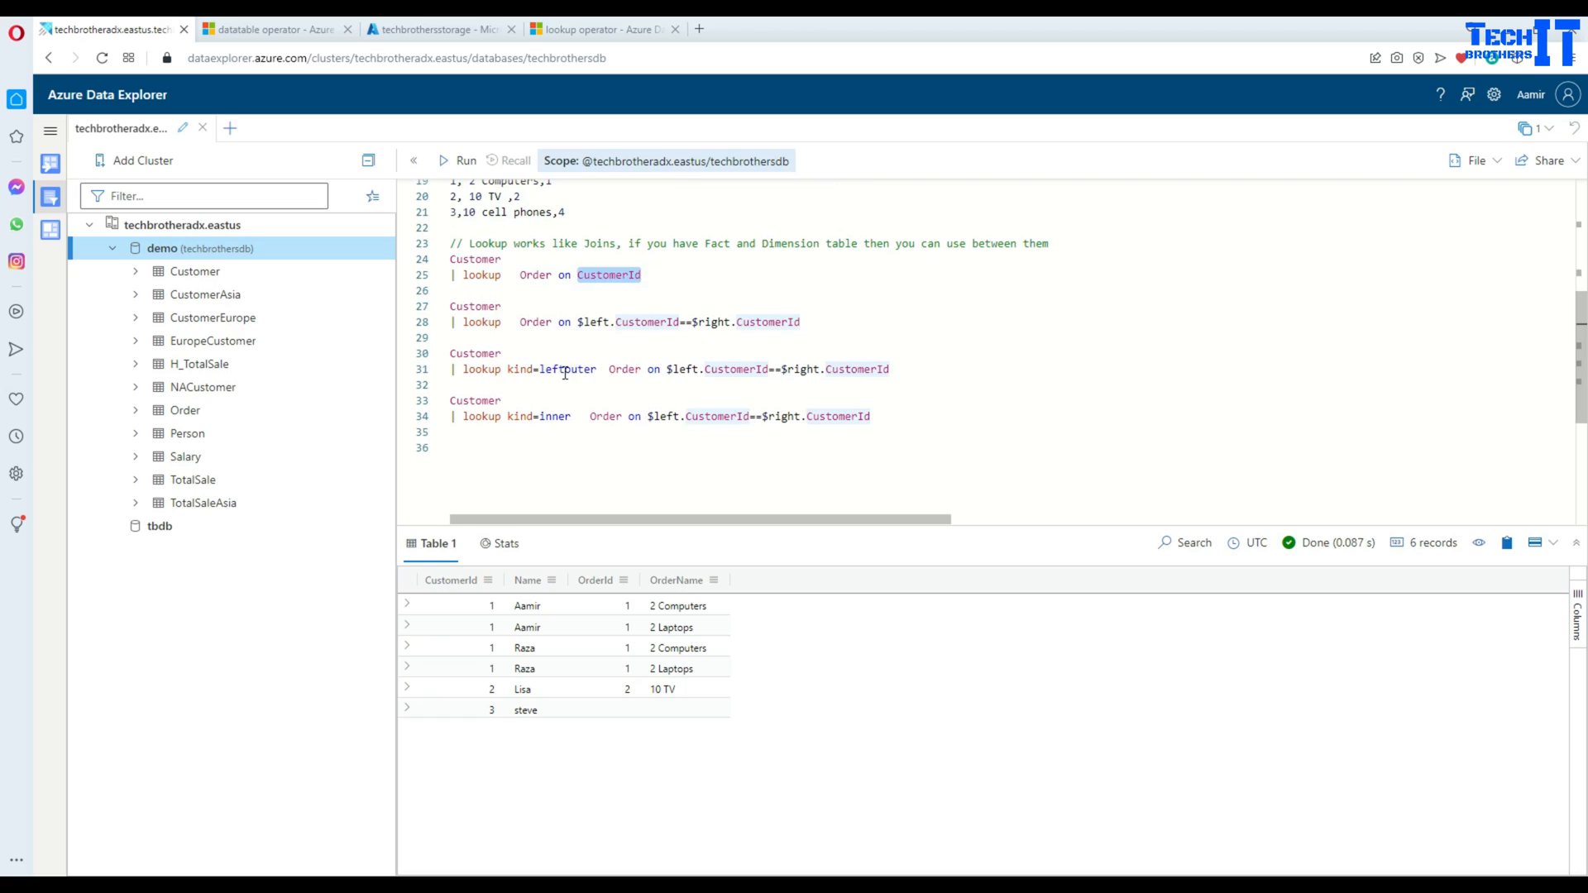
- Run the kind=leftouter lookup of Customer with Order, returning six rows with customer 3 unmatched
double_click(568, 369)
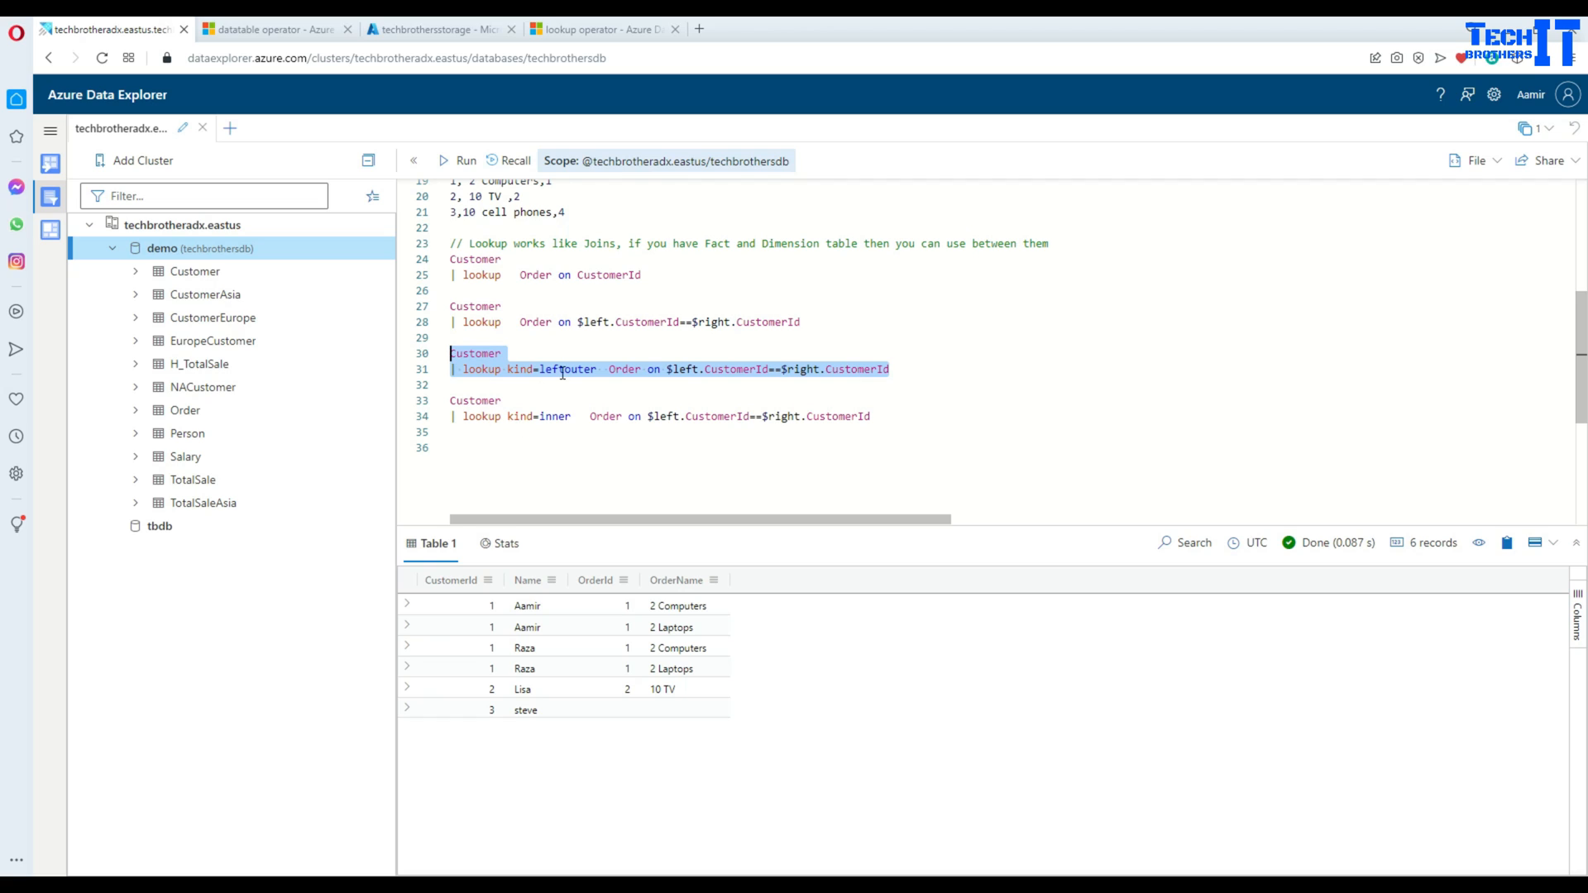
mouse_move(552, 385)
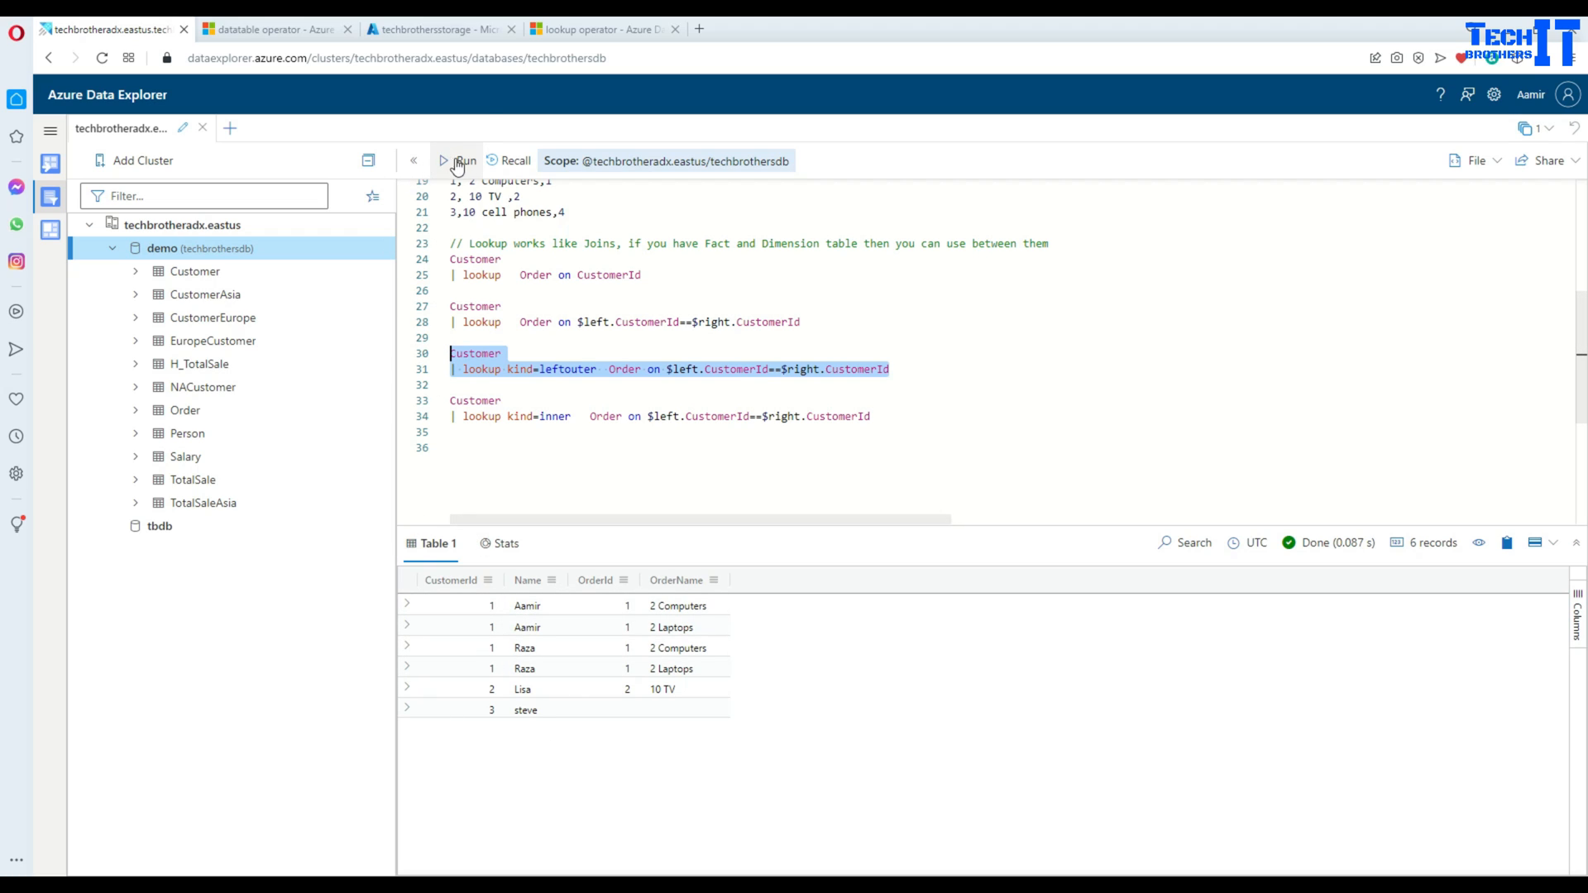
click(460, 160)
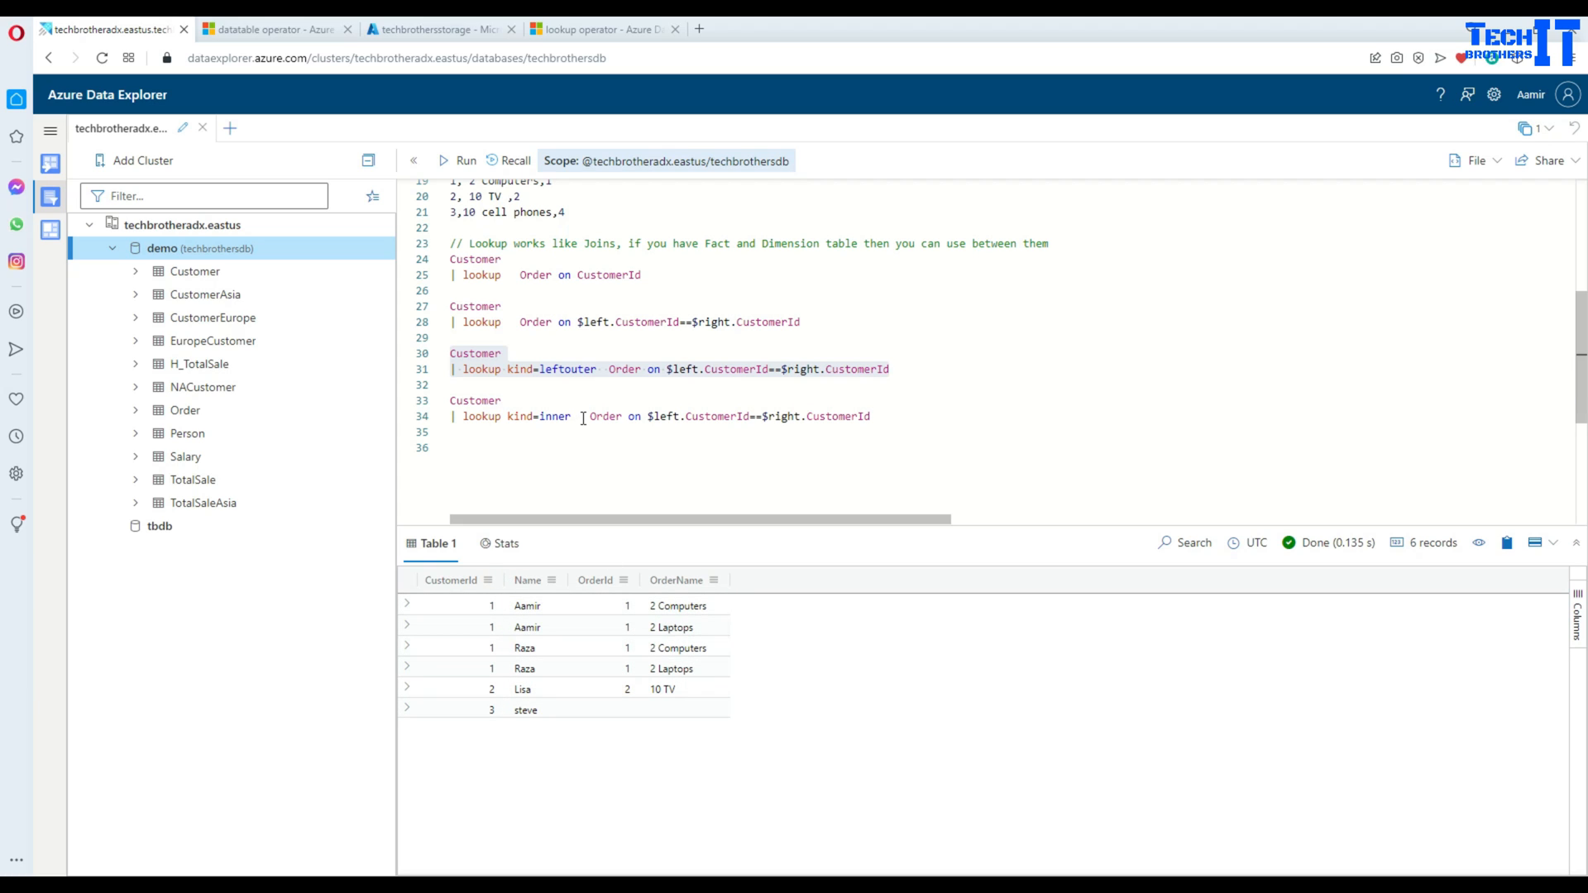
click(582, 417)
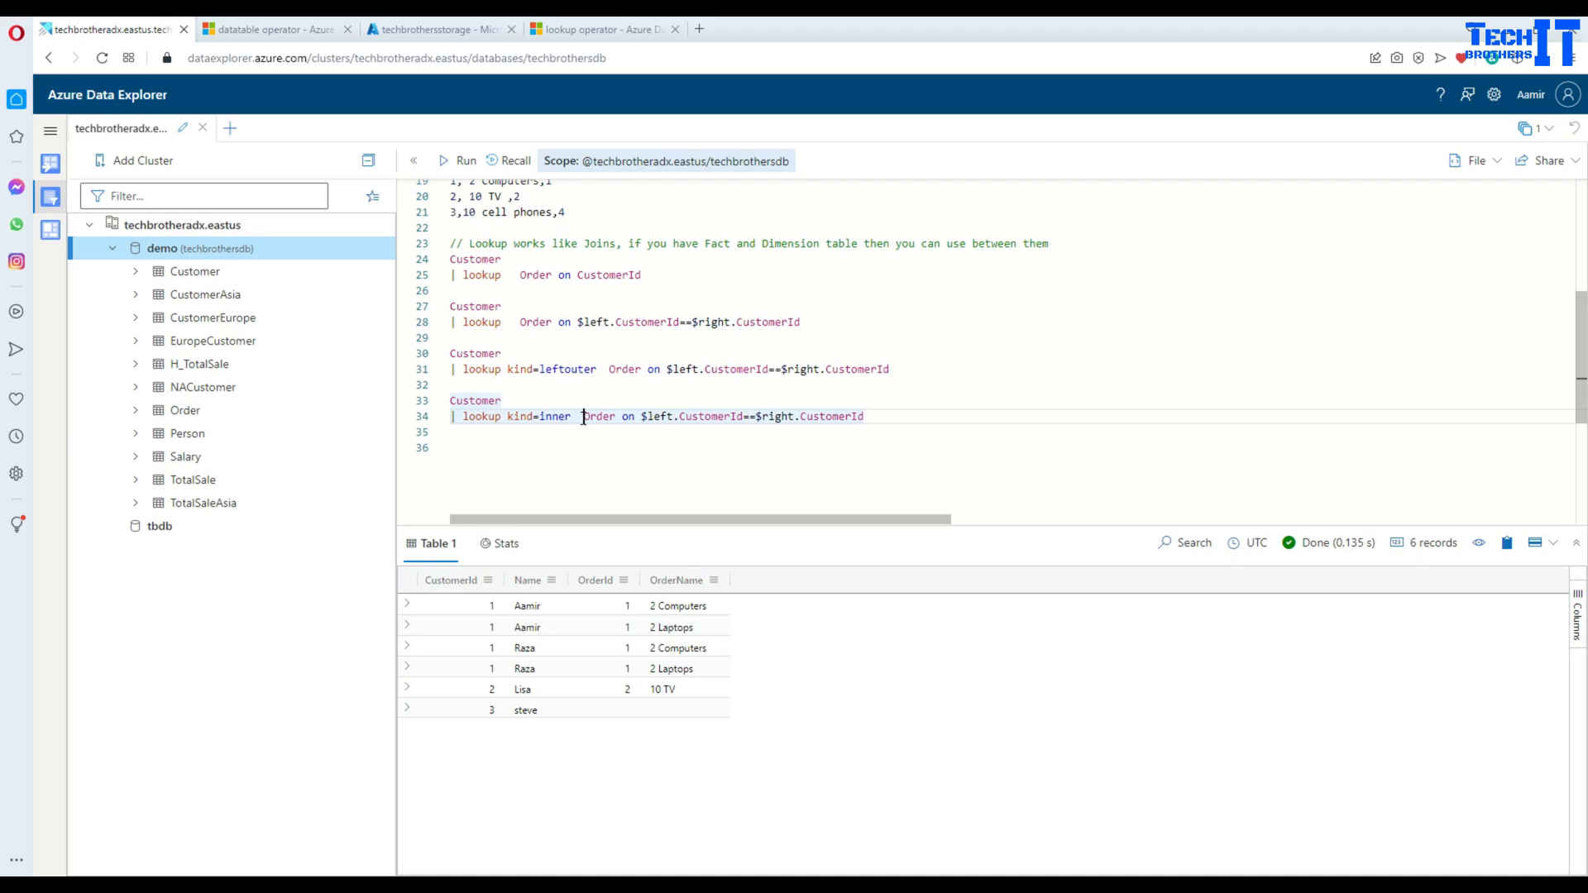
- Run the kind=inner lookup of Customer with Order, returning only the five matching rows
double_click(554, 417)
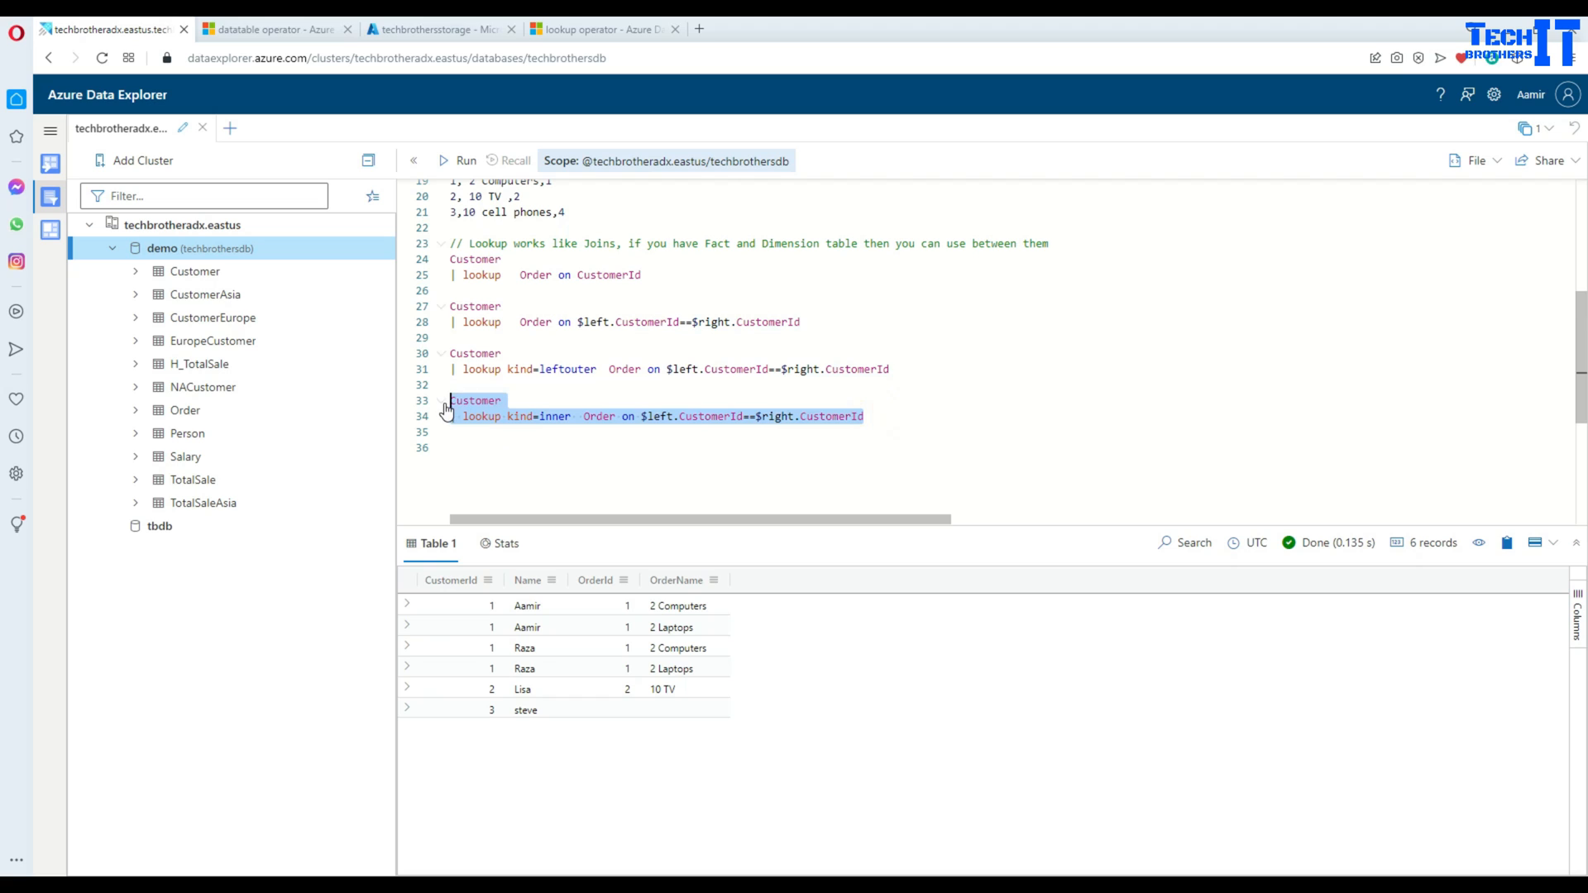
click(458, 161)
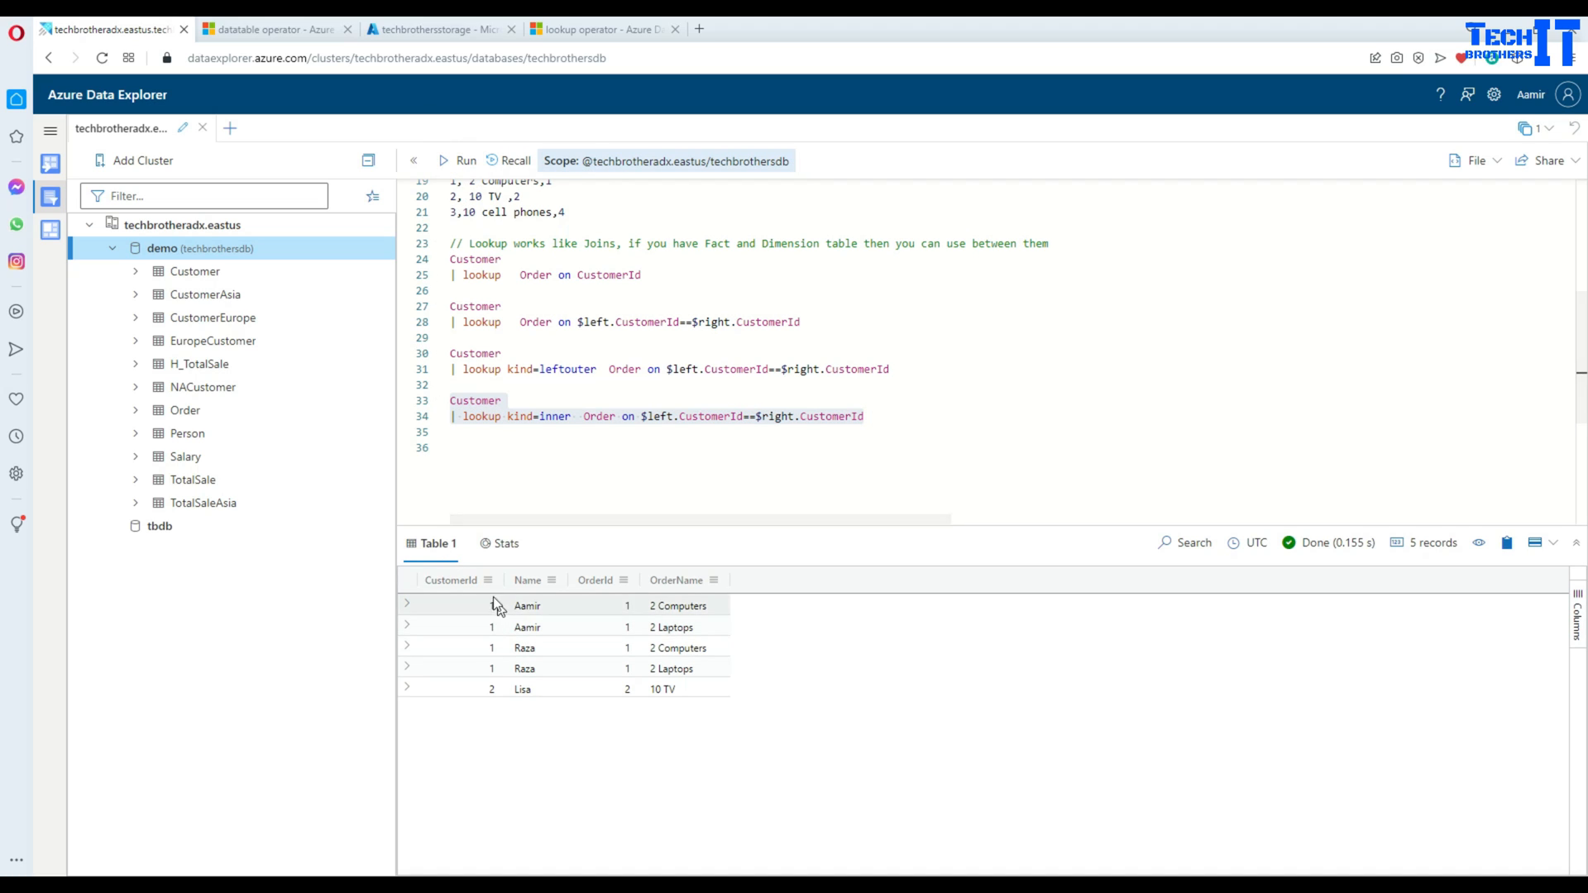
click(549, 417)
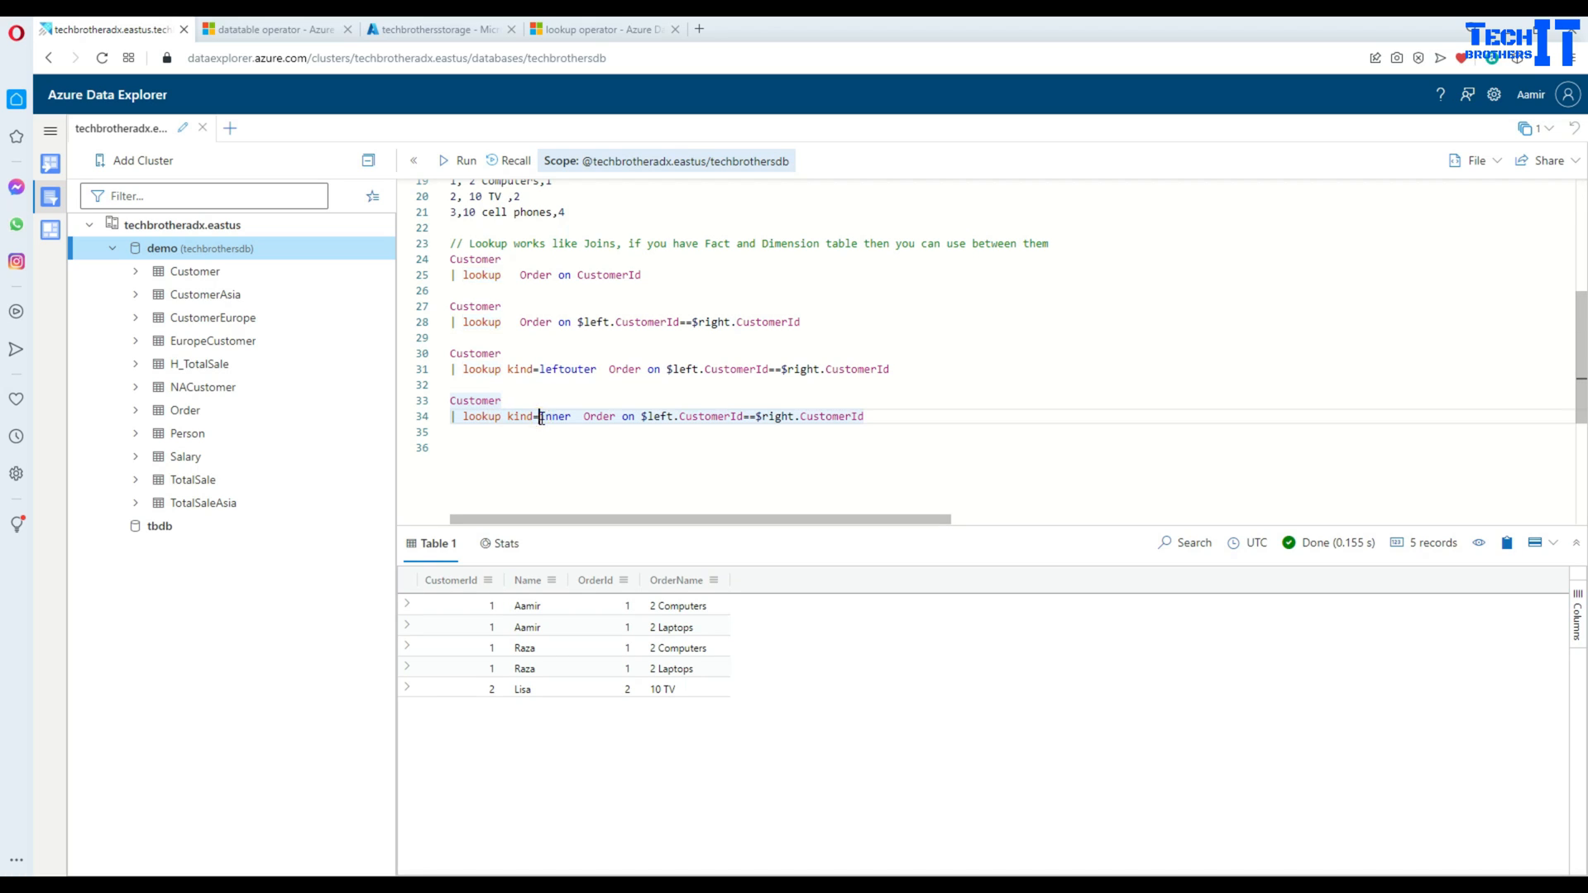
double_click(554, 417)
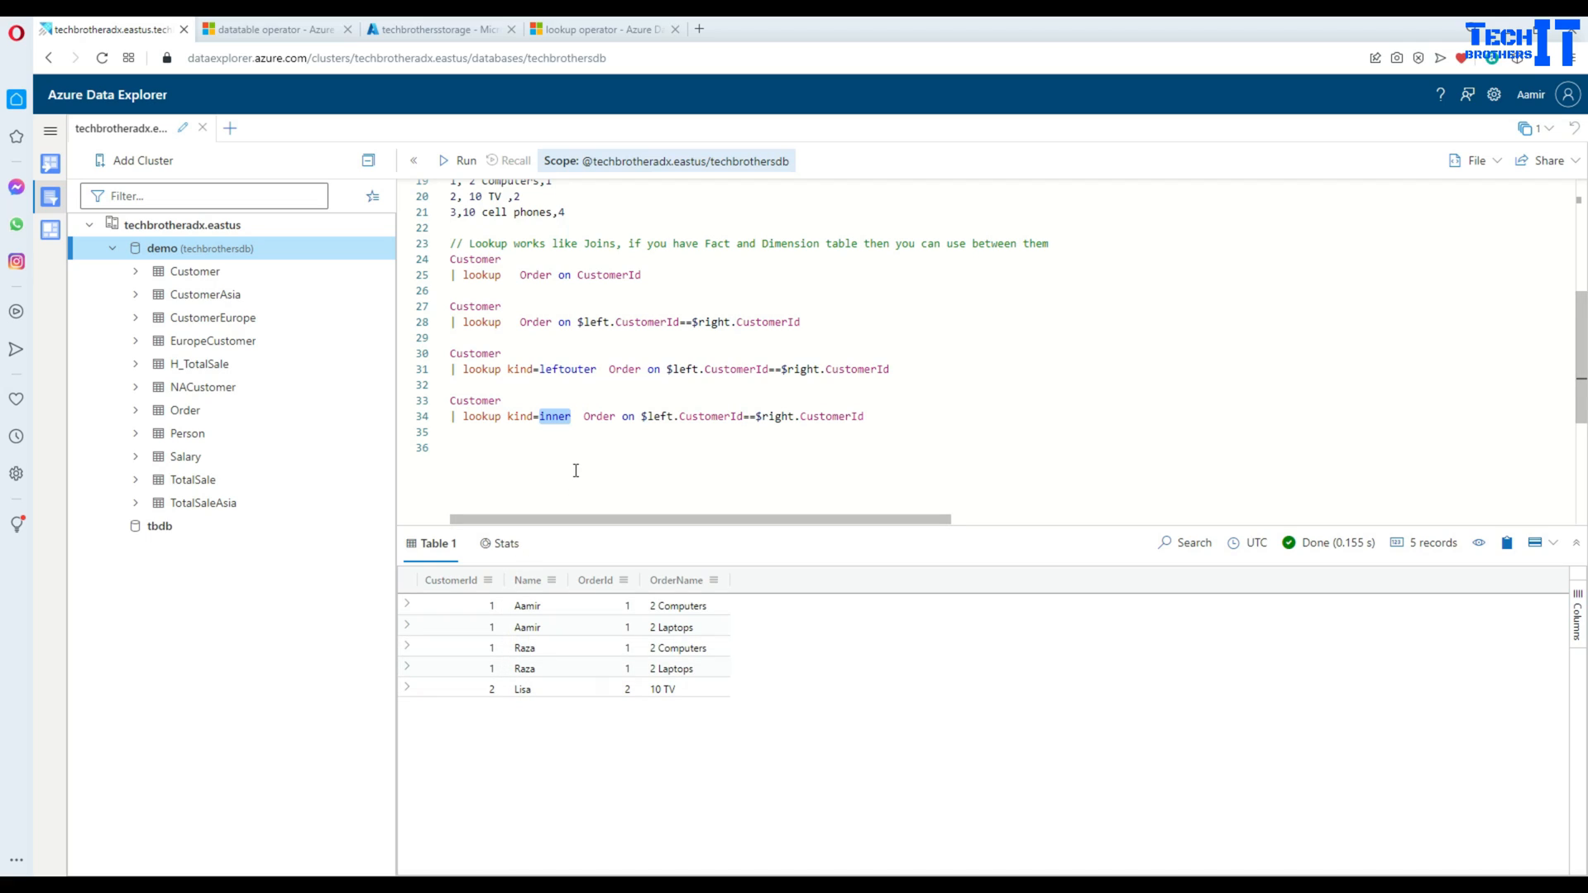
click(576, 448)
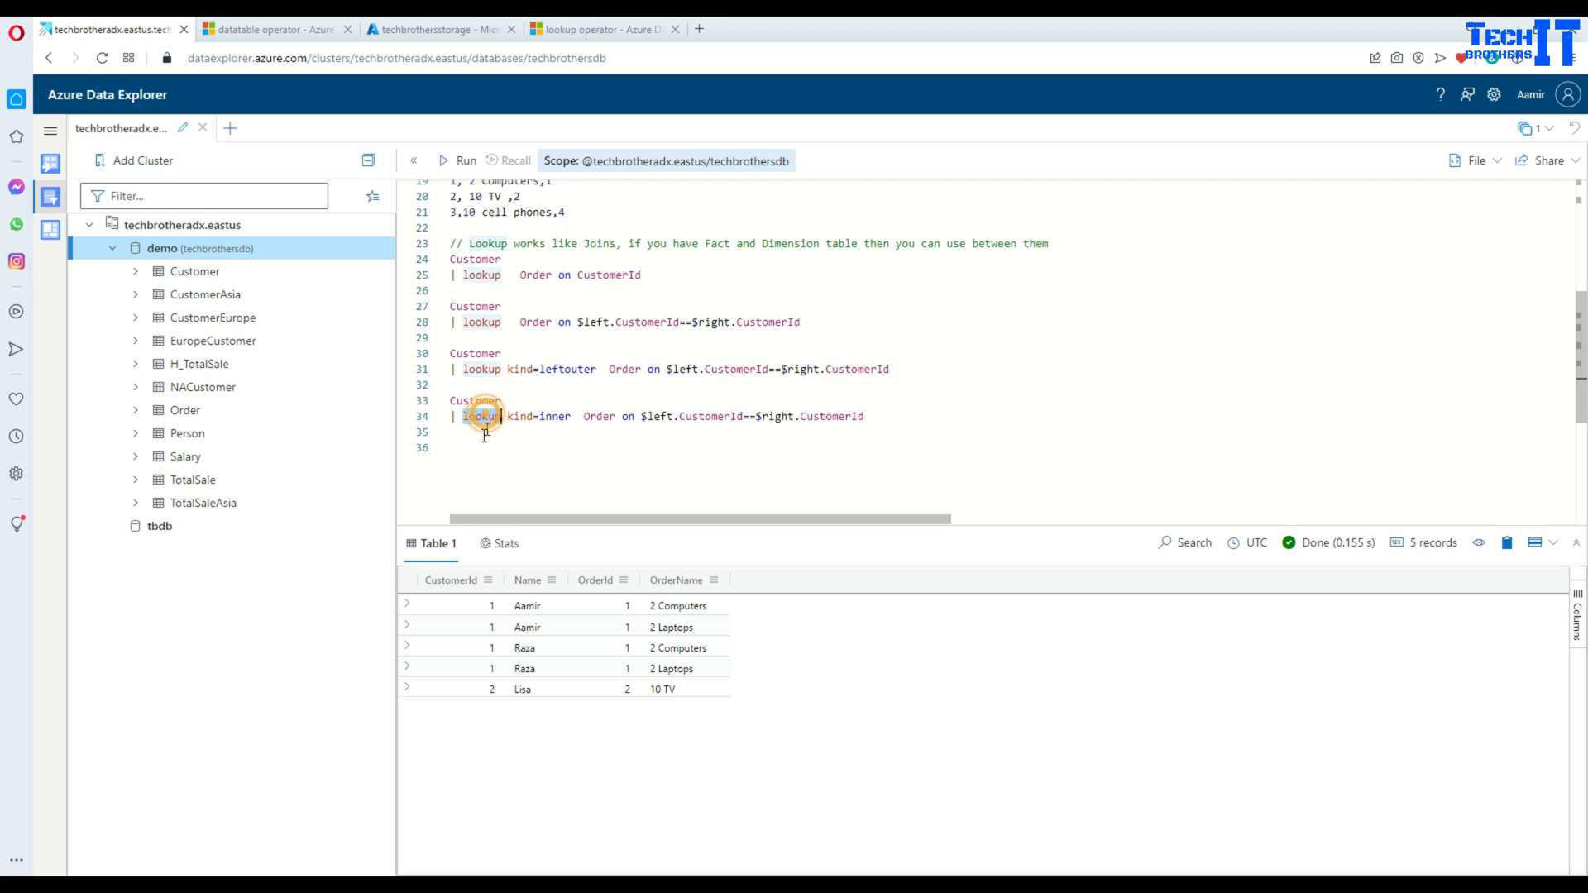
double_click(480, 416)
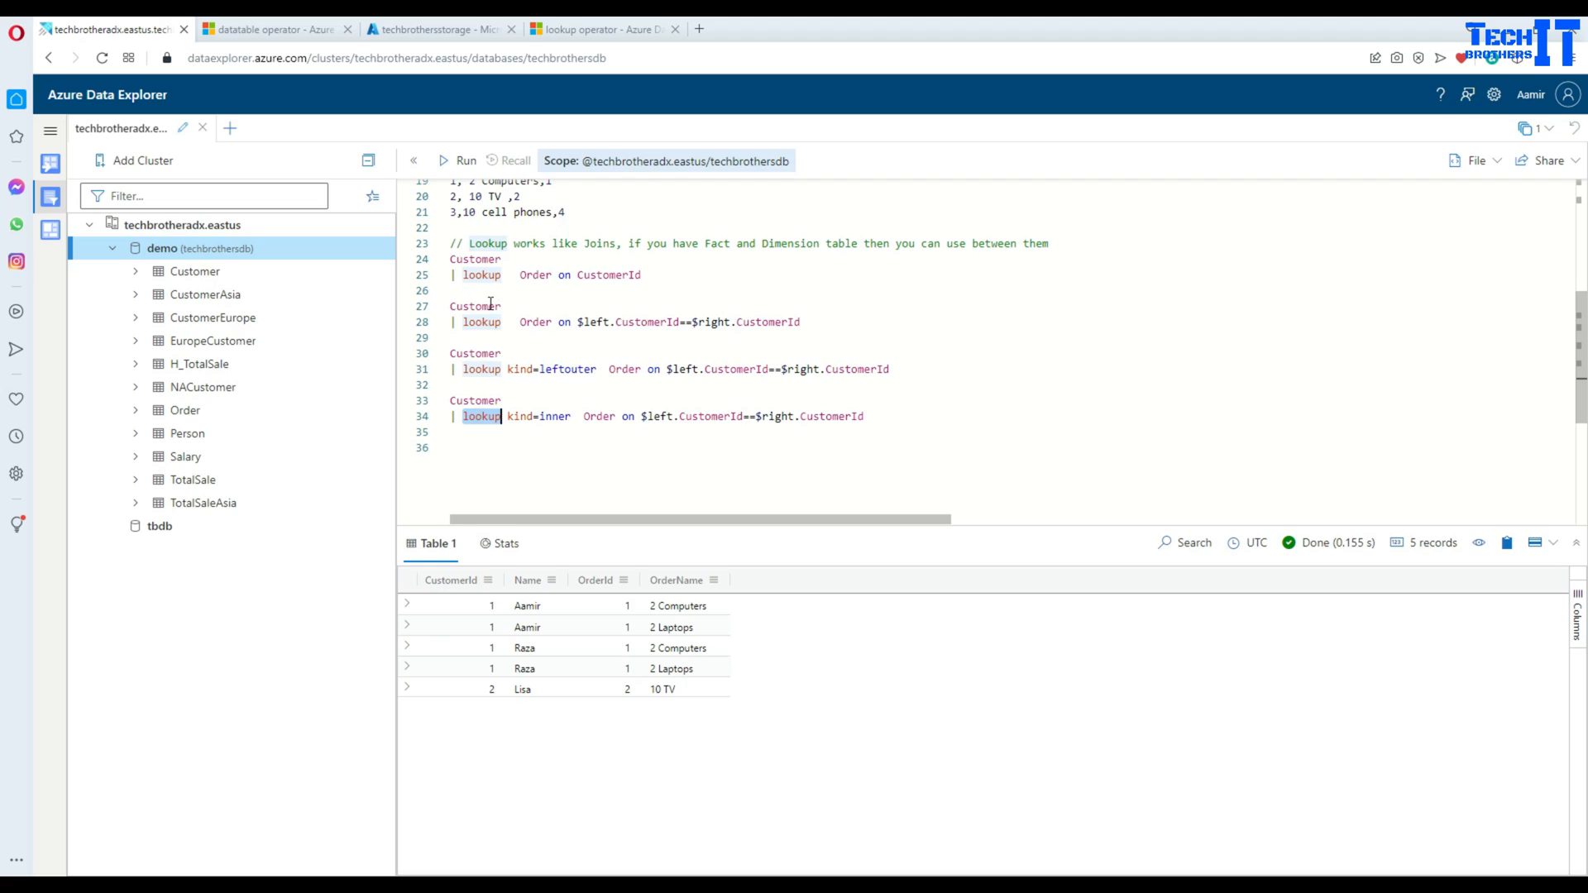
mouse_move(516, 385)
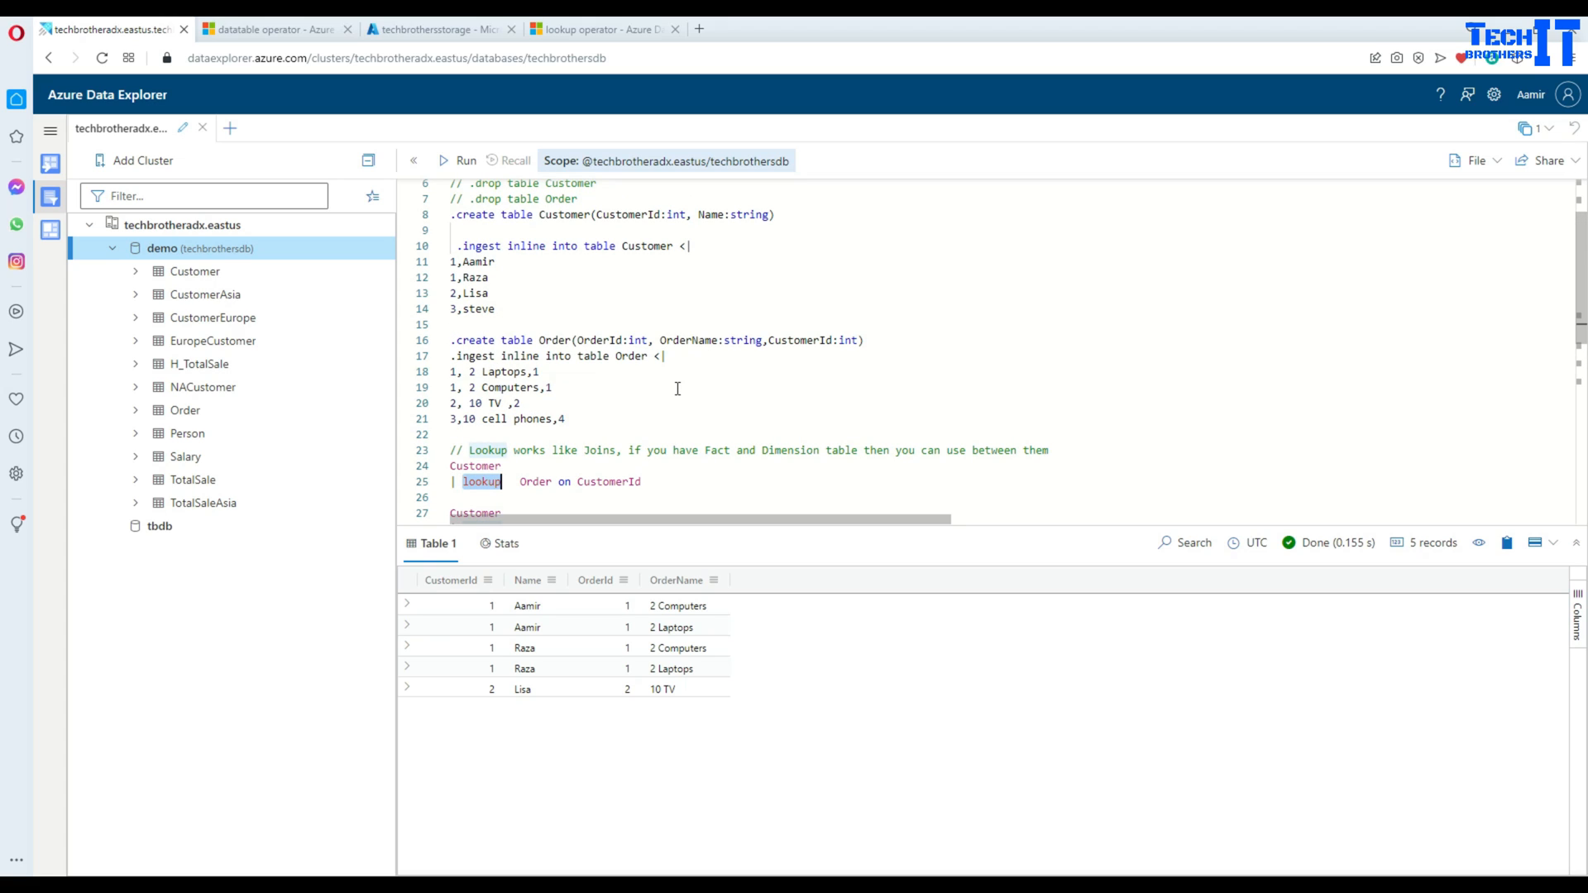
scroll(down, 3)
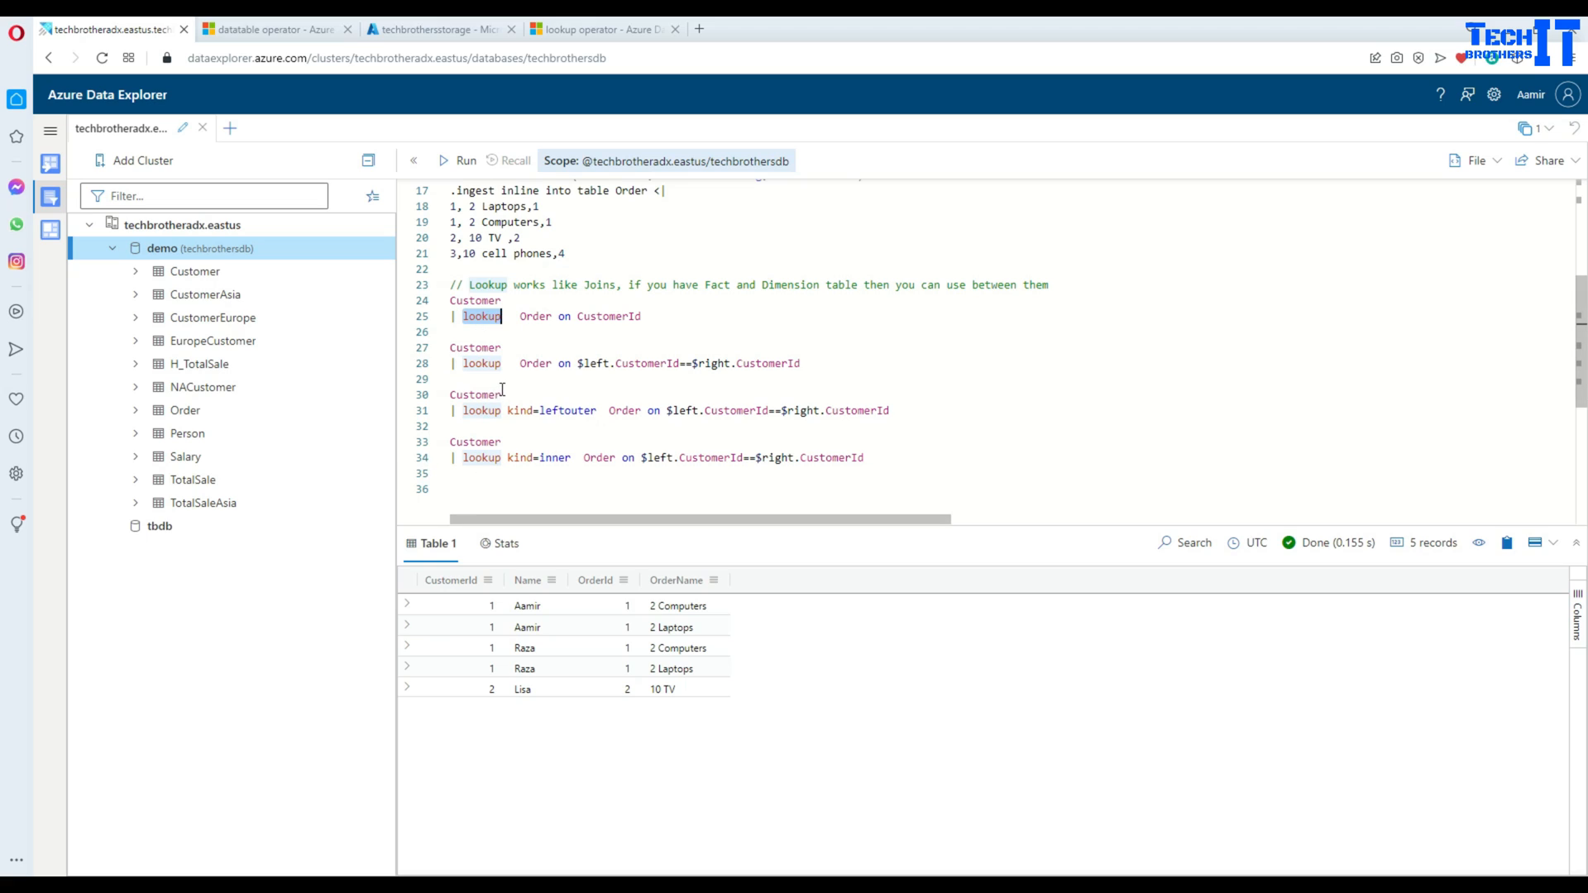
mouse_move(524, 440)
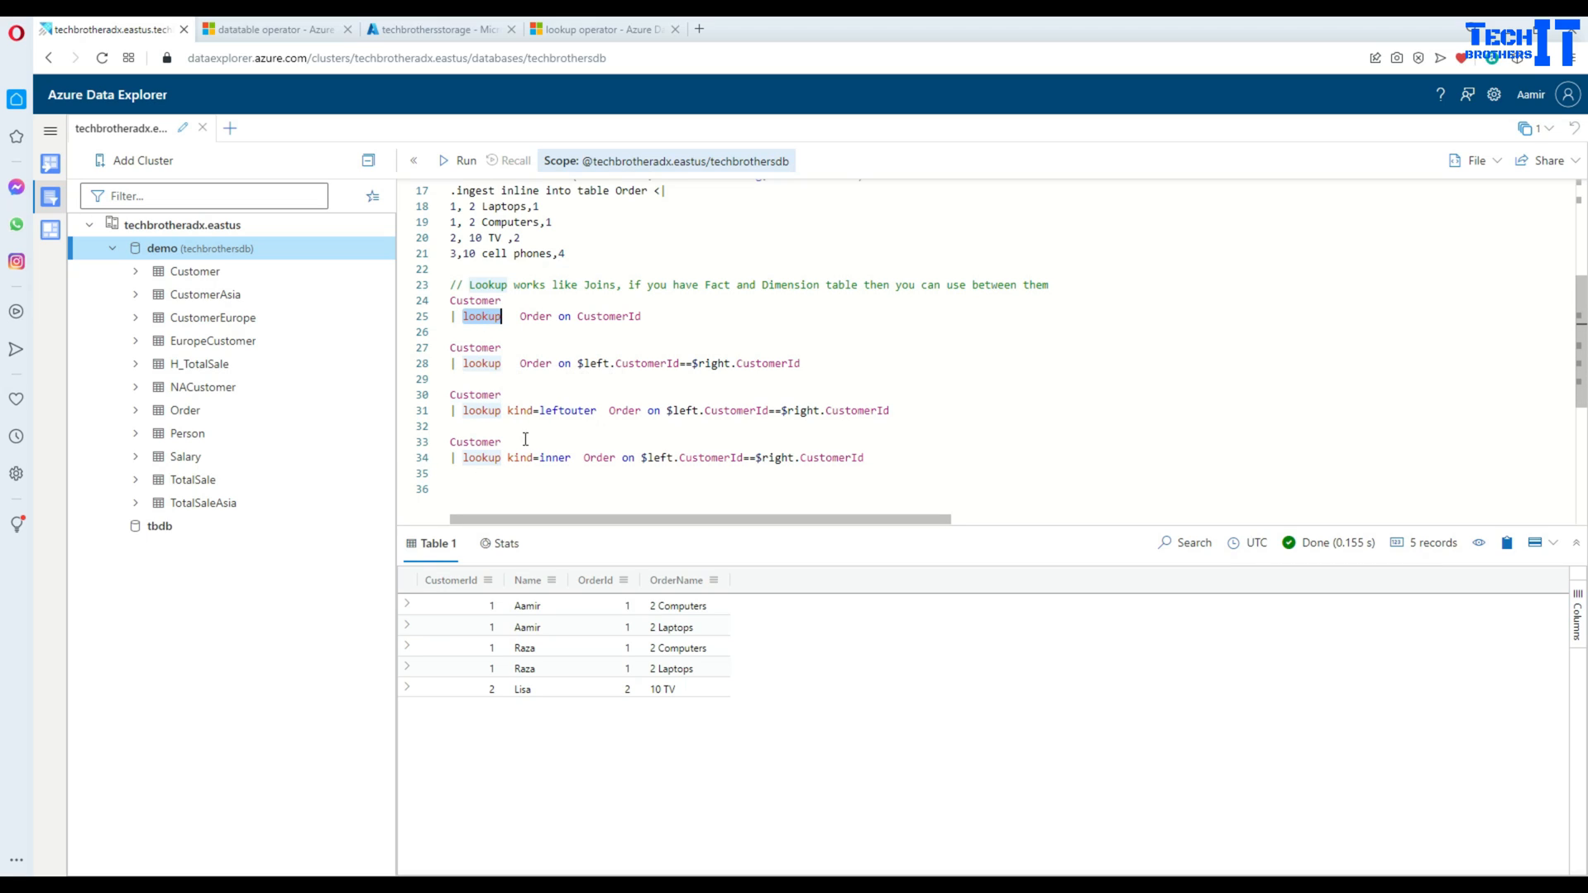
mouse_move(506, 382)
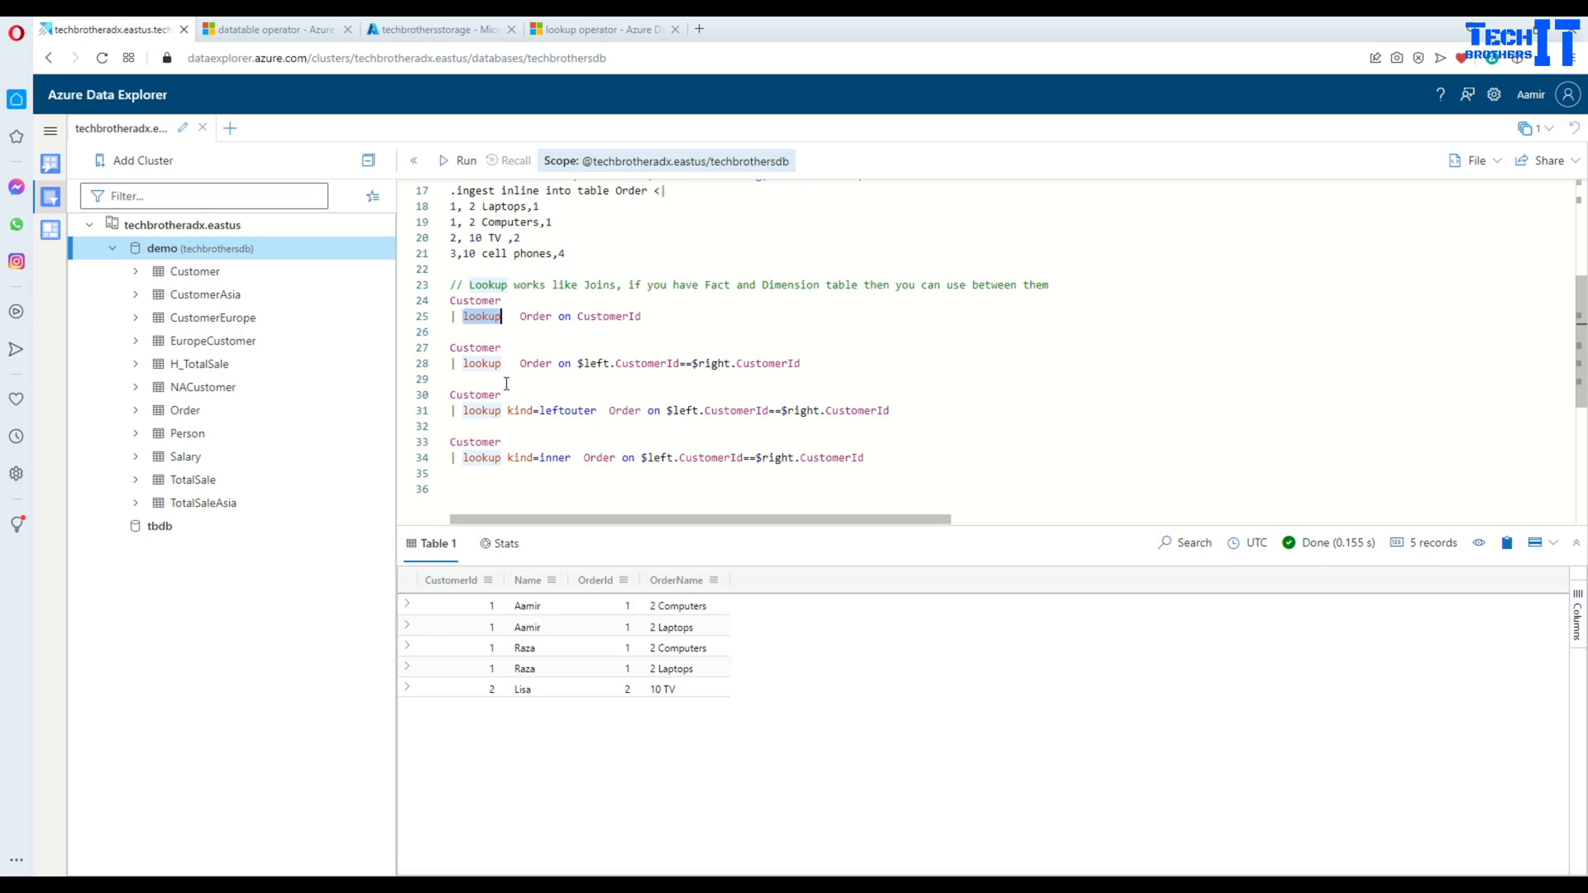
click(481, 410)
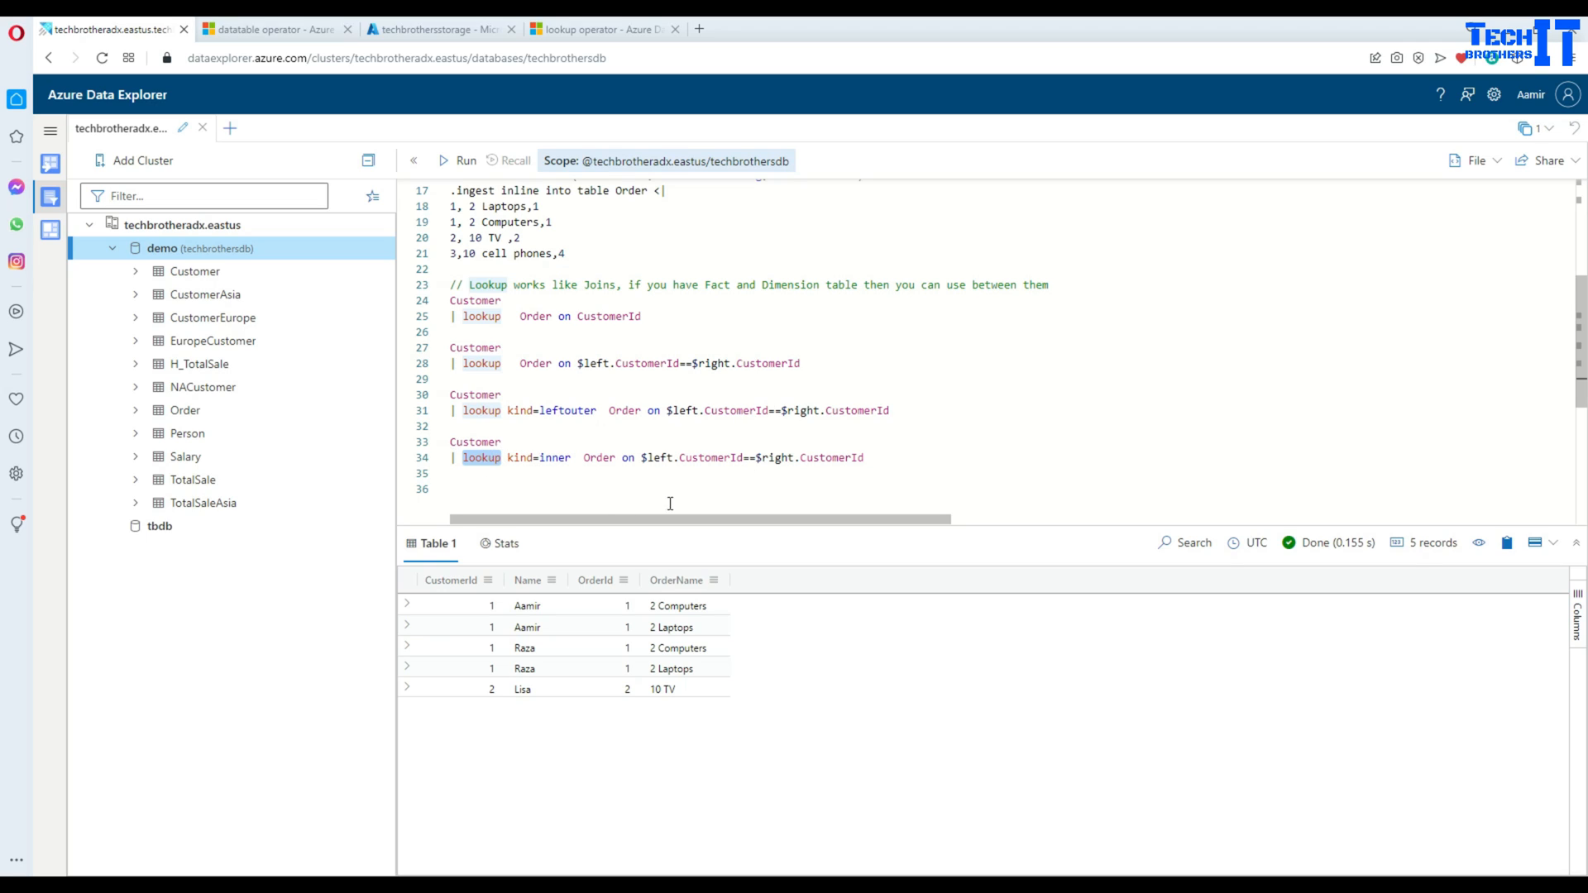
mouse_move(570, 430)
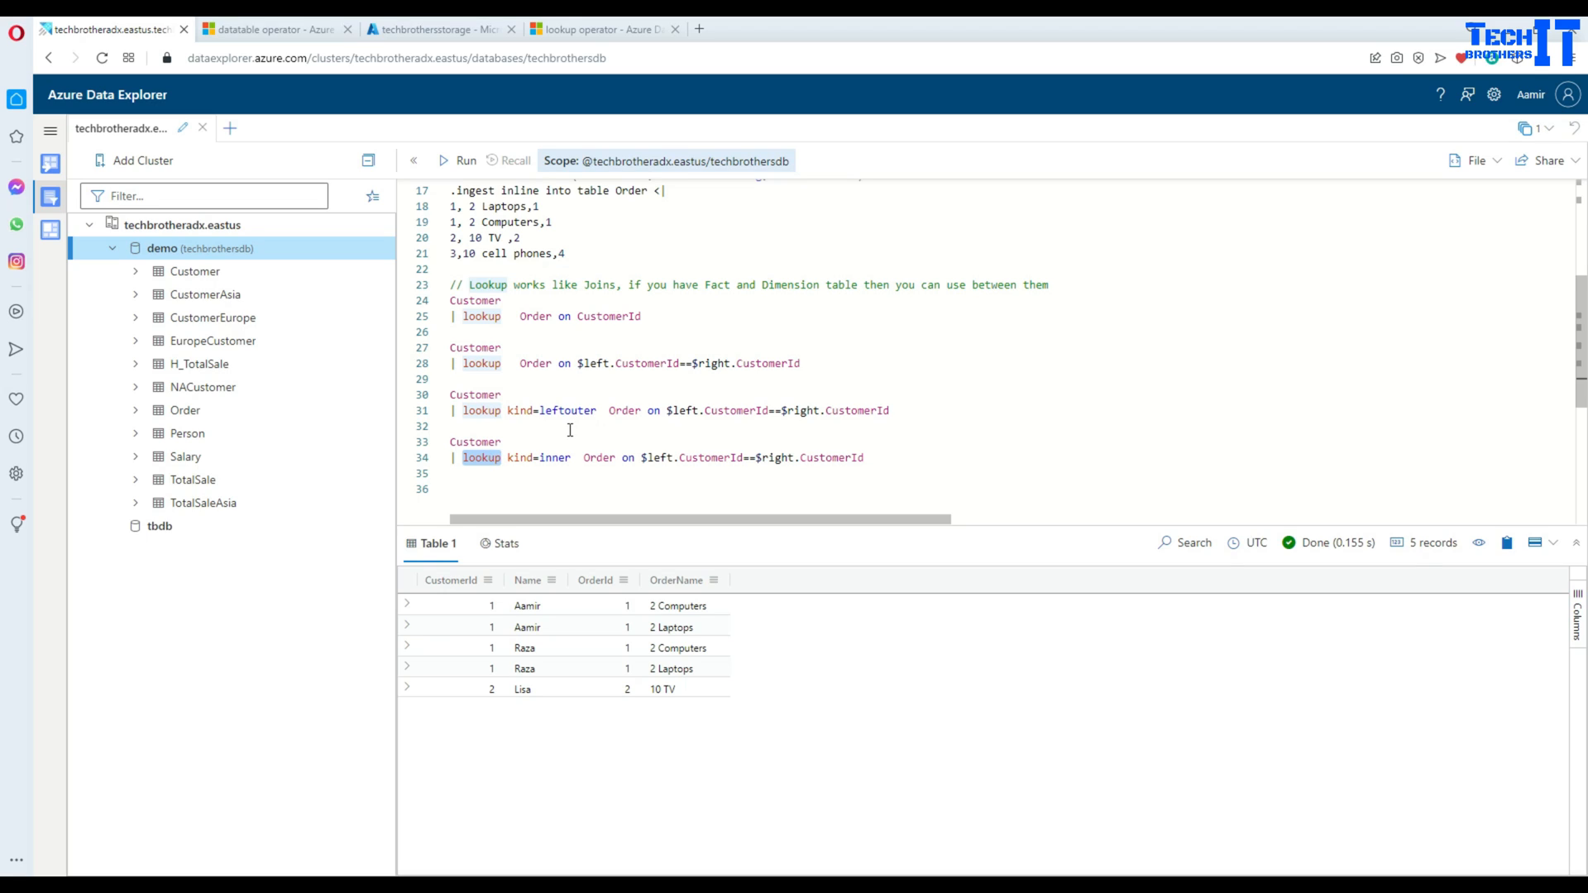